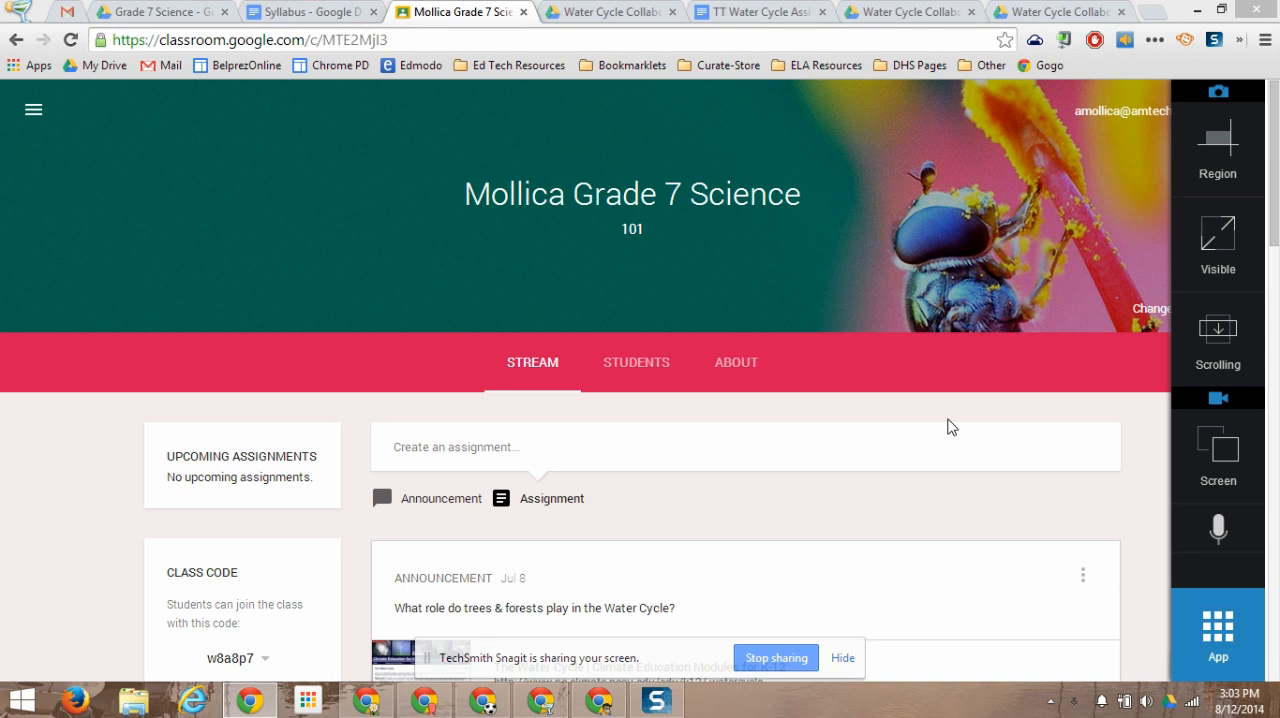
pyautogui.moveTo(748, 364)
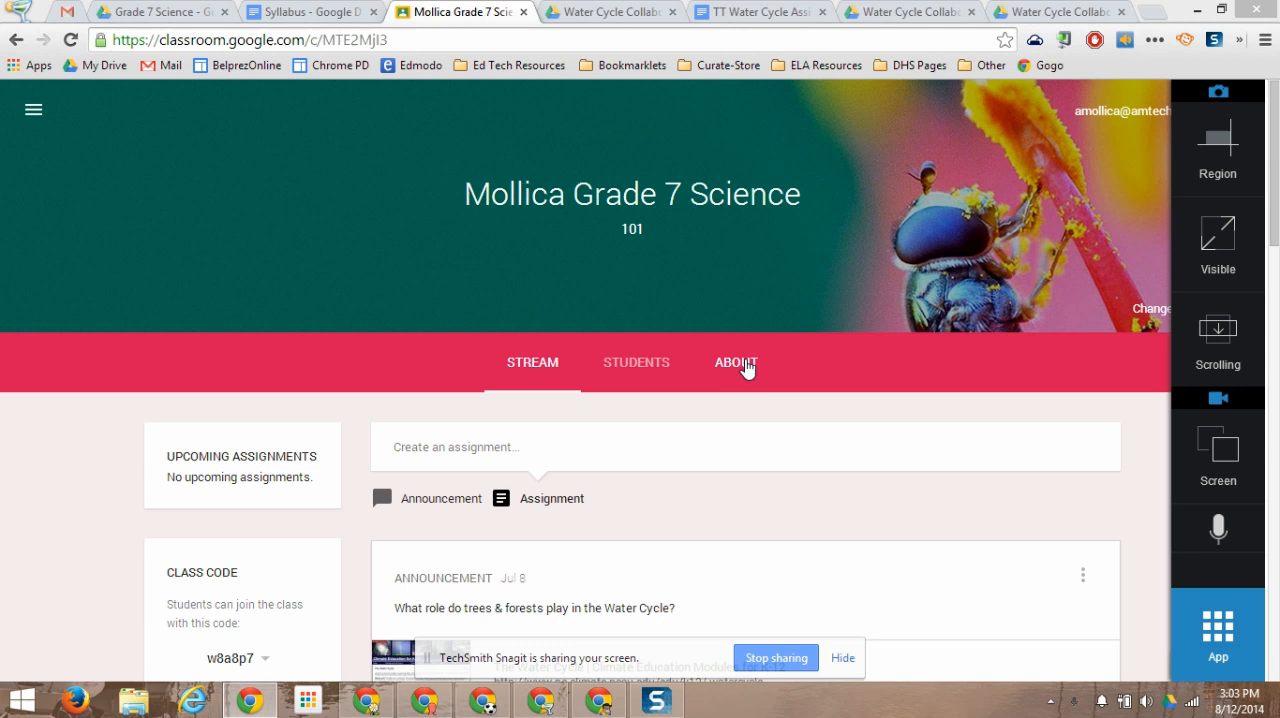
# Step: View the Mollica Grade 7 Science About page, reading its class details, Syllabus and How We Learn sections
pyautogui.click(736, 362)
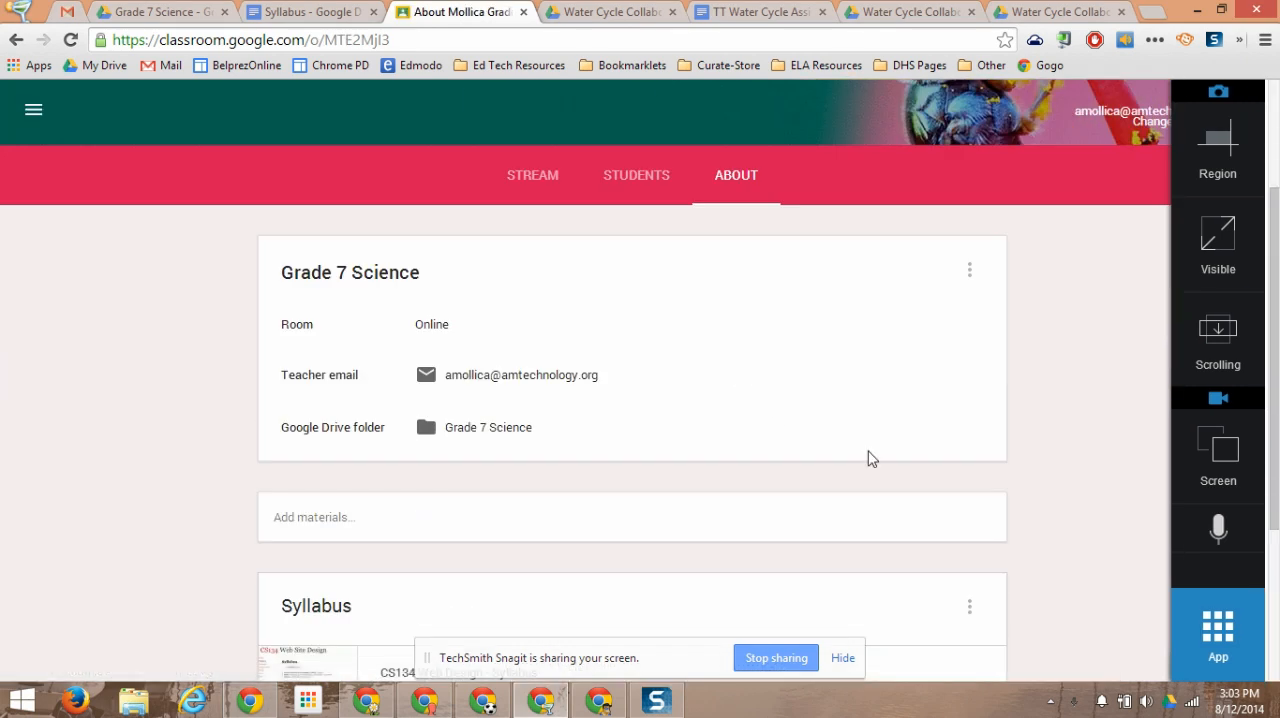
pyautogui.scroll(-3)
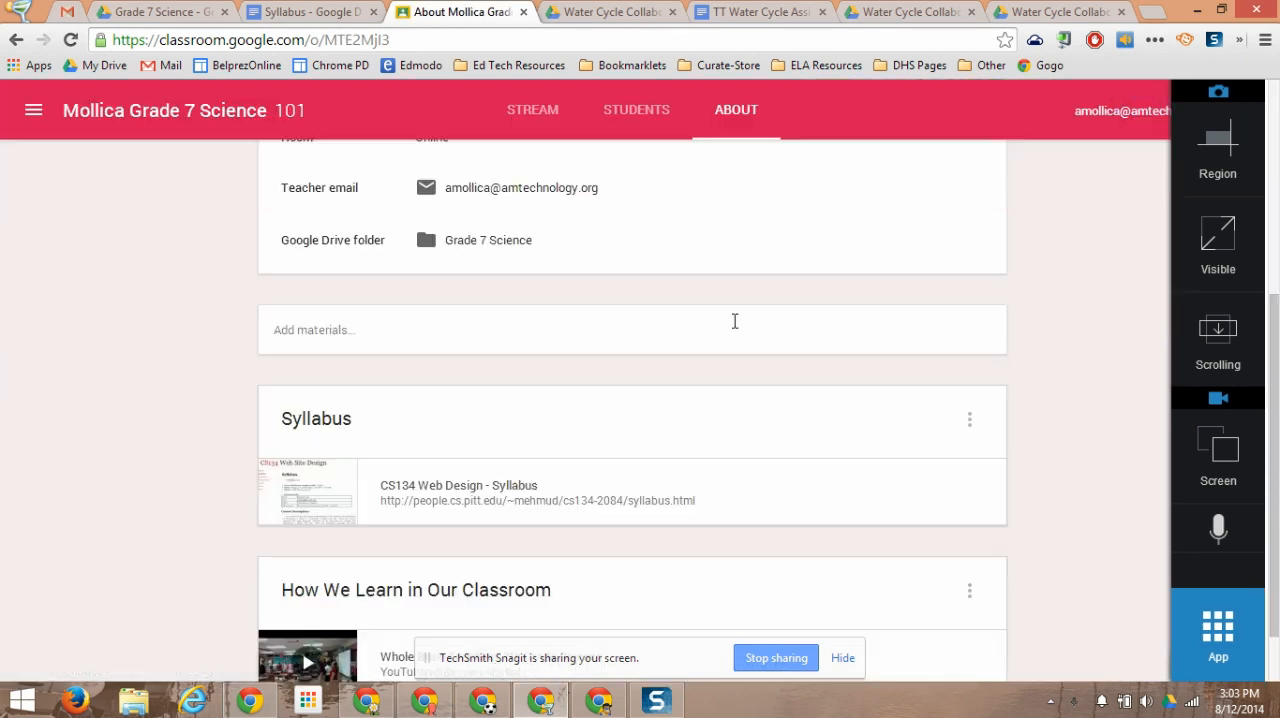
pyautogui.scroll(-3)
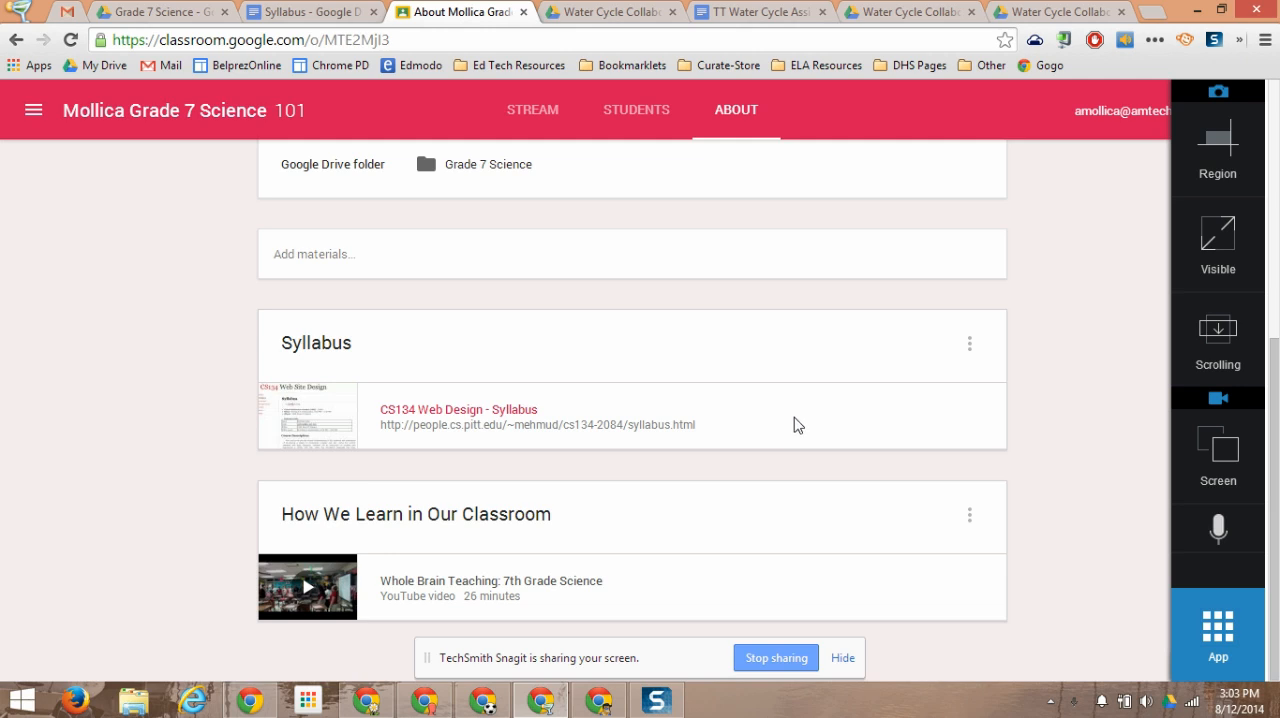
pyautogui.scroll(3)
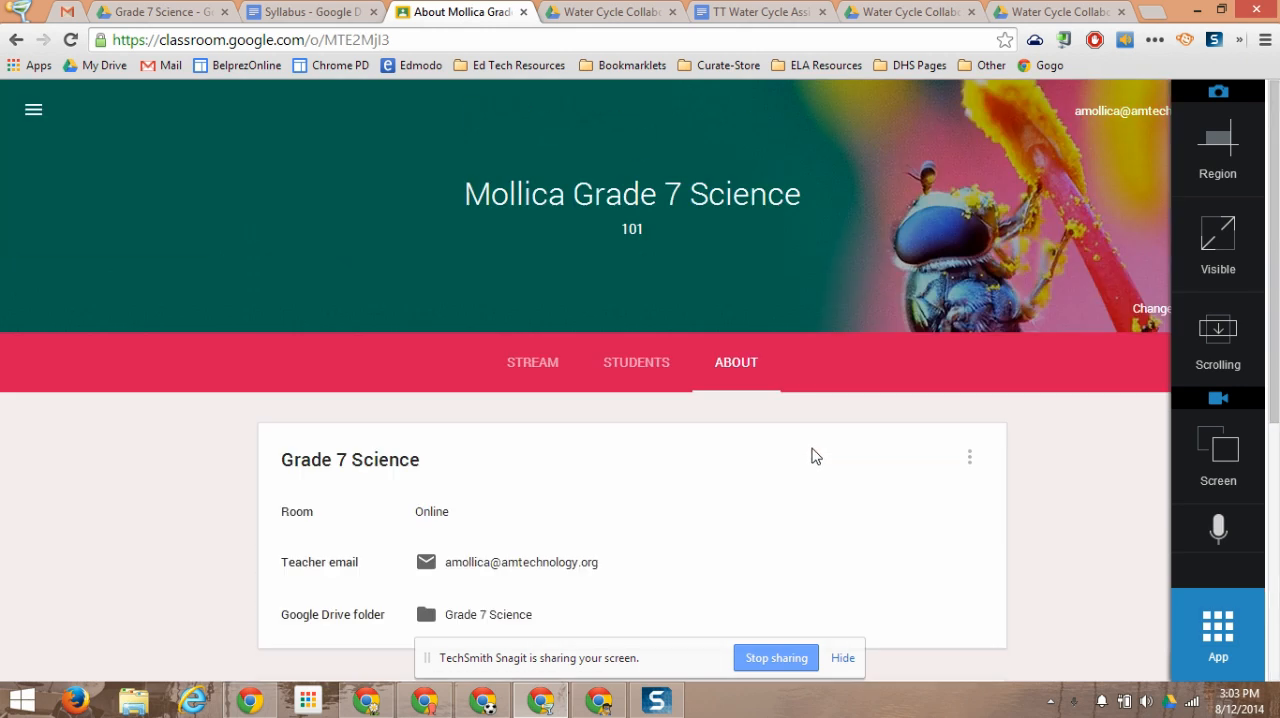
pyautogui.moveTo(750, 362)
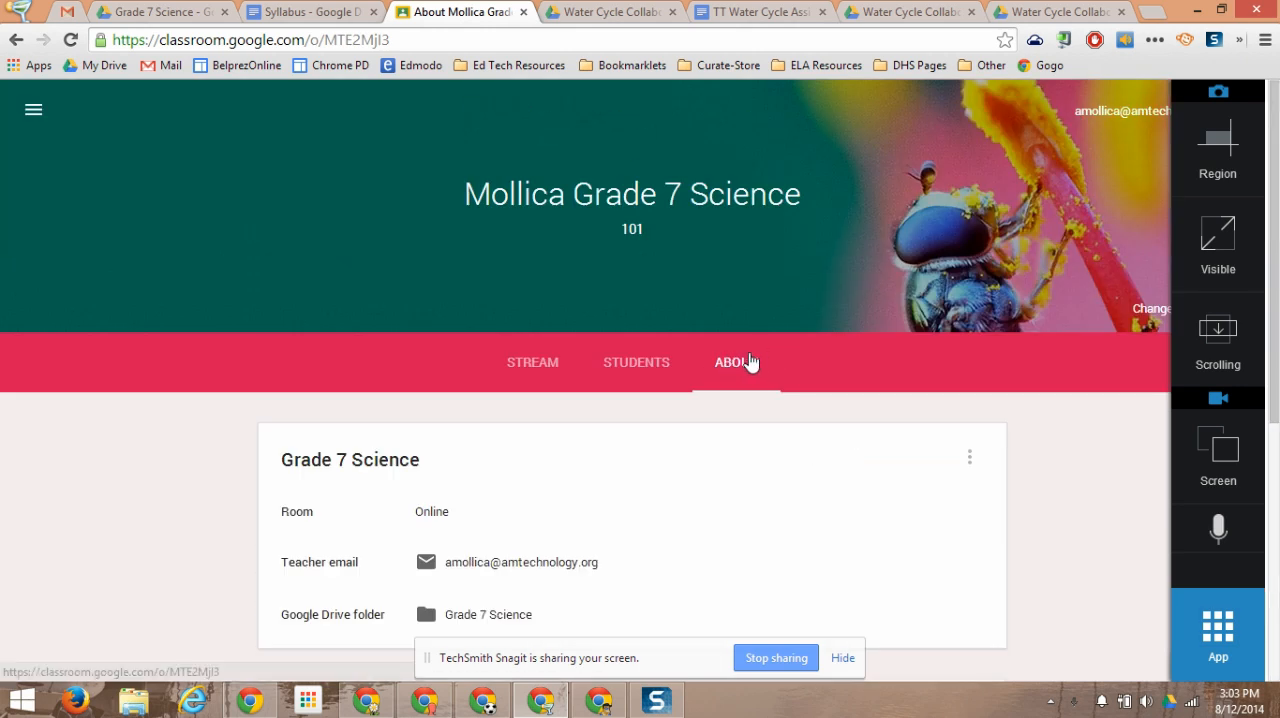
pyautogui.scroll(-3)
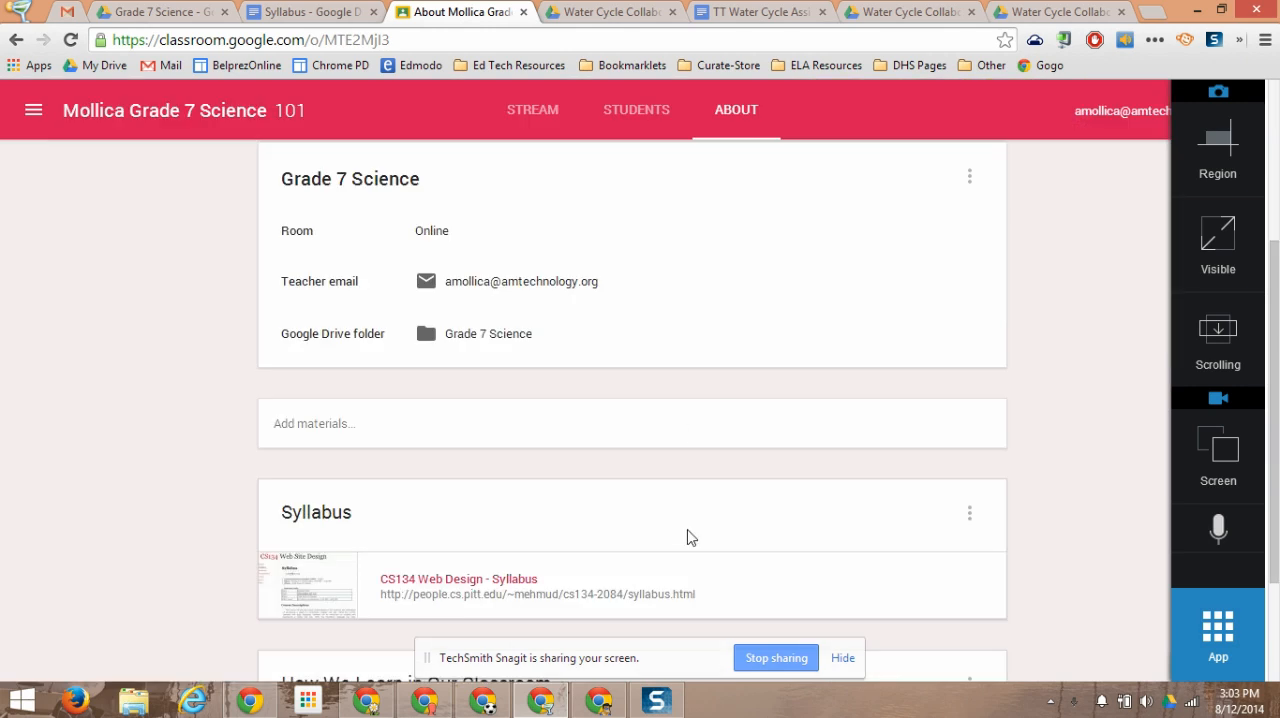
pyautogui.click(314, 424)
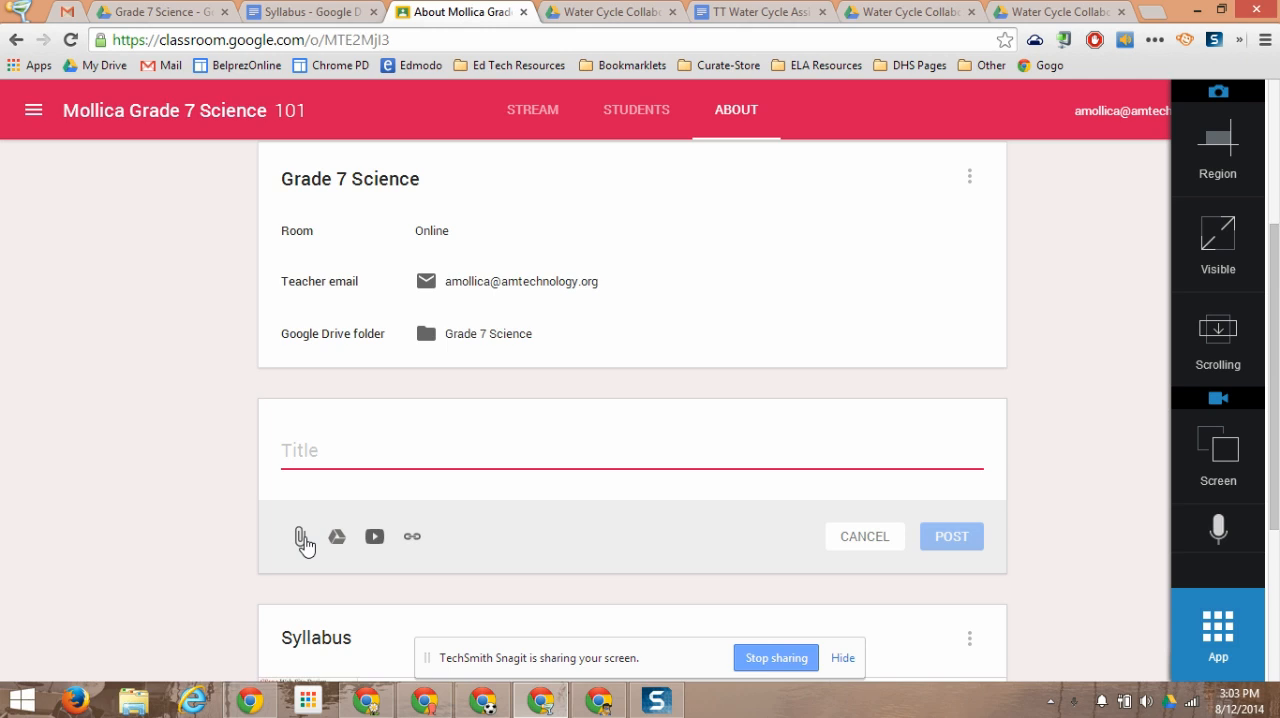
pyautogui.moveTo(352, 542)
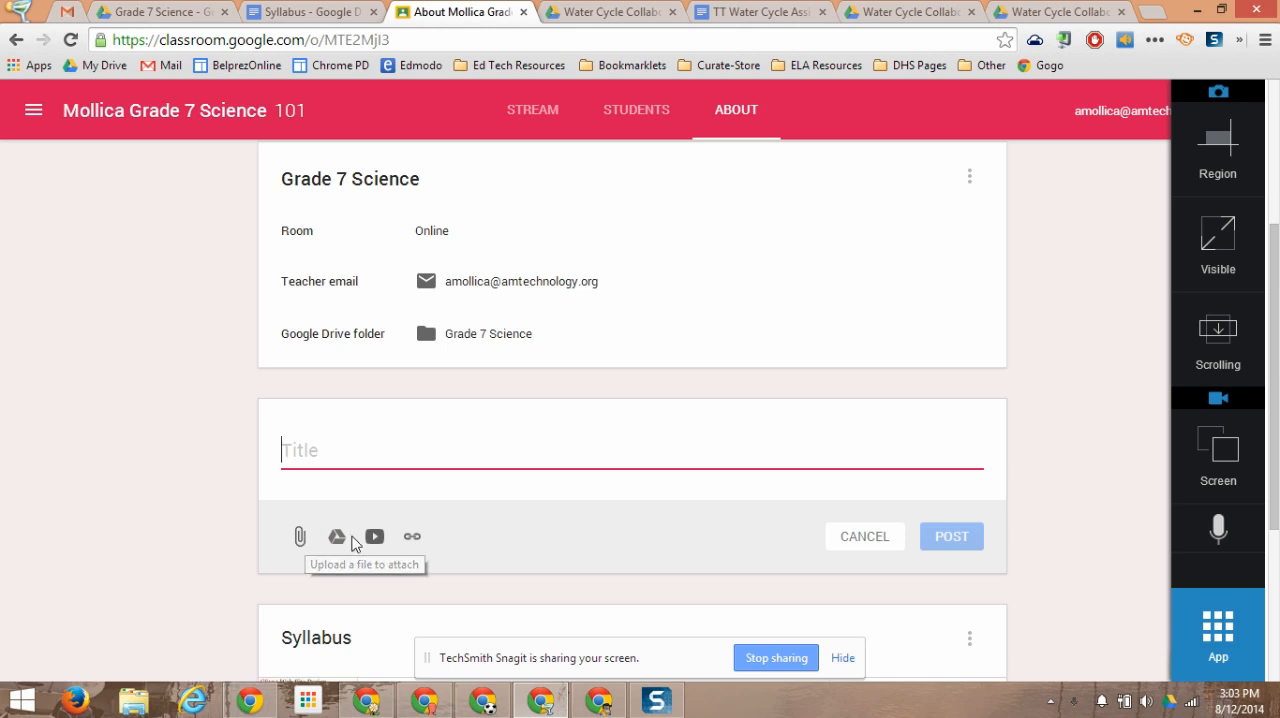
pyautogui.moveTo(404, 536)
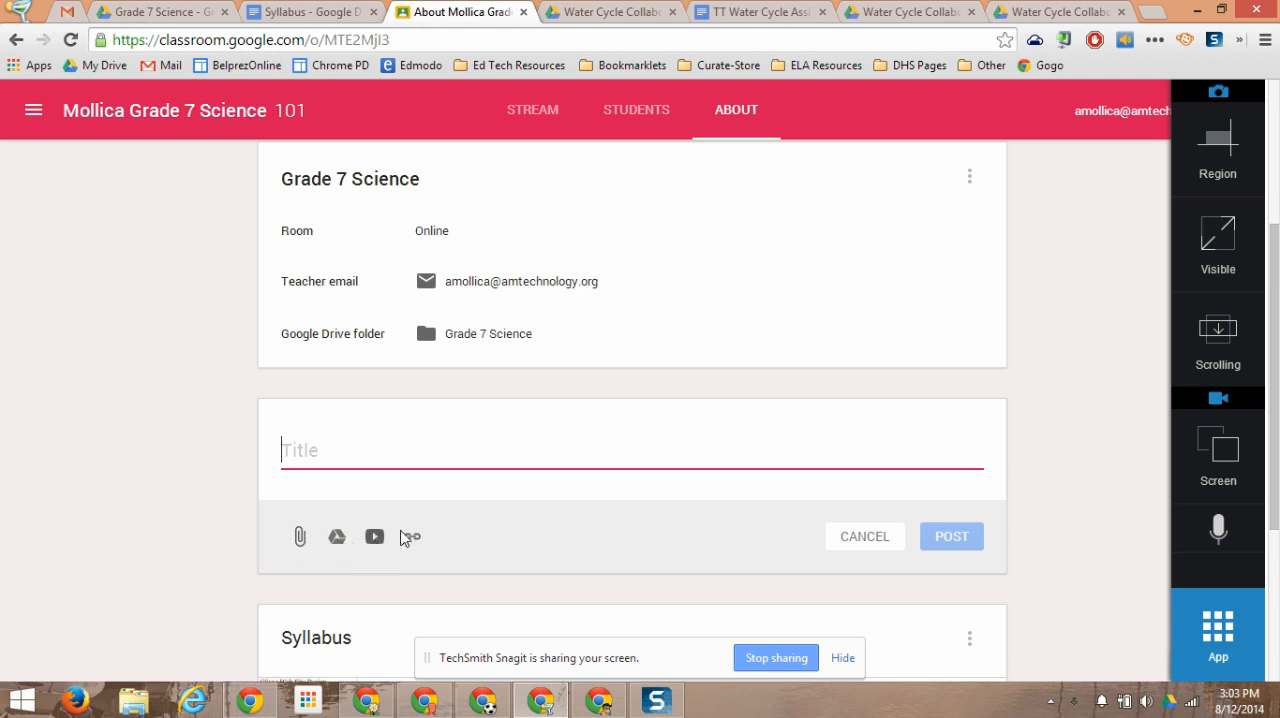
pyautogui.click(864, 536)
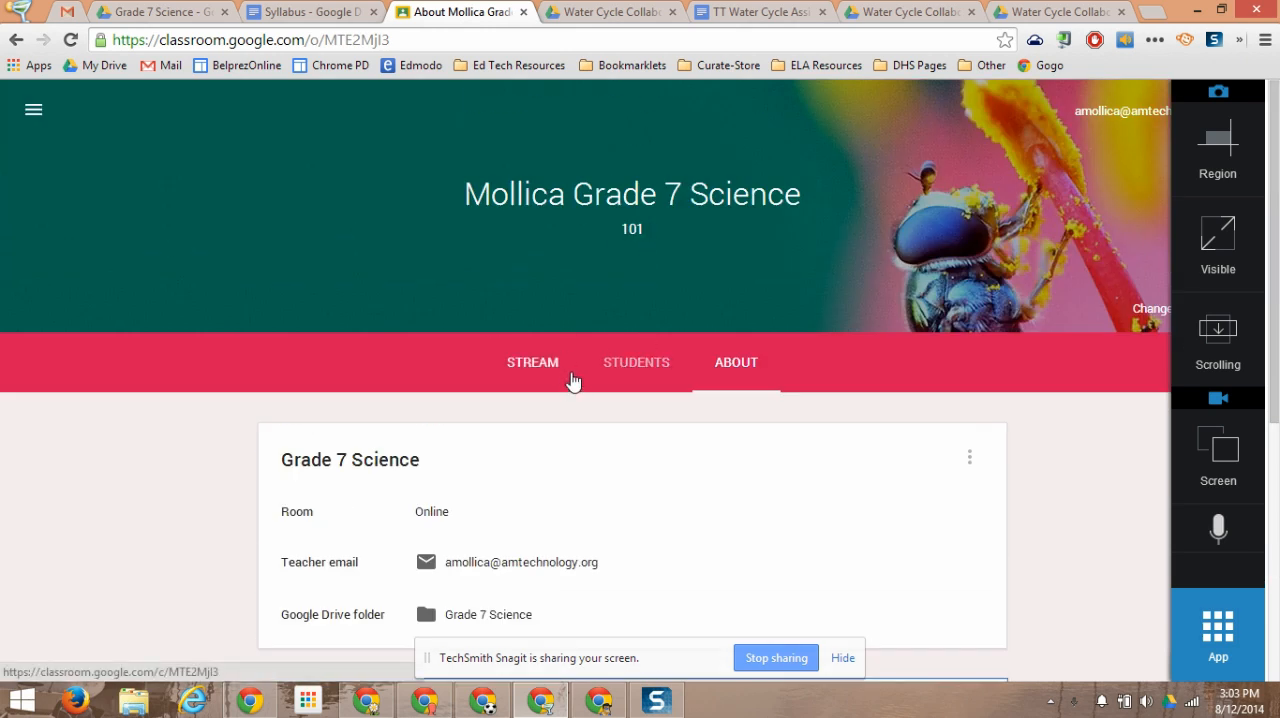
pyautogui.moveTo(470, 396)
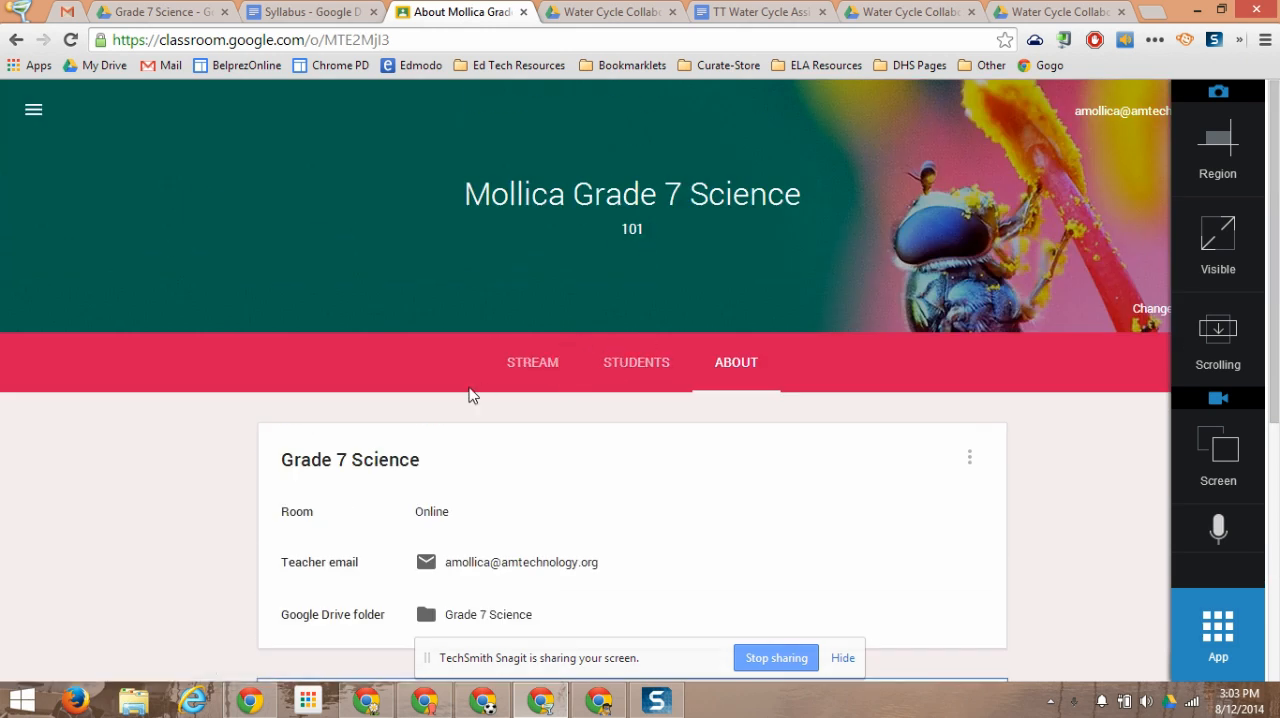
# Step: Return to the class Stream and start creating a new assignment
pyautogui.click(532, 362)
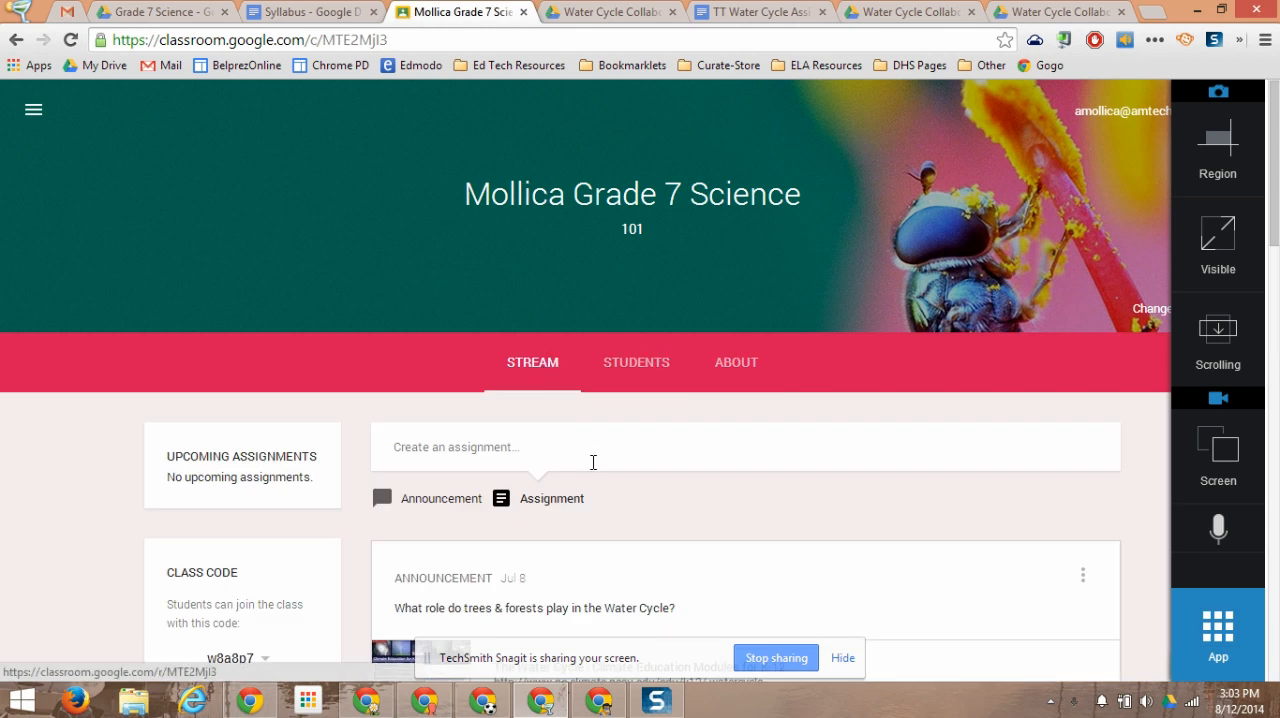
pyautogui.moveTo(564, 500)
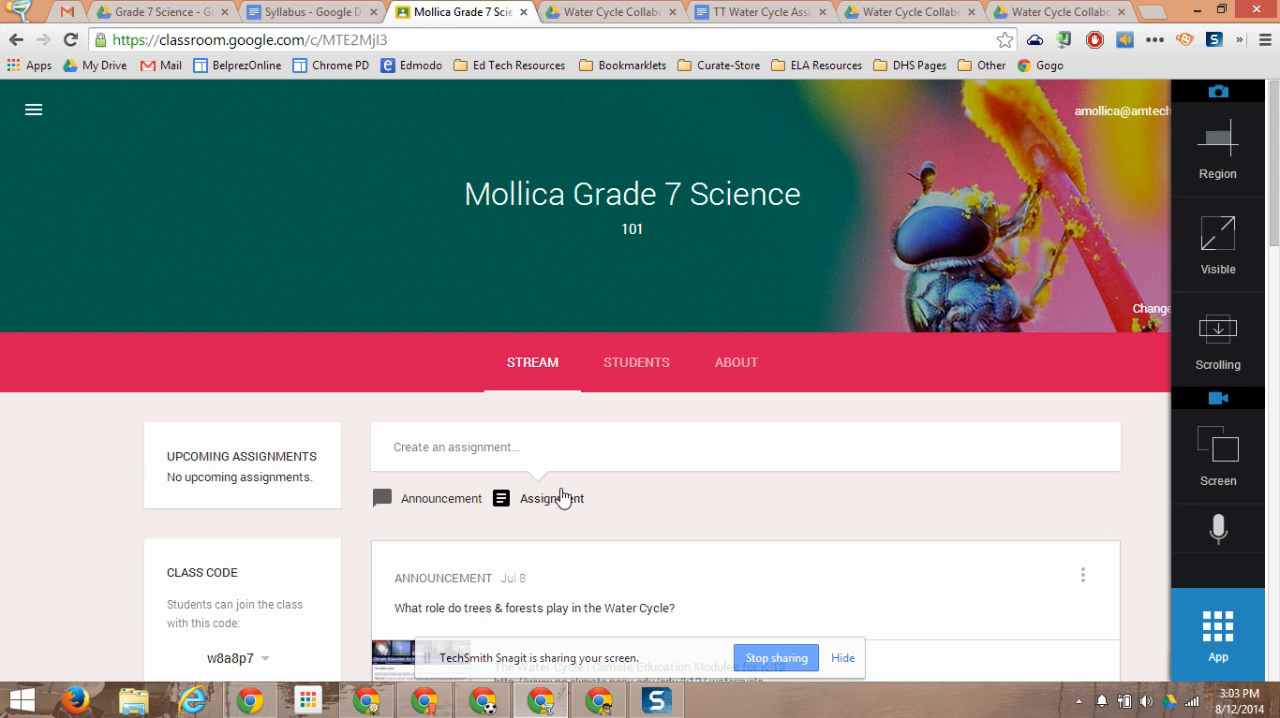
pyautogui.moveTo(564, 496)
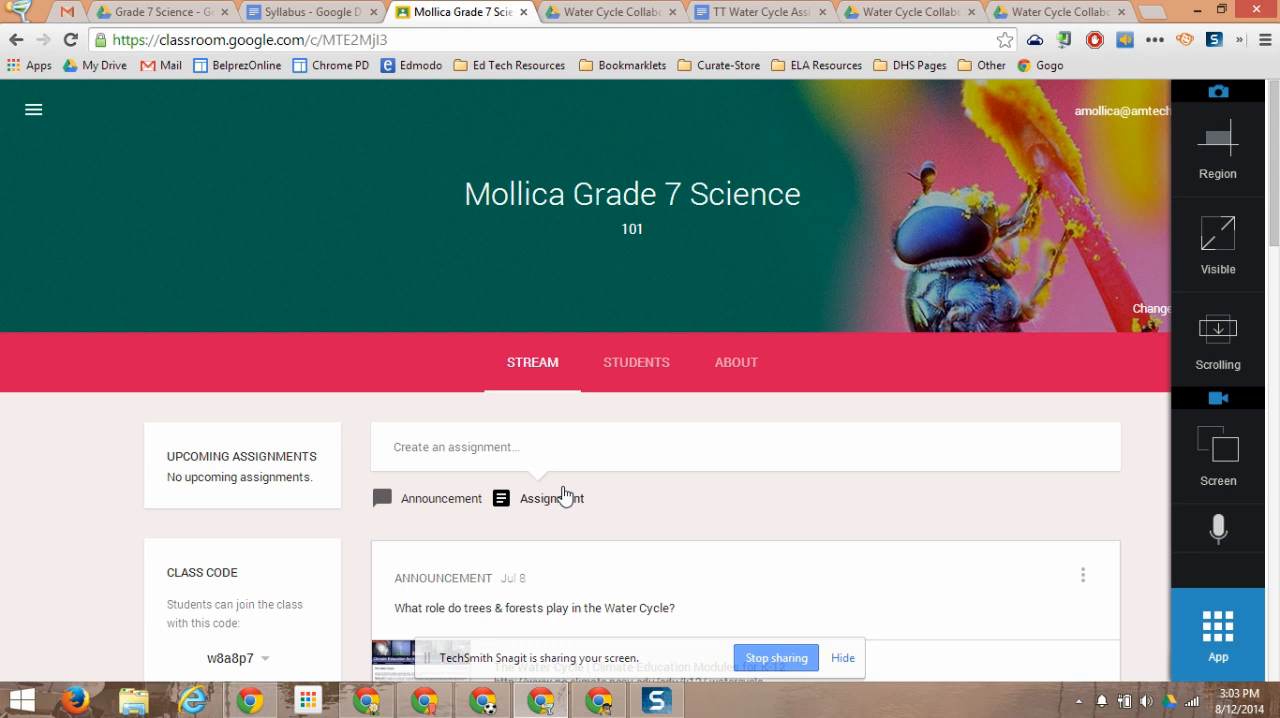
pyautogui.moveTo(716, 468)
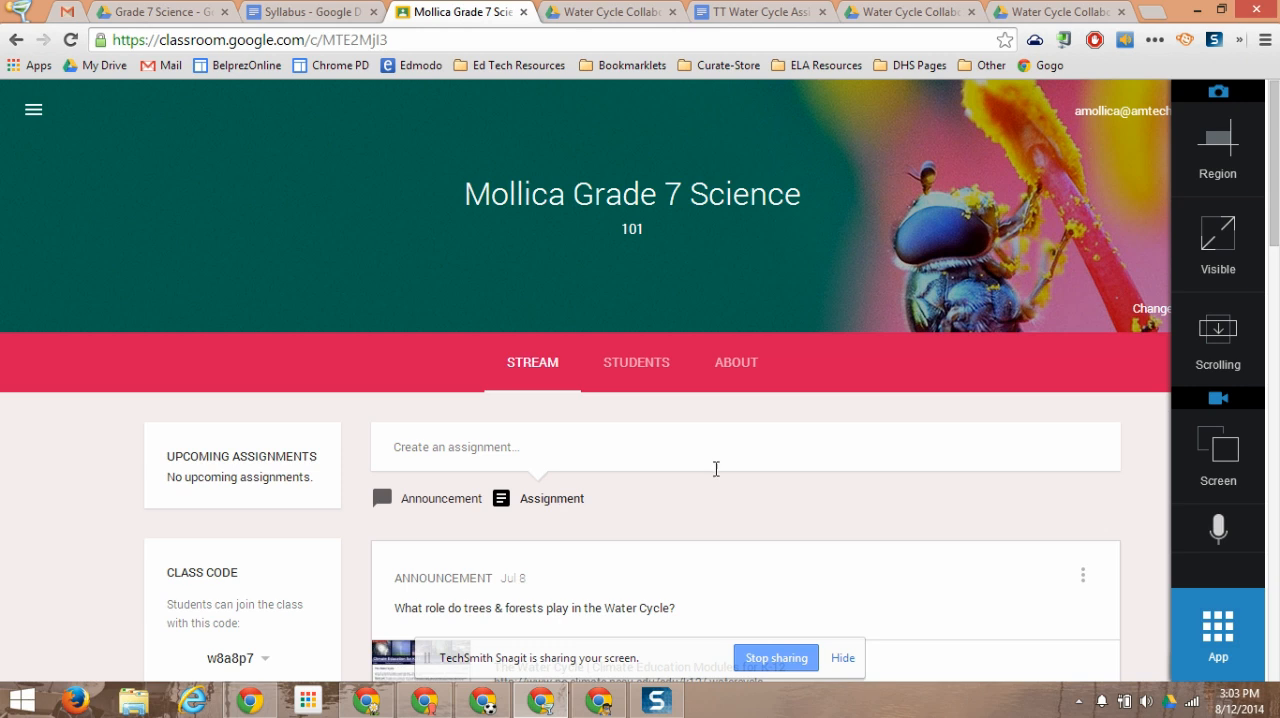
pyautogui.click(552, 498)
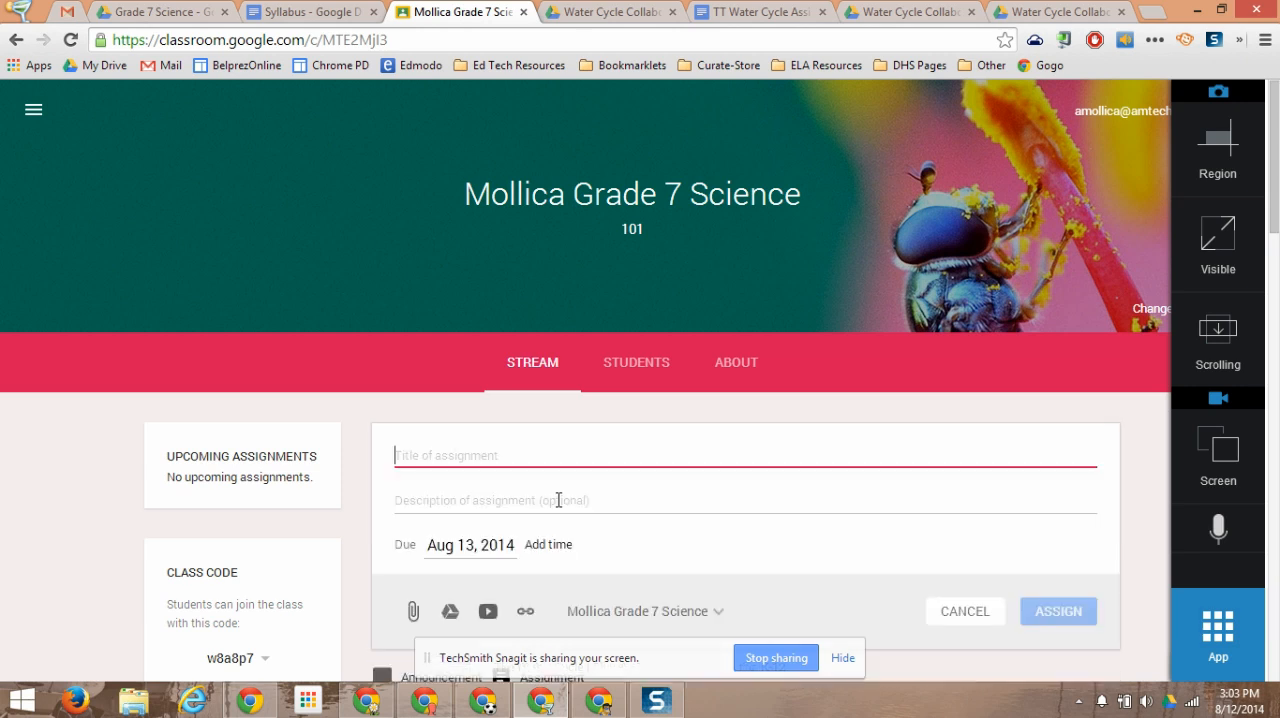
# Step: Title the assignment 'Water Cycle Fast Facts & Collaborative Draw' with a due date of Aug 15, 2014
pyautogui.write('Water Cycle')
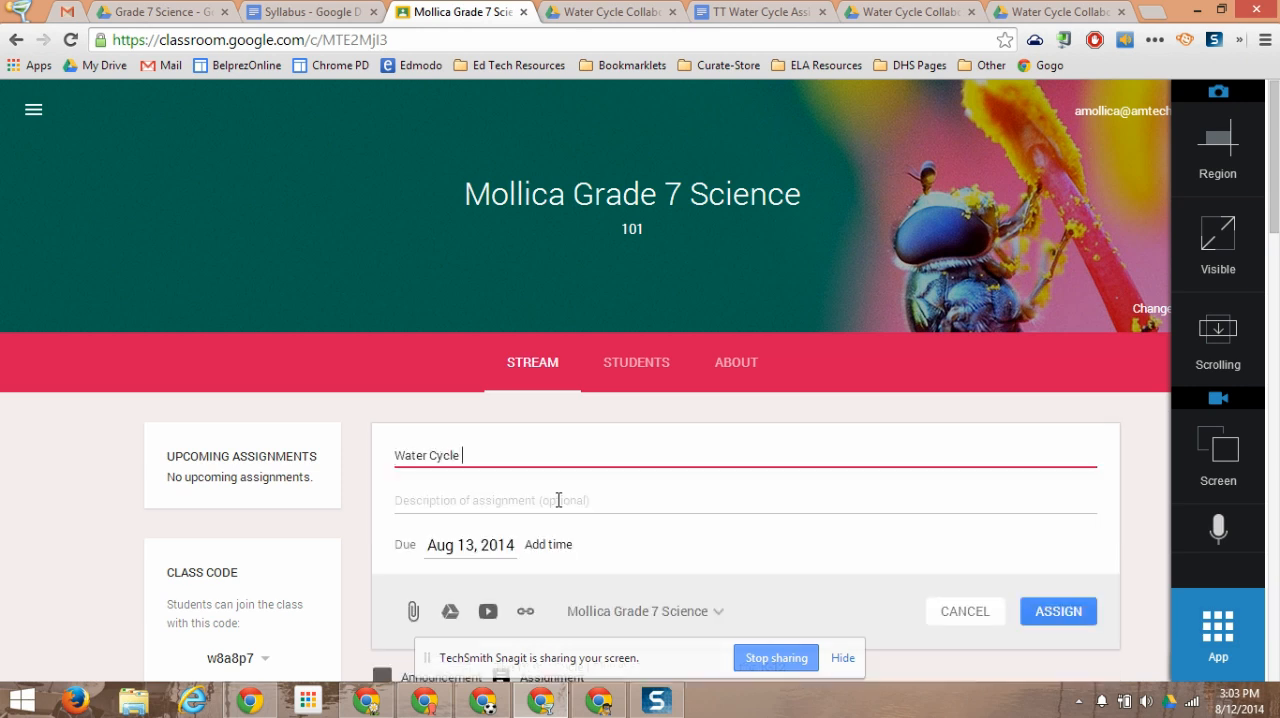
pyautogui.write('Fast Facts &')
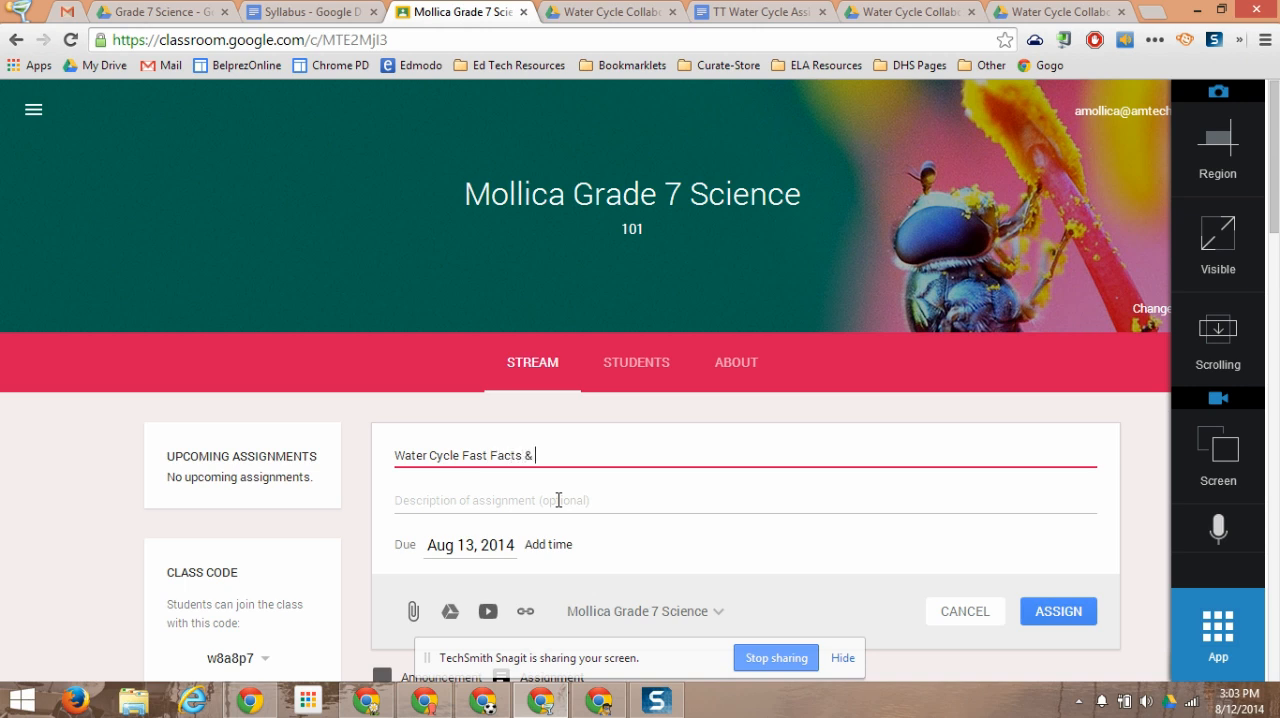
pyautogui.write('Collaborat')
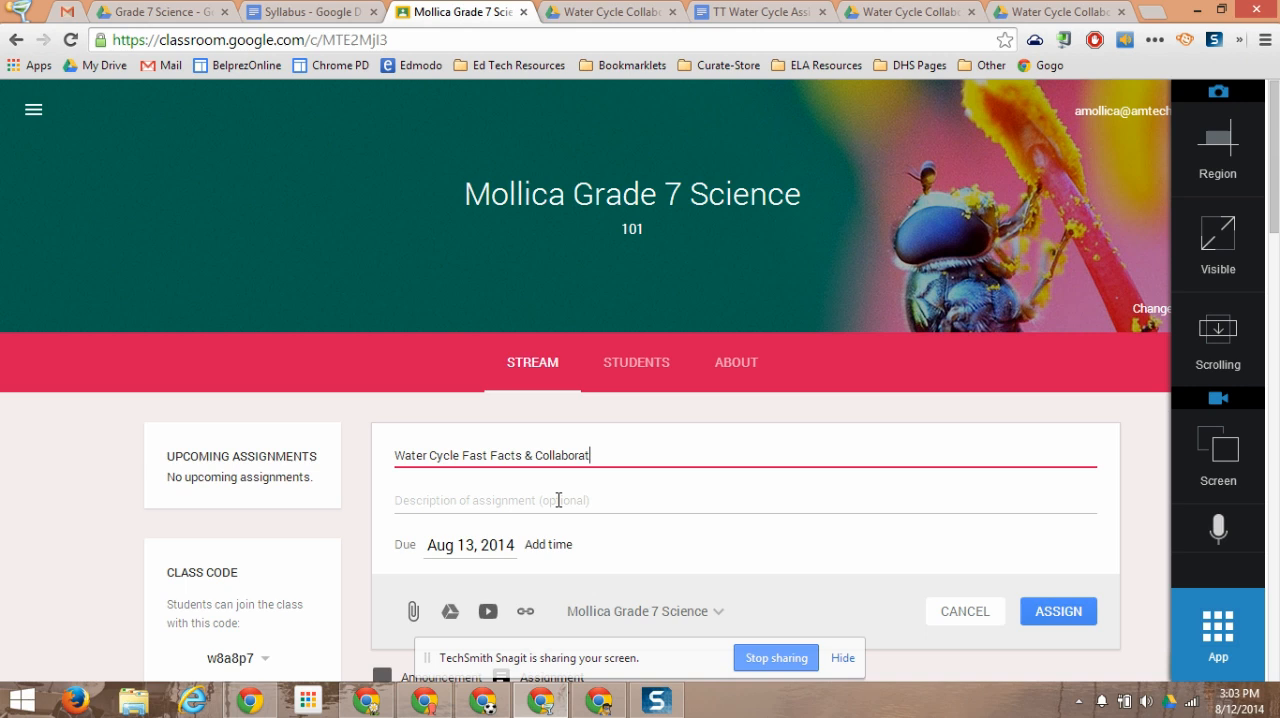
pyautogui.write('ive Draw')
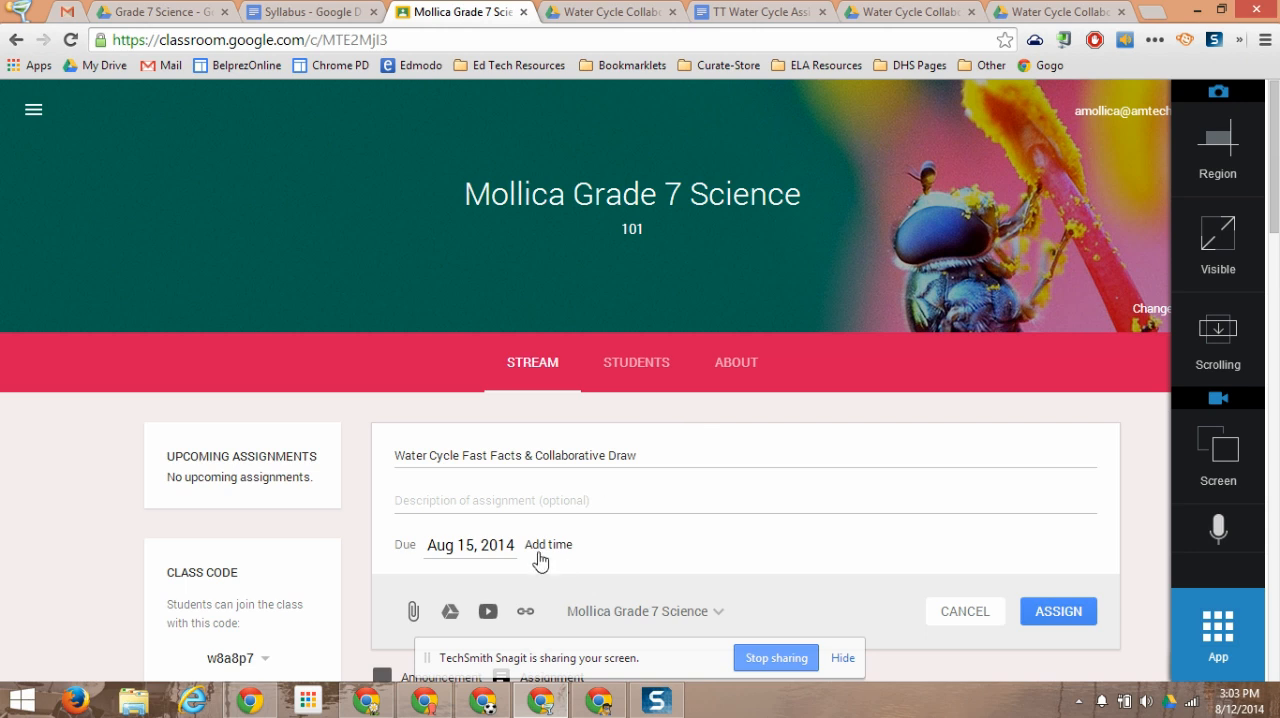
pyautogui.scroll(-3)
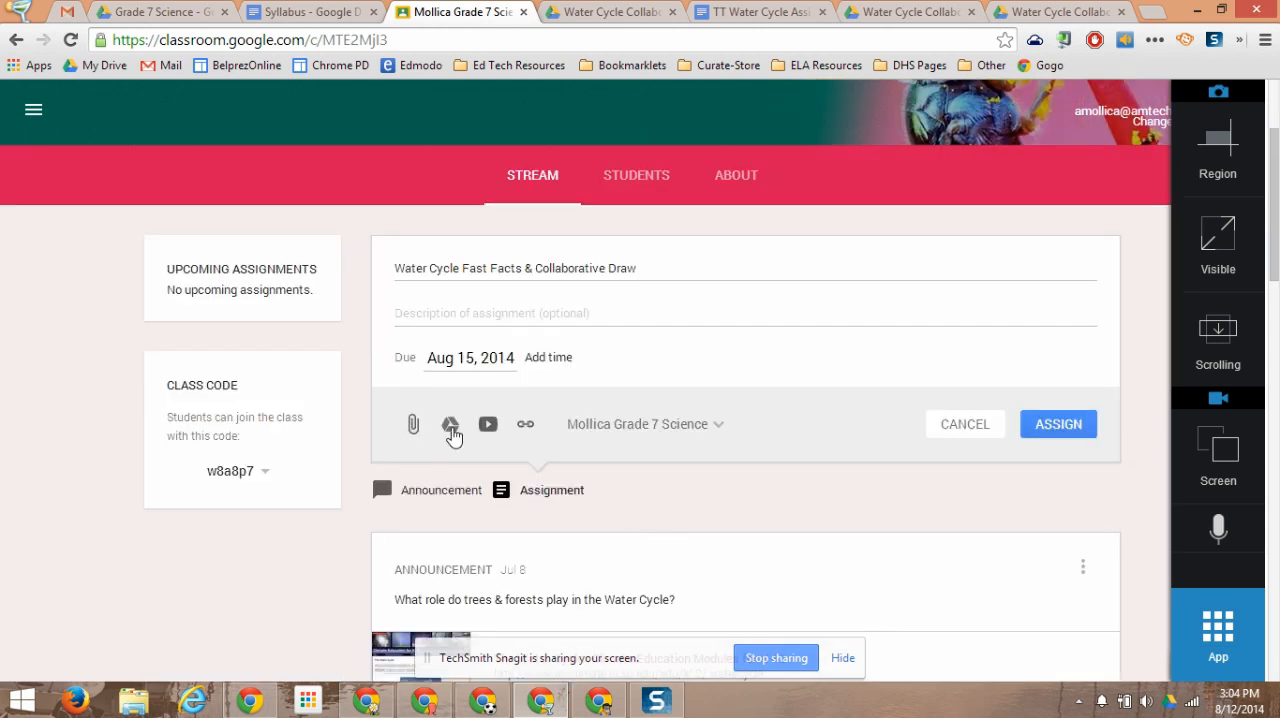
# Step: Attach the '[Template] TT Water Cycle Assignment' Google Doc from Drive, found by searching 'water'
pyautogui.click(452, 424)
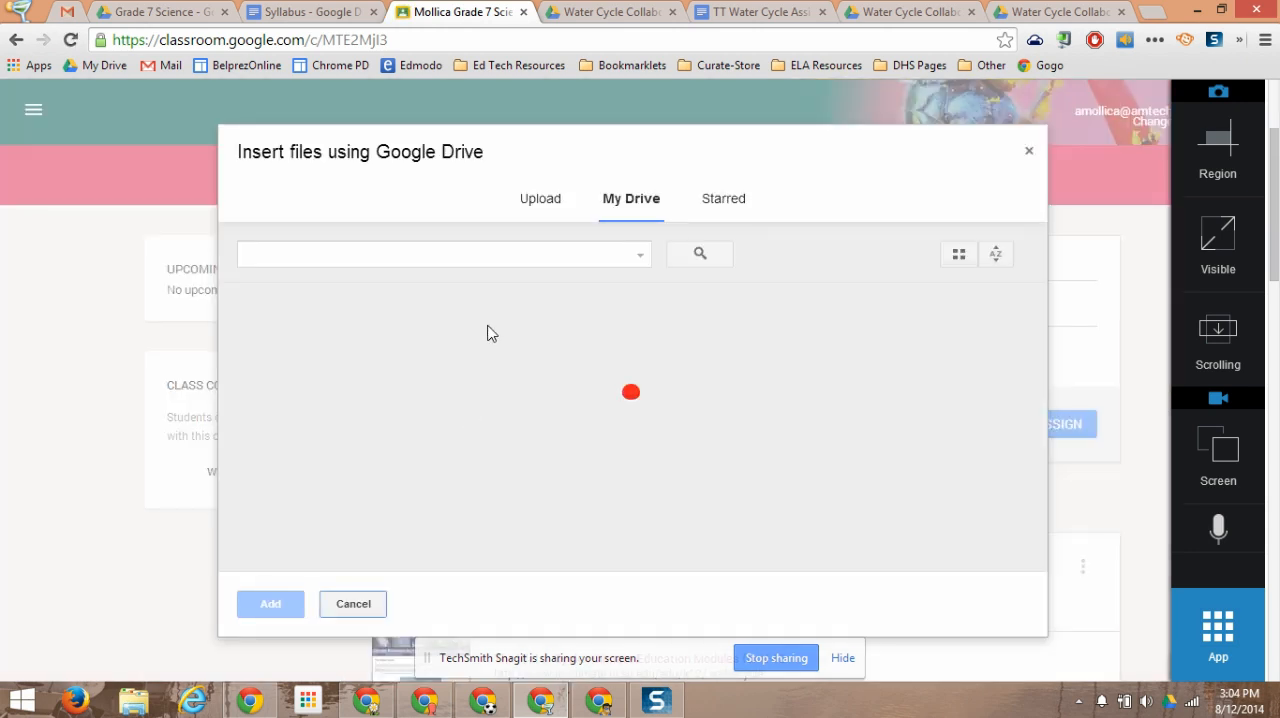
pyautogui.write('water')
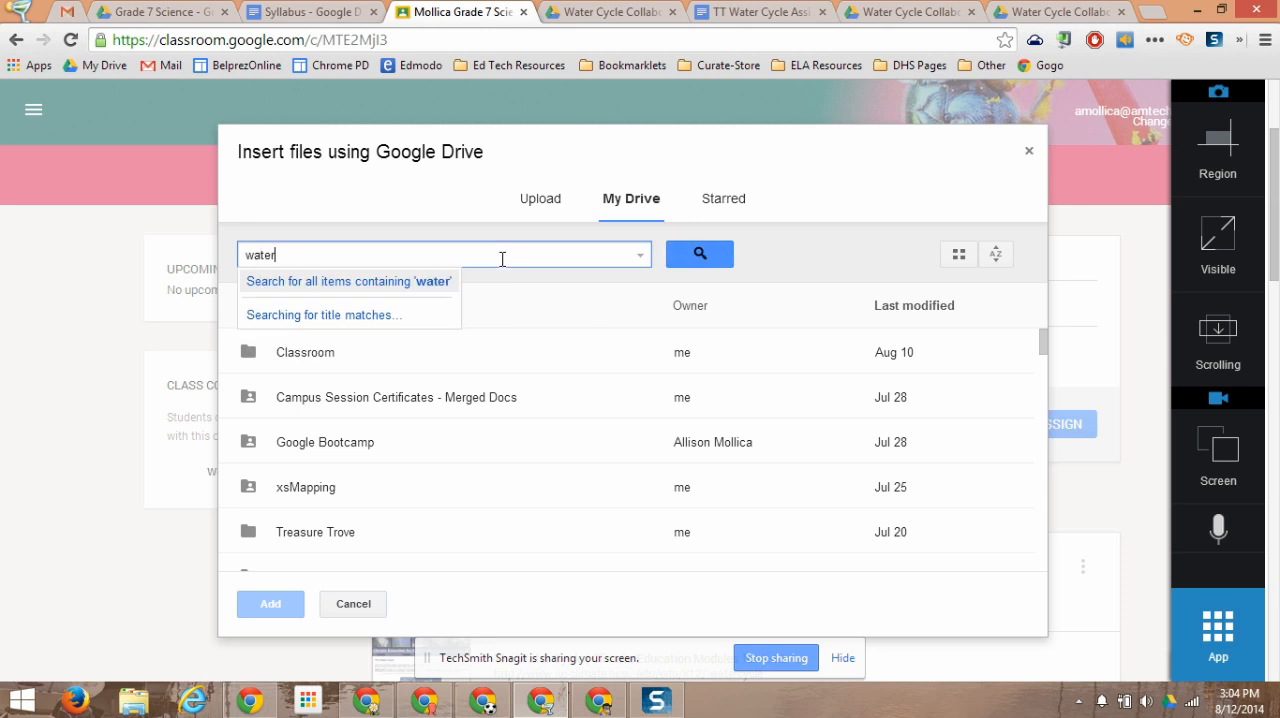
pyautogui.click(700, 252)
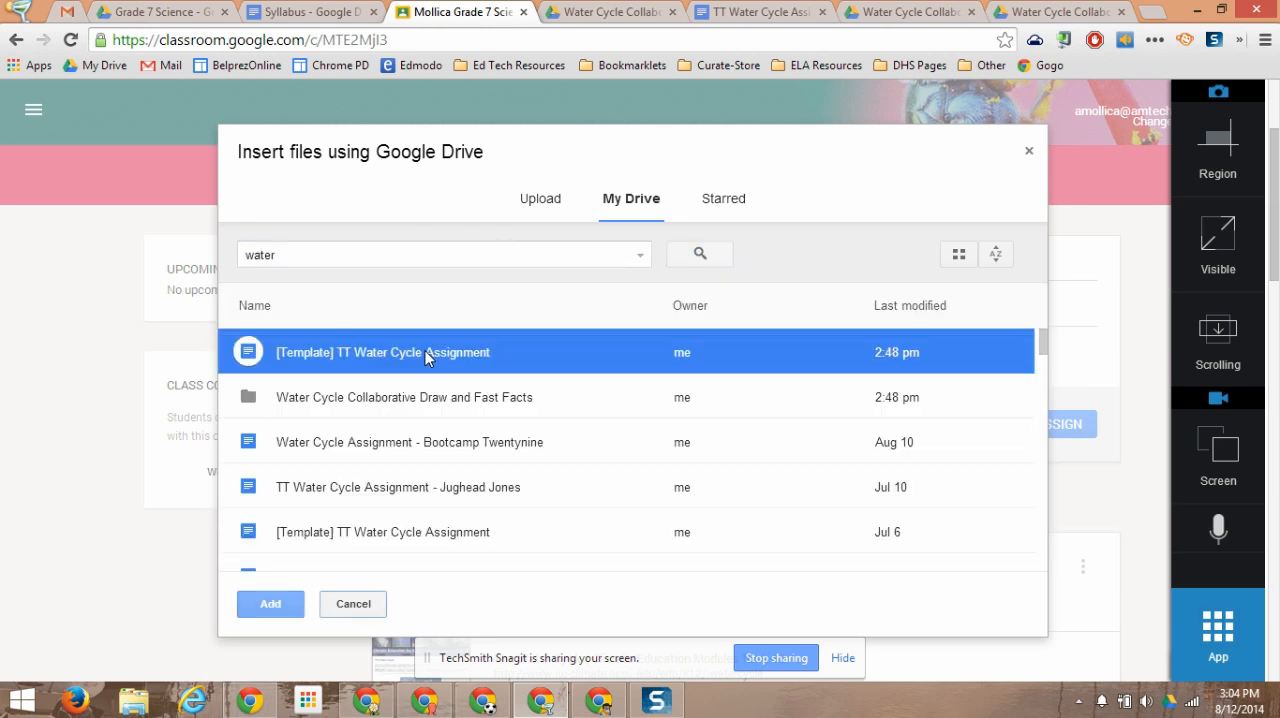
pyautogui.click(270, 604)
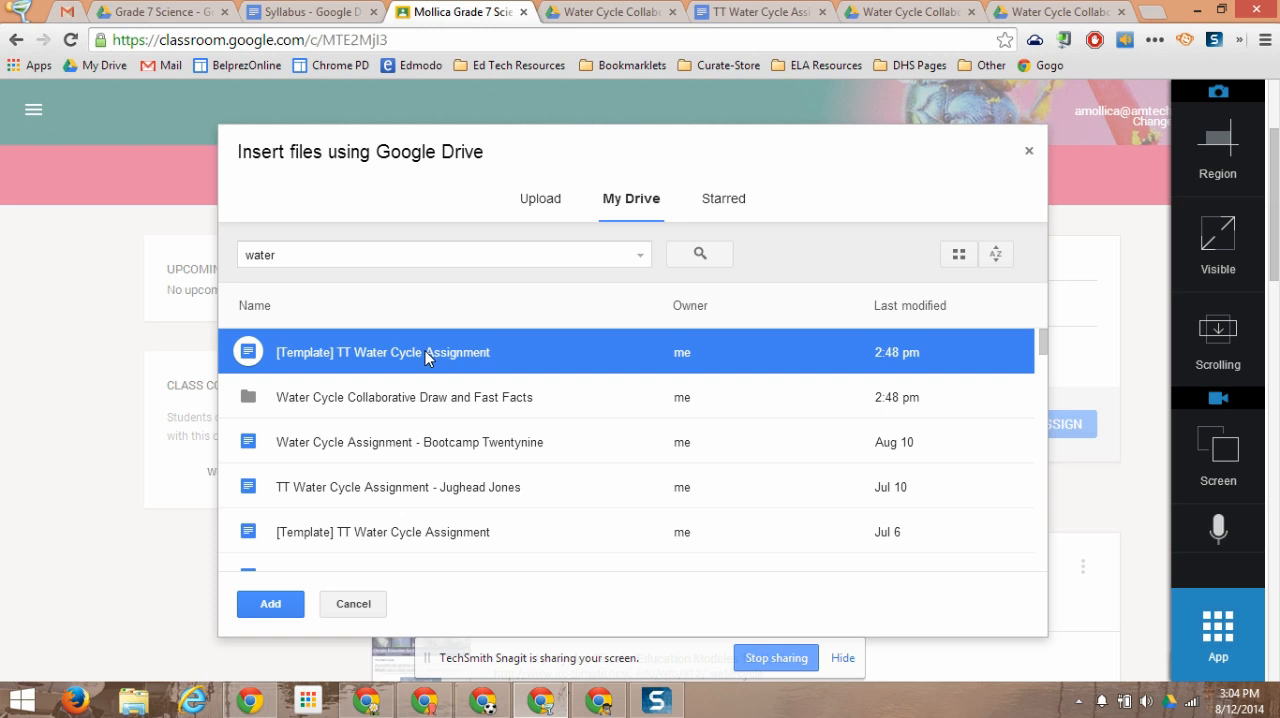
pyautogui.click(270, 604)
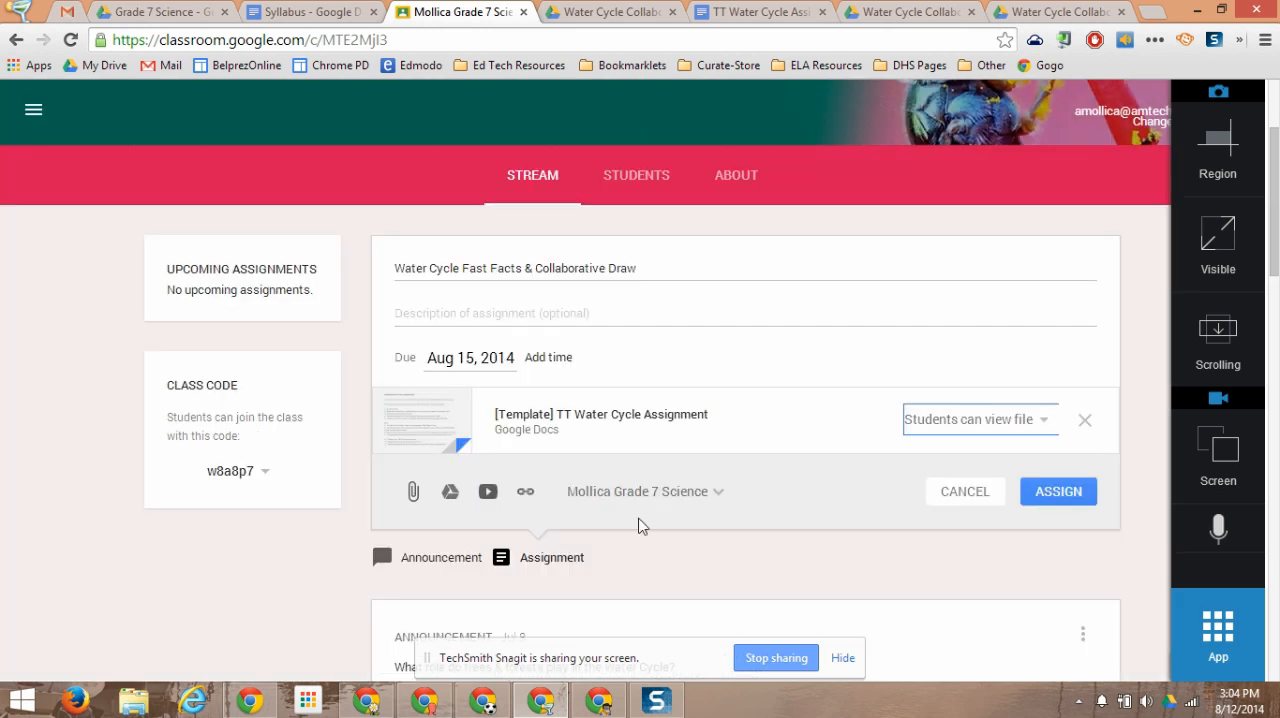
pyautogui.moveTo(832, 420)
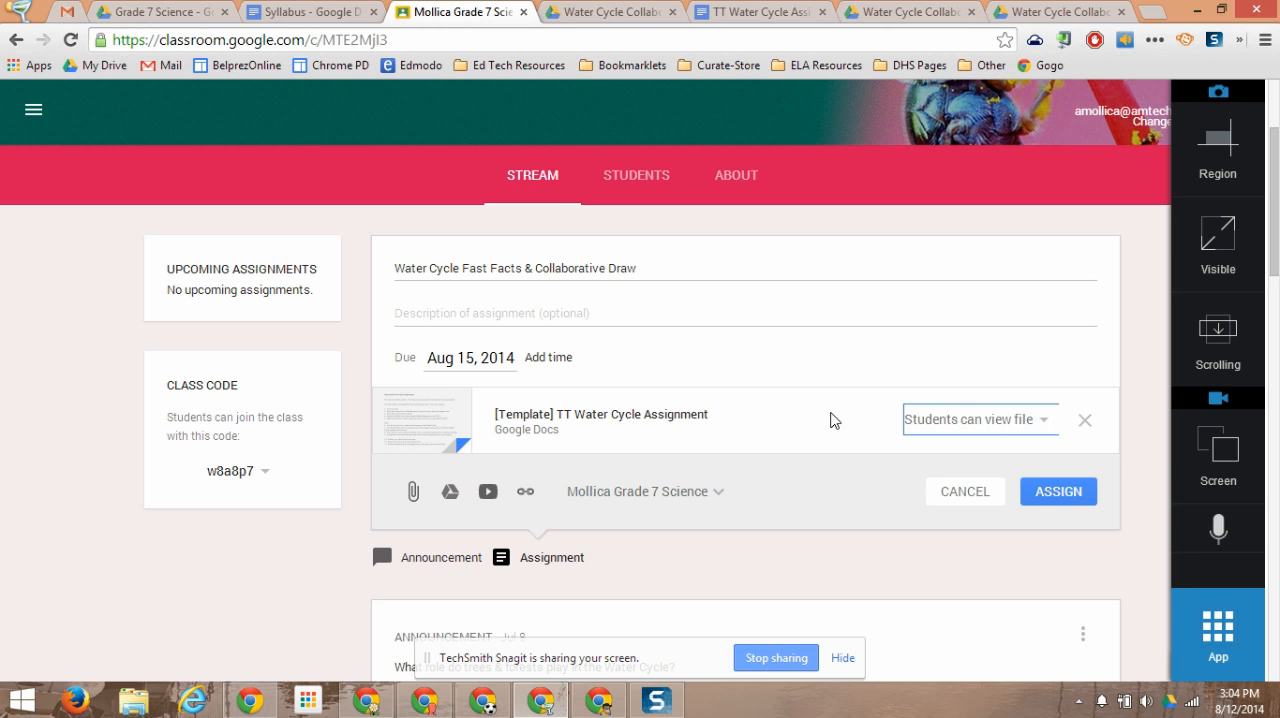
pyautogui.moveTo(816, 424)
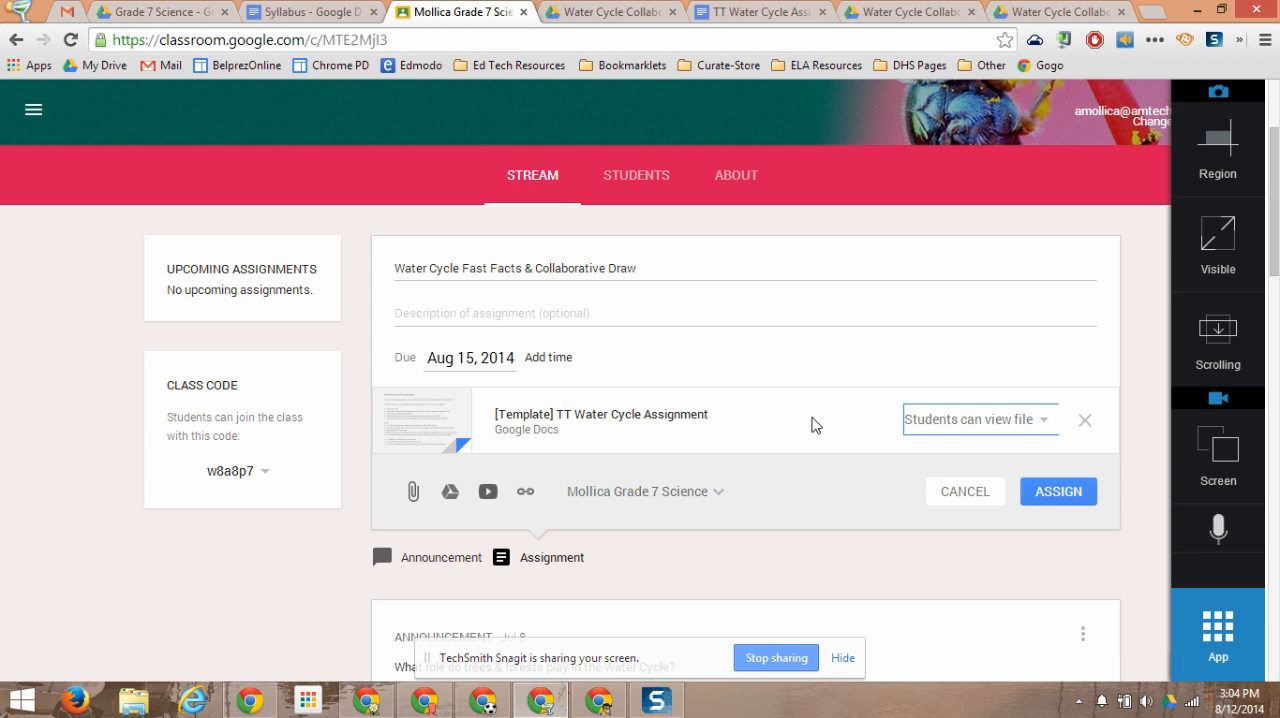
# Step: Set the attached template to 'Make a copy for each student' and assign the assignment to the class
pyautogui.click(976, 418)
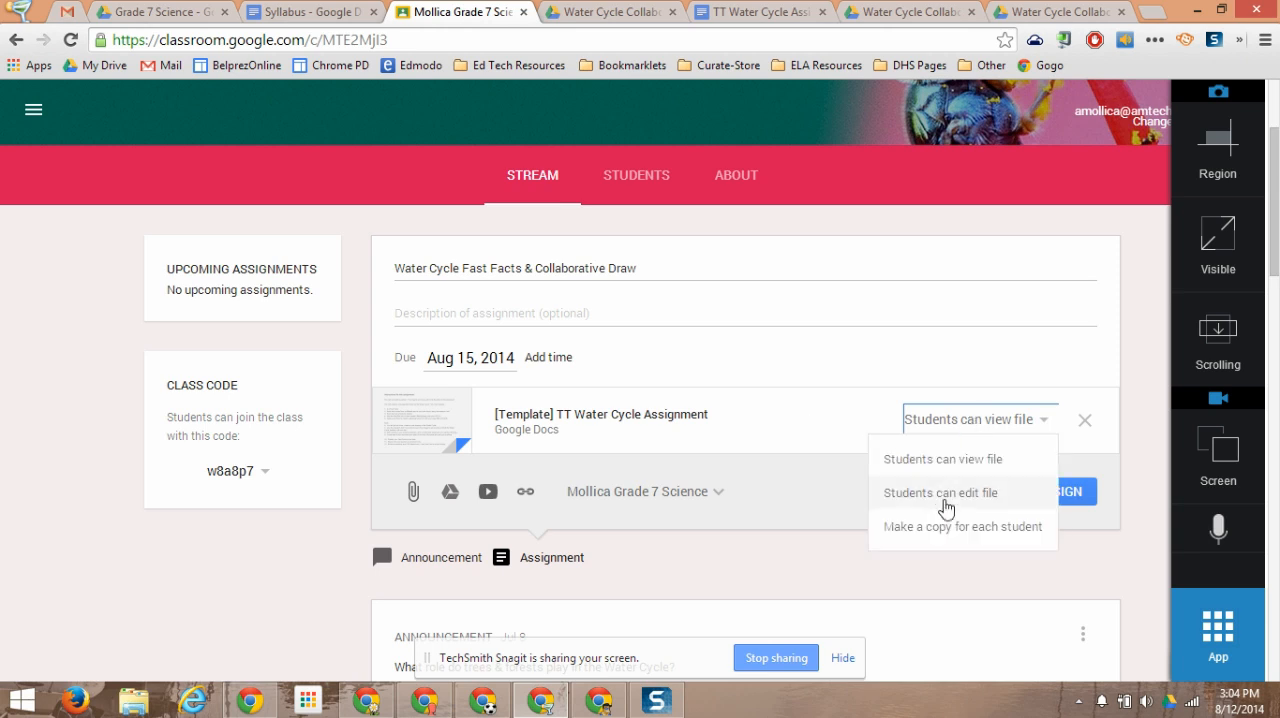
pyautogui.moveTo(962, 464)
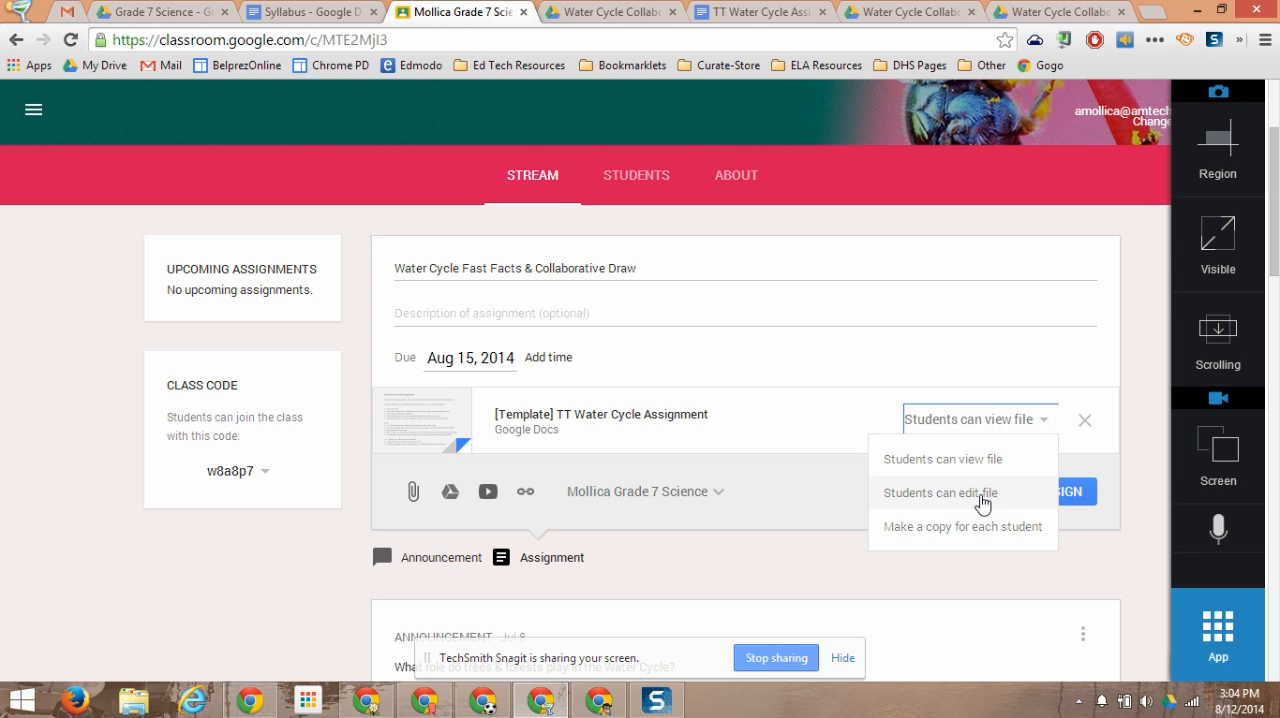
pyautogui.moveTo(924, 540)
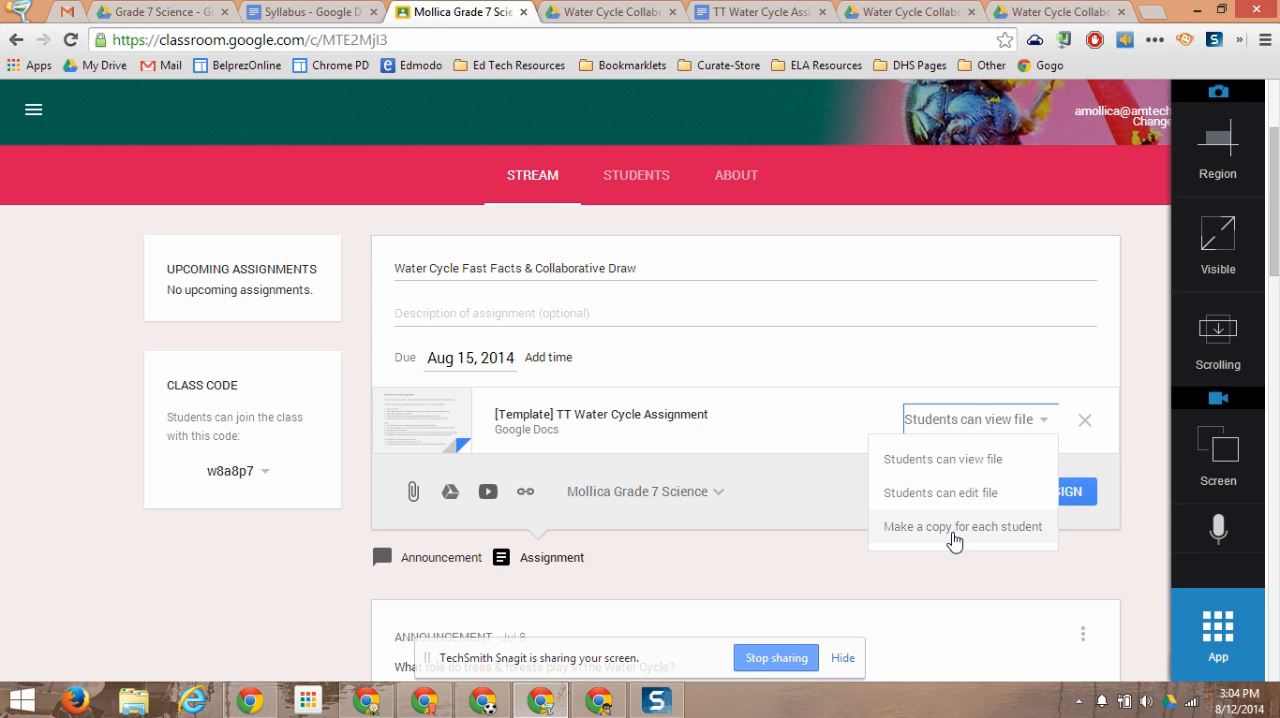
pyautogui.click(954, 526)
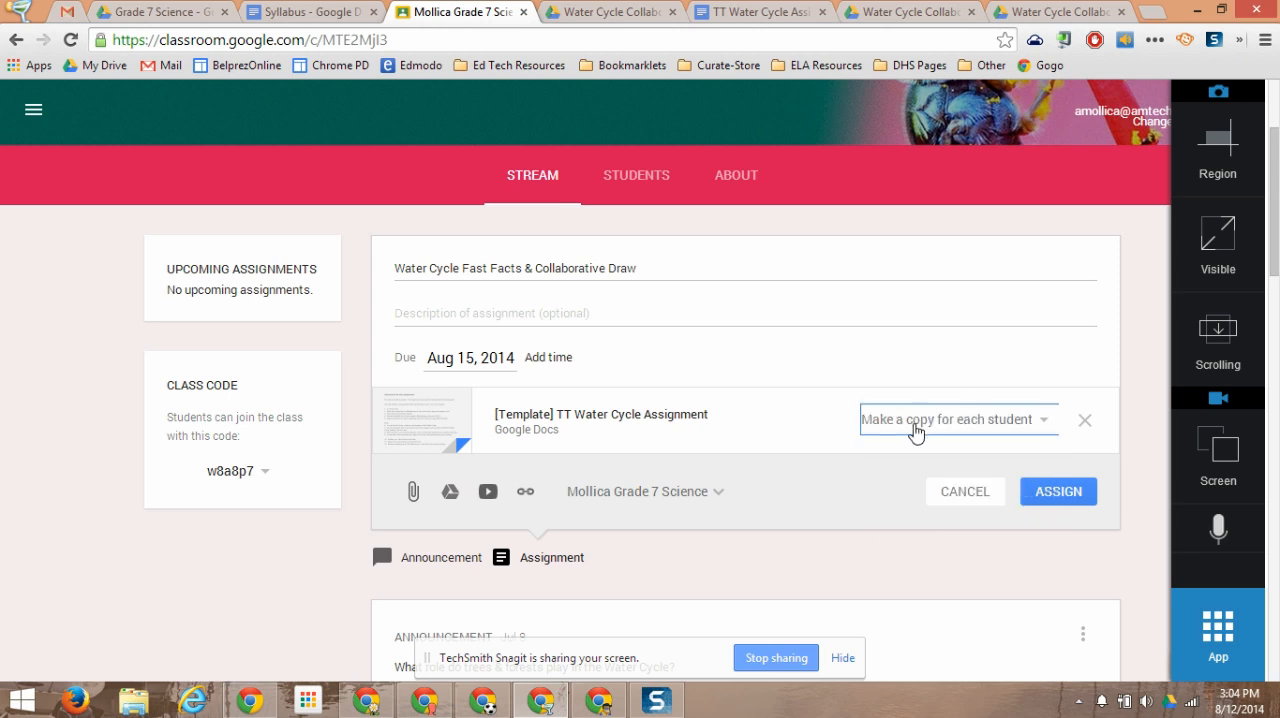
pyautogui.moveTo(960, 420)
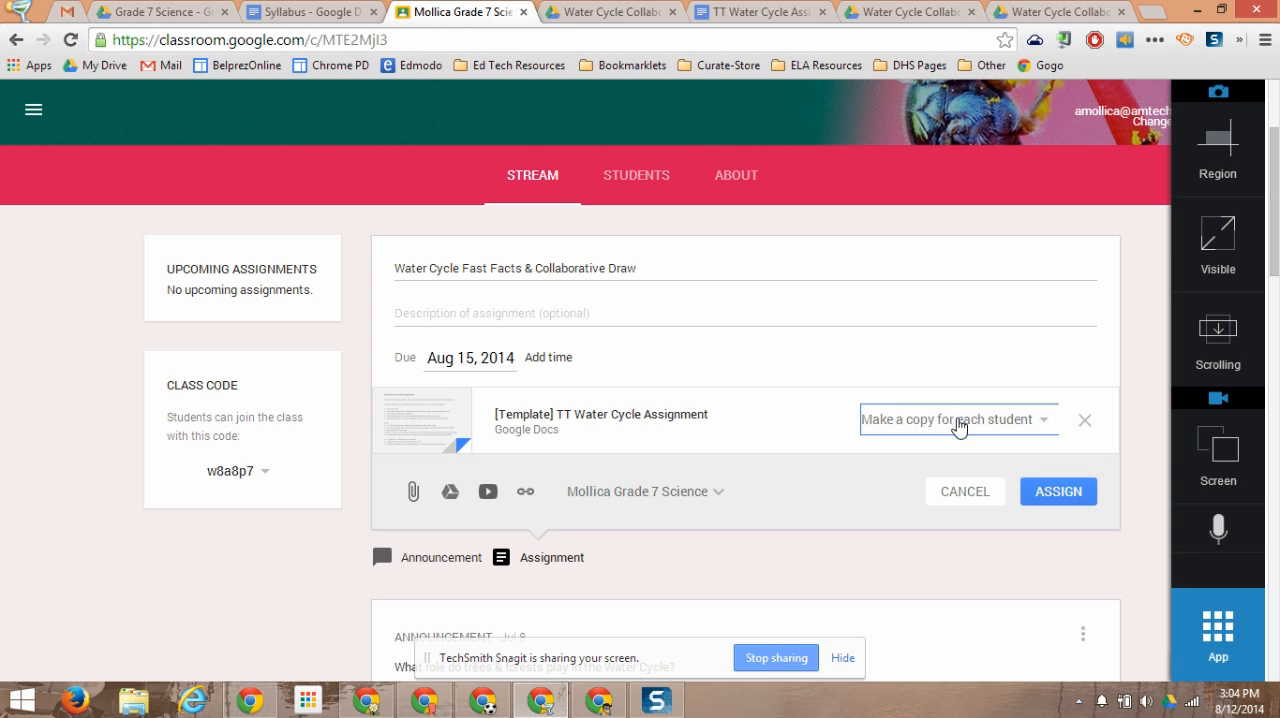
pyautogui.click(1056, 492)
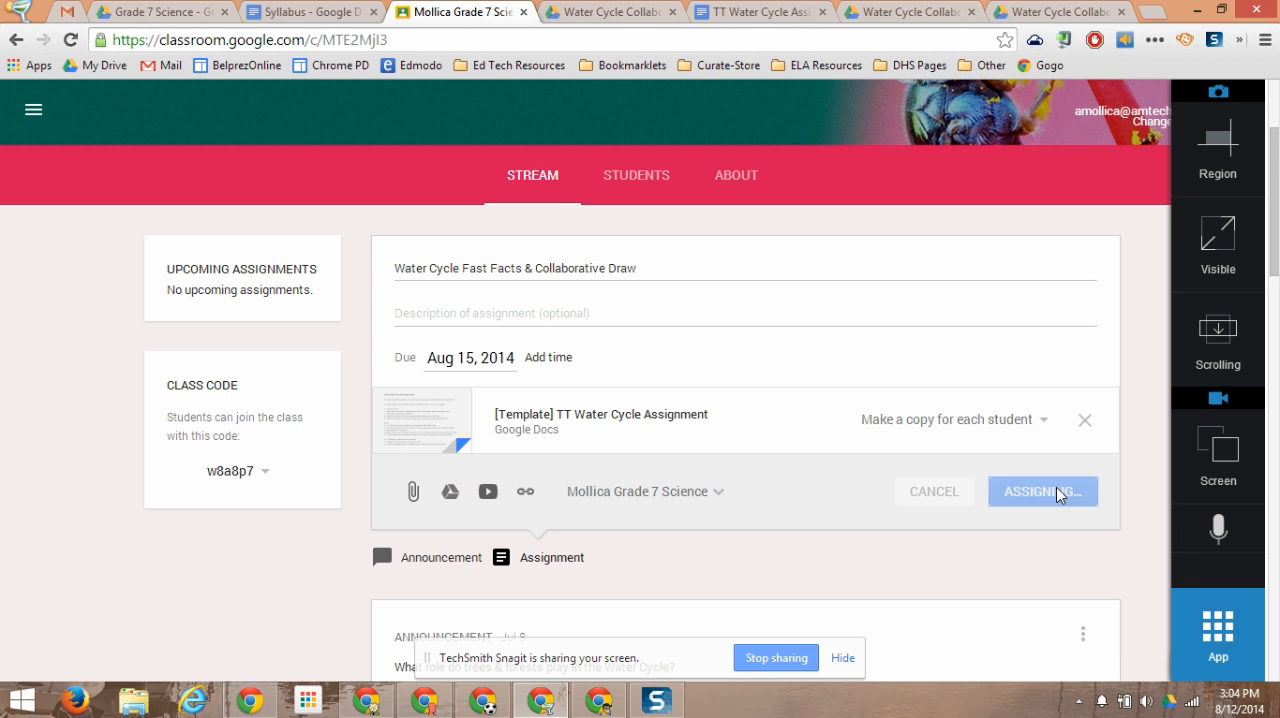
pyautogui.moveTo(1056, 474)
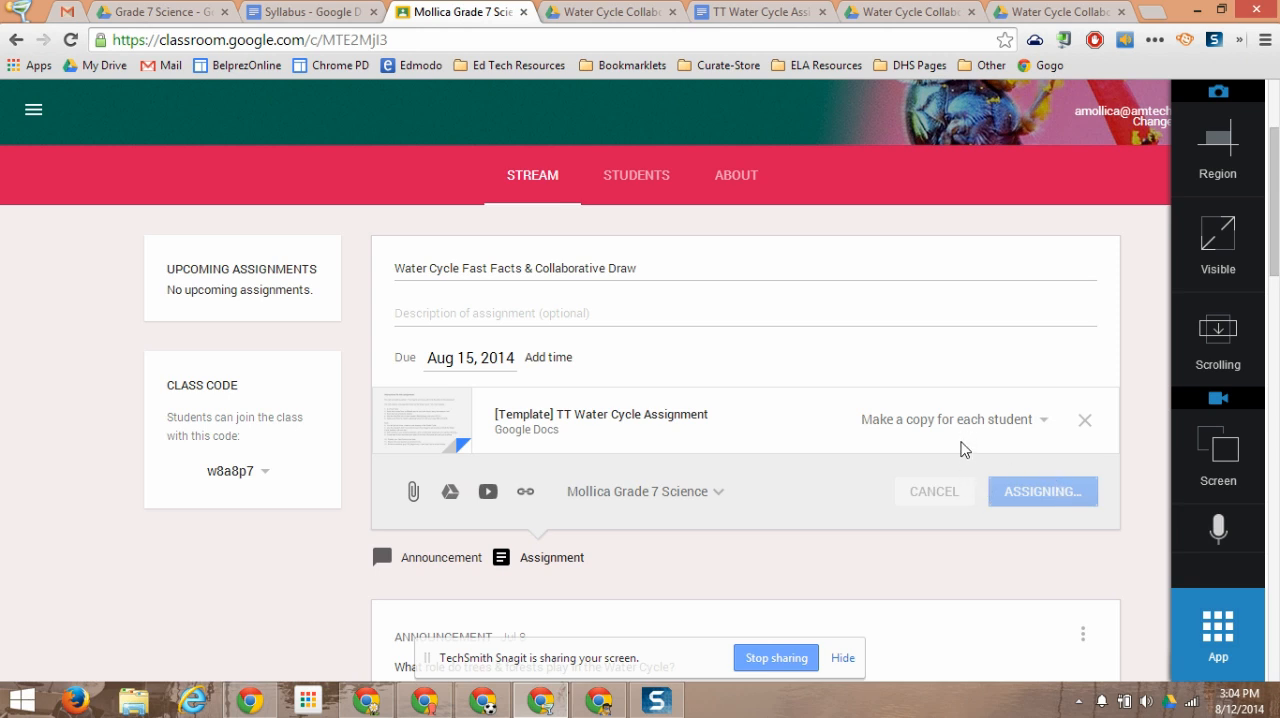
# Step: View the class's roster of enrolled students after the assignment posts to 12 students
pyautogui.click(1044, 492)
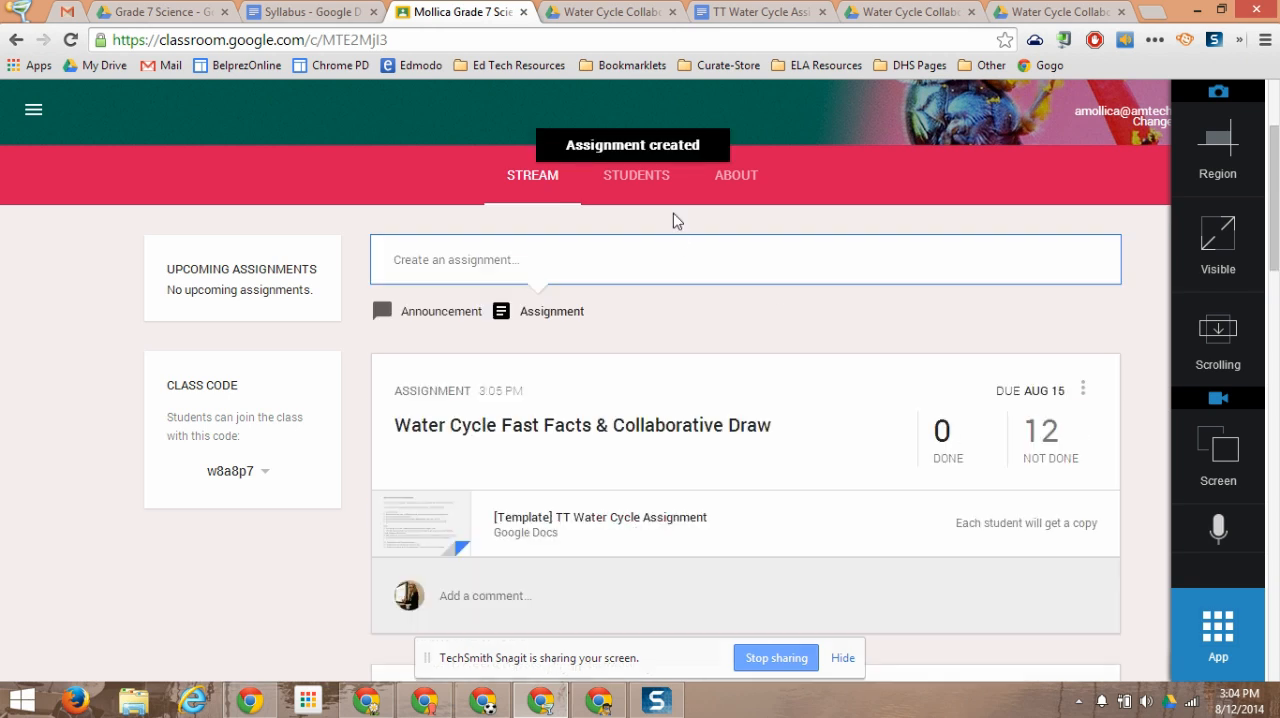
pyautogui.click(636, 176)
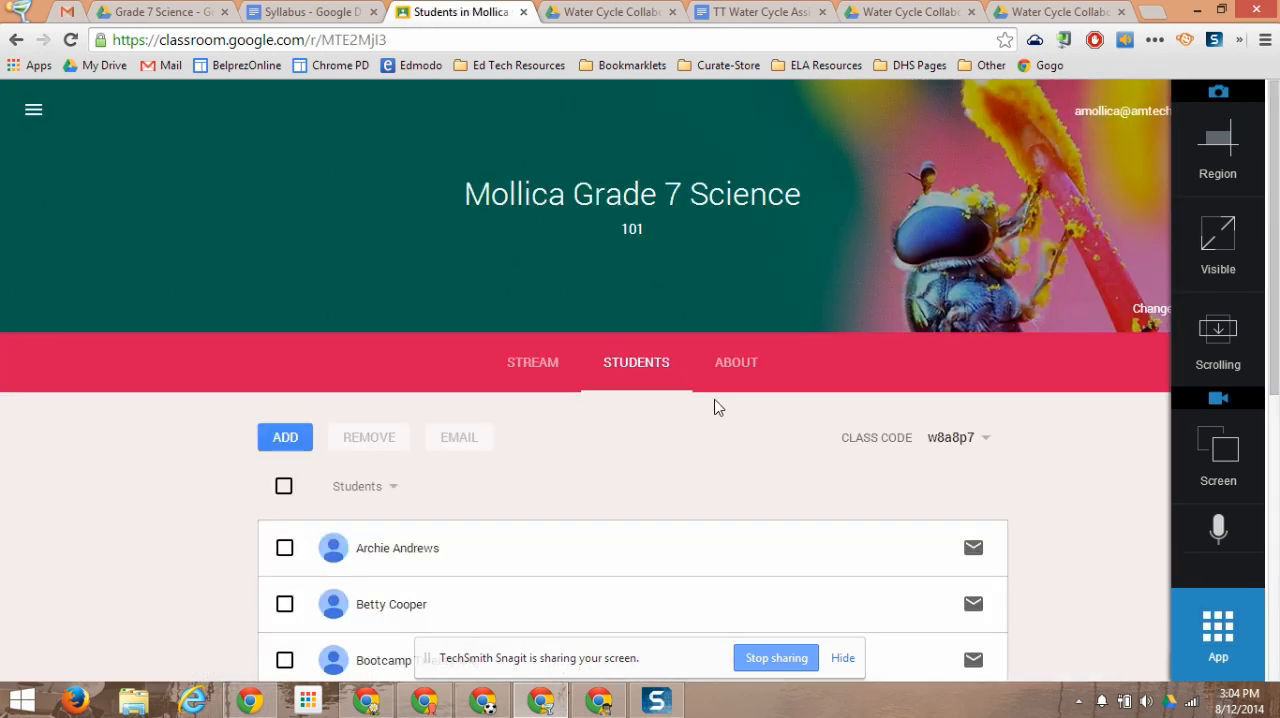
pyautogui.scroll(-3)
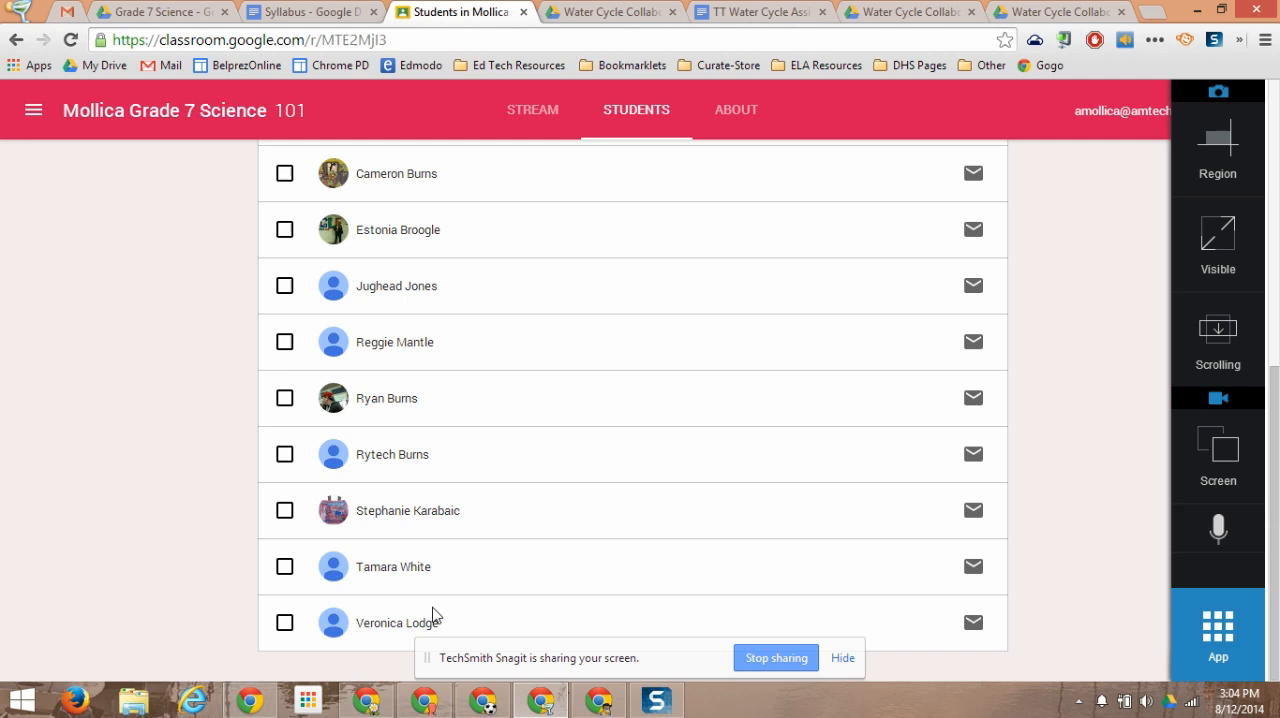
pyautogui.moveTo(466, 632)
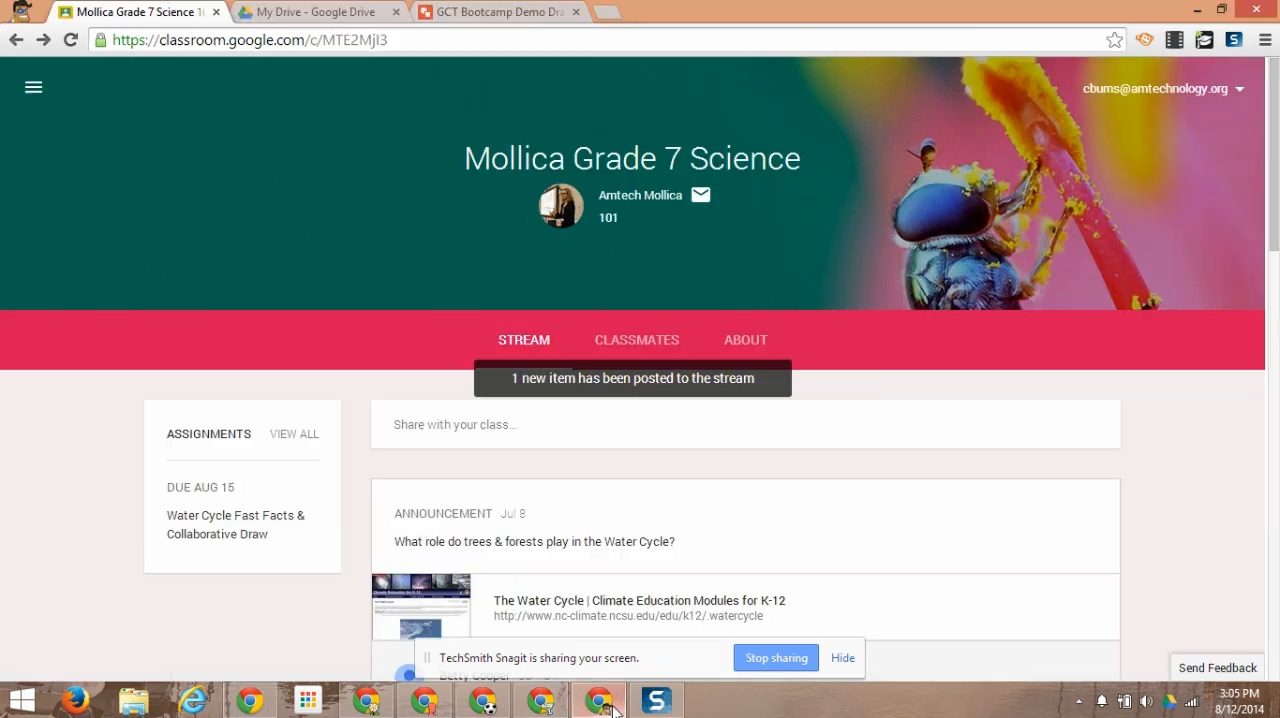
pyautogui.moveTo(856, 186)
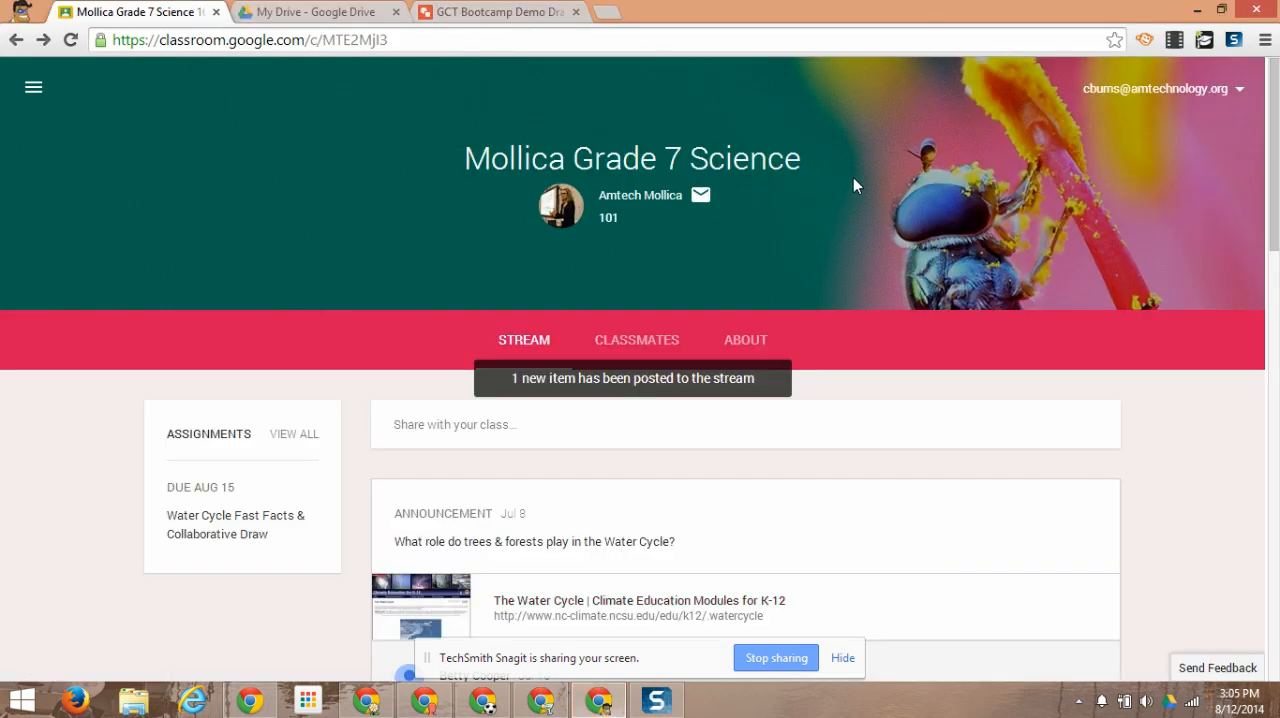
# Step: As a student, show the newly posted item and open the Water Cycle Fast Facts & Collaborative Draw assignment
pyautogui.click(32, 88)
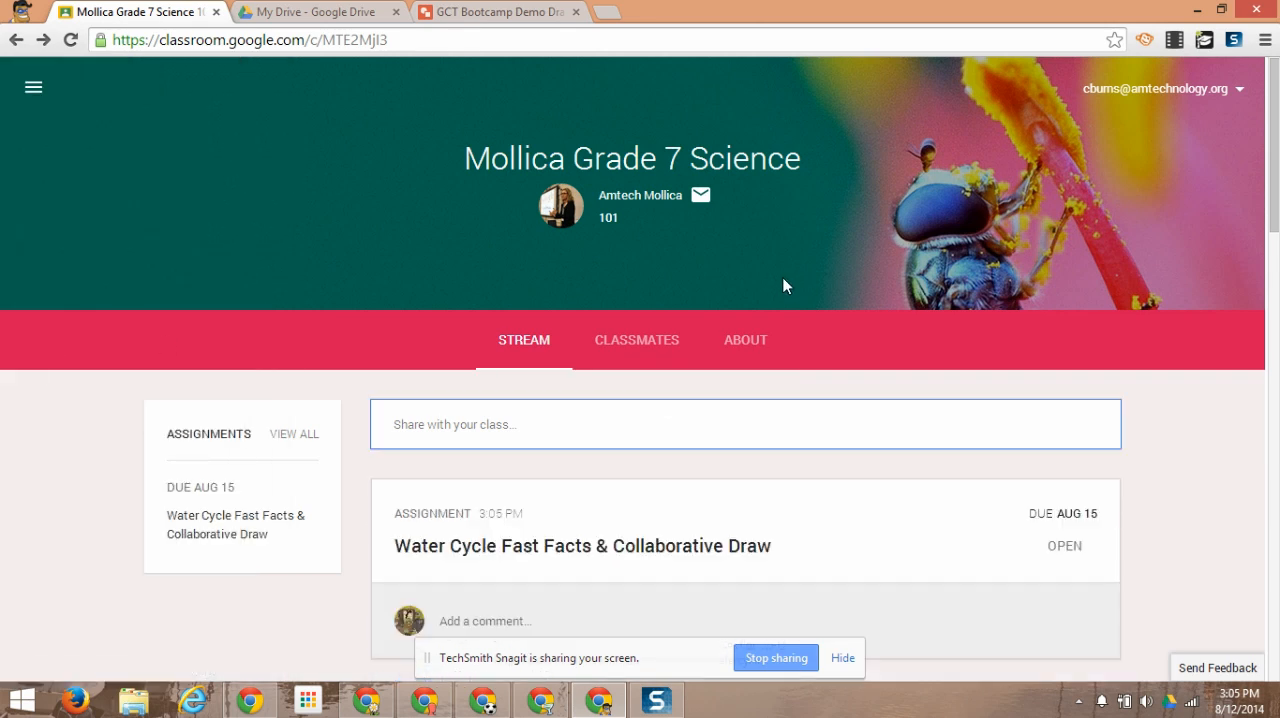
pyautogui.moveTo(556, 564)
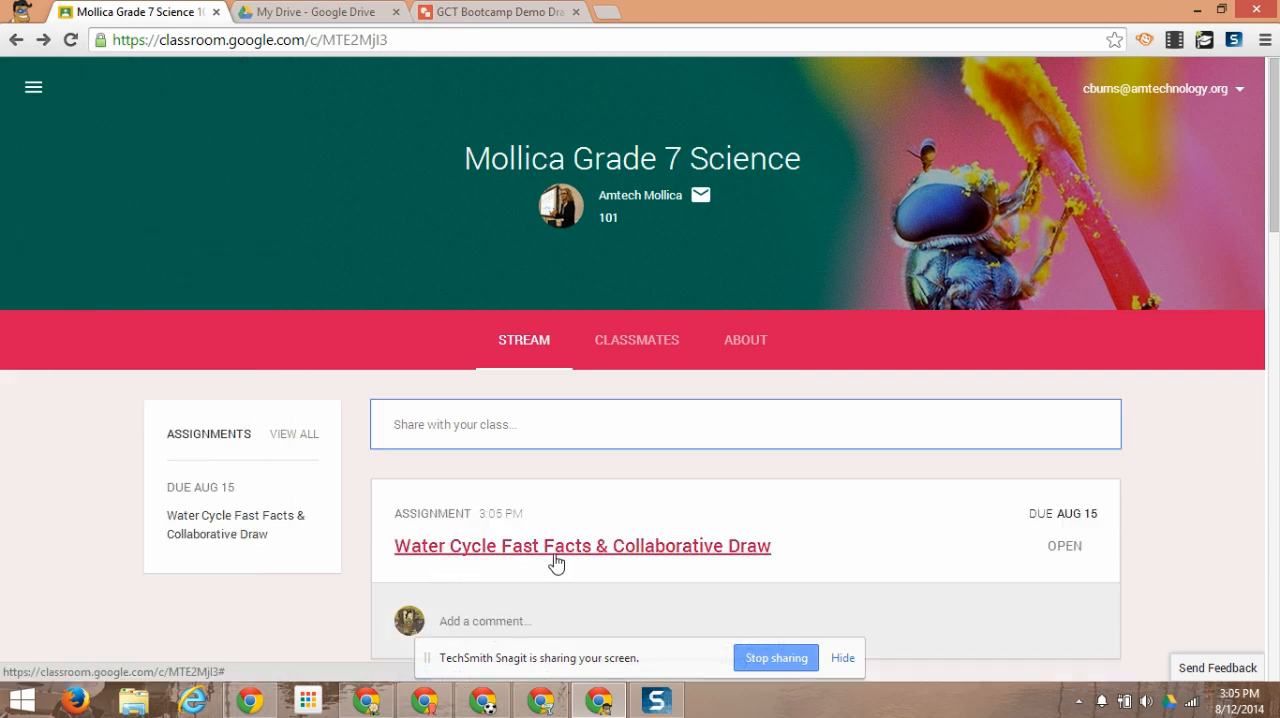
pyautogui.click(556, 546)
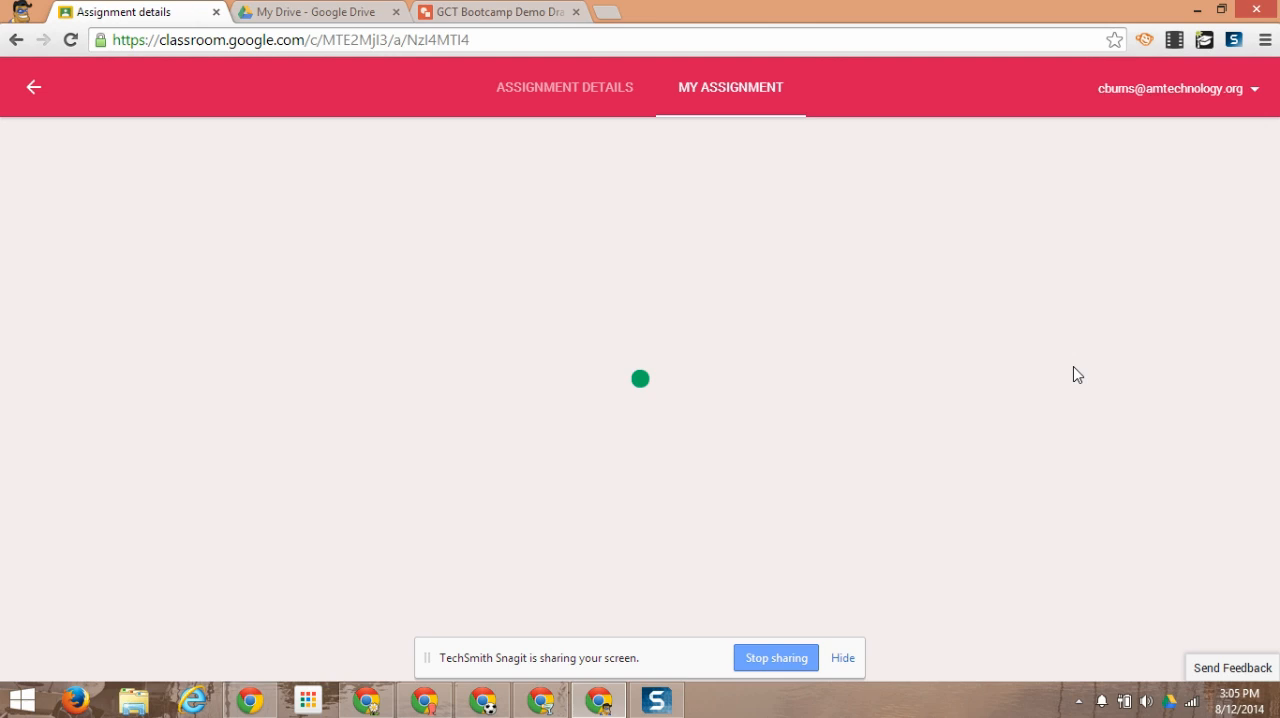
pyautogui.moveTo(1070, 376)
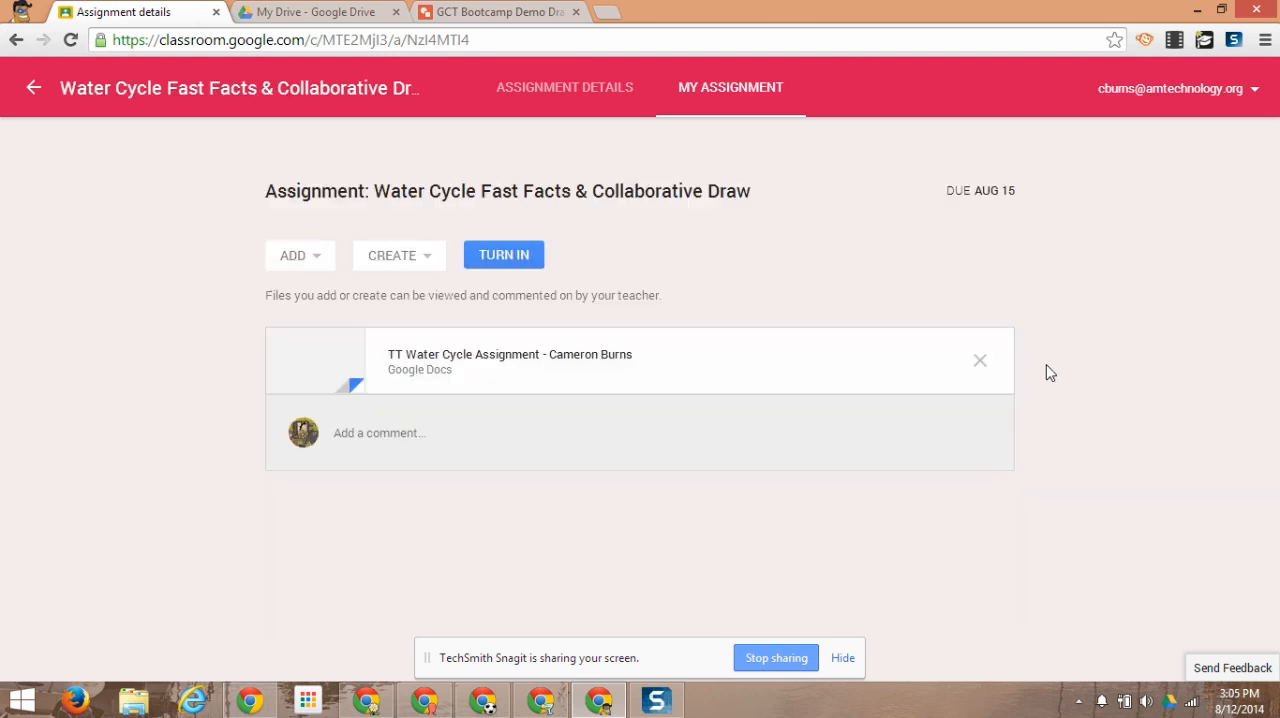
pyautogui.moveTo(490, 356)
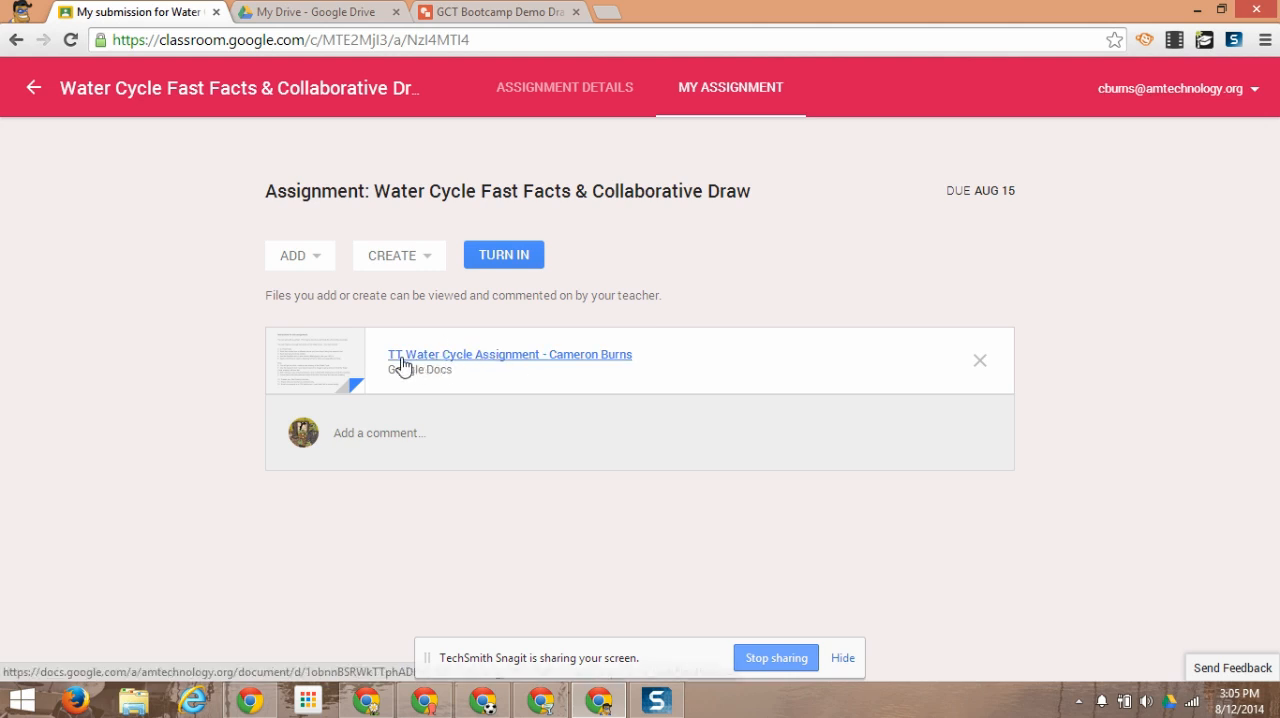
# Step: In the student's doc copy, make the 'Fast Facts About the Water Cycle' title large bold Impact and remove the opening instructions
pyautogui.click(510, 354)
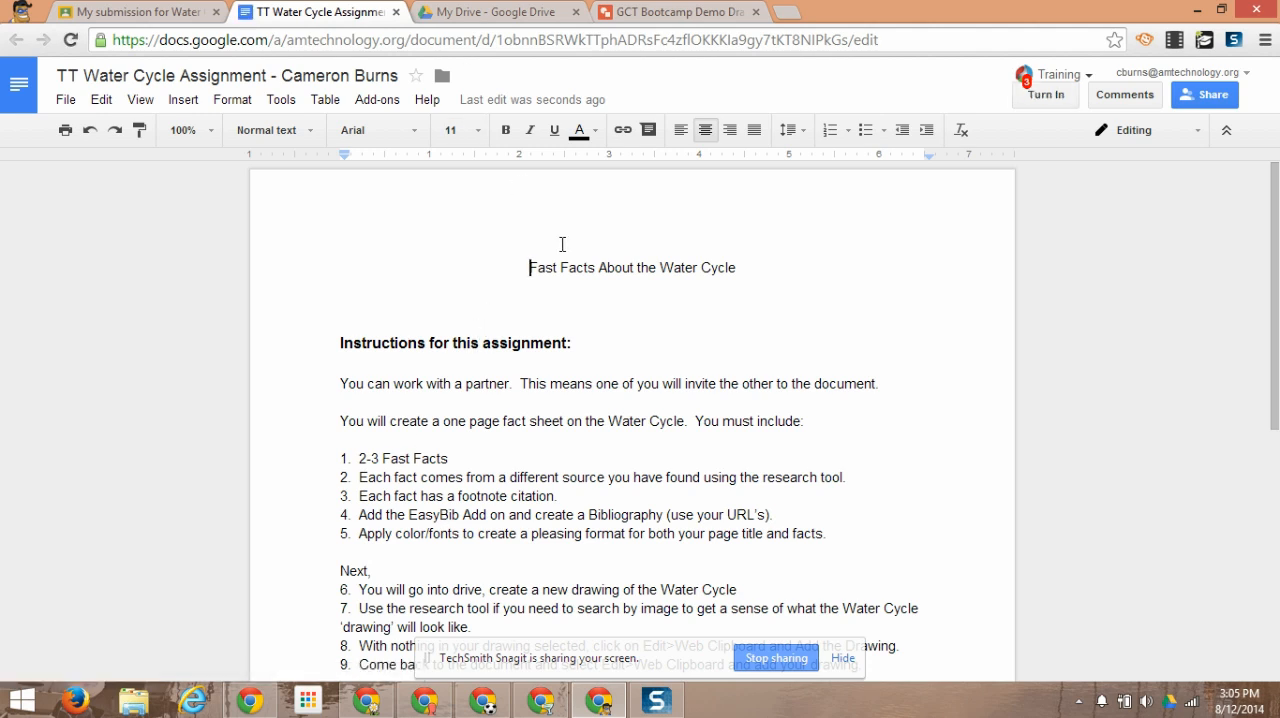
pyautogui.moveTo(888, 548)
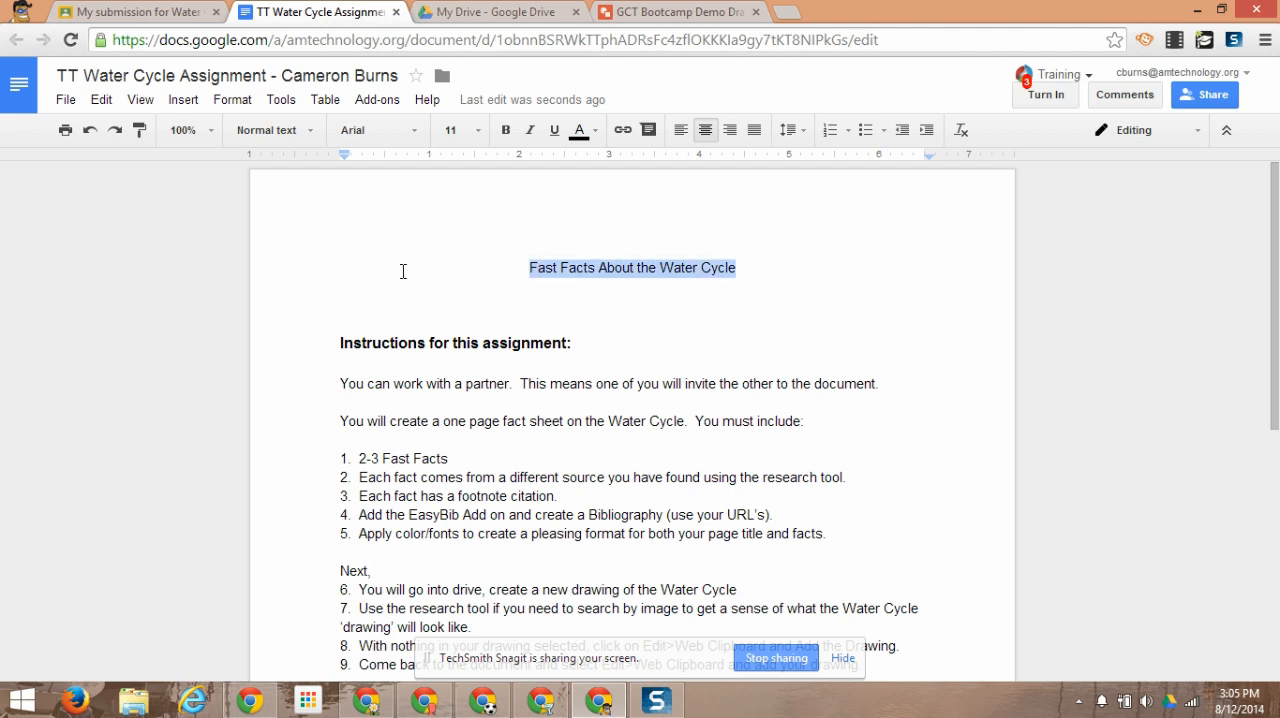
pyautogui.click(378, 130)
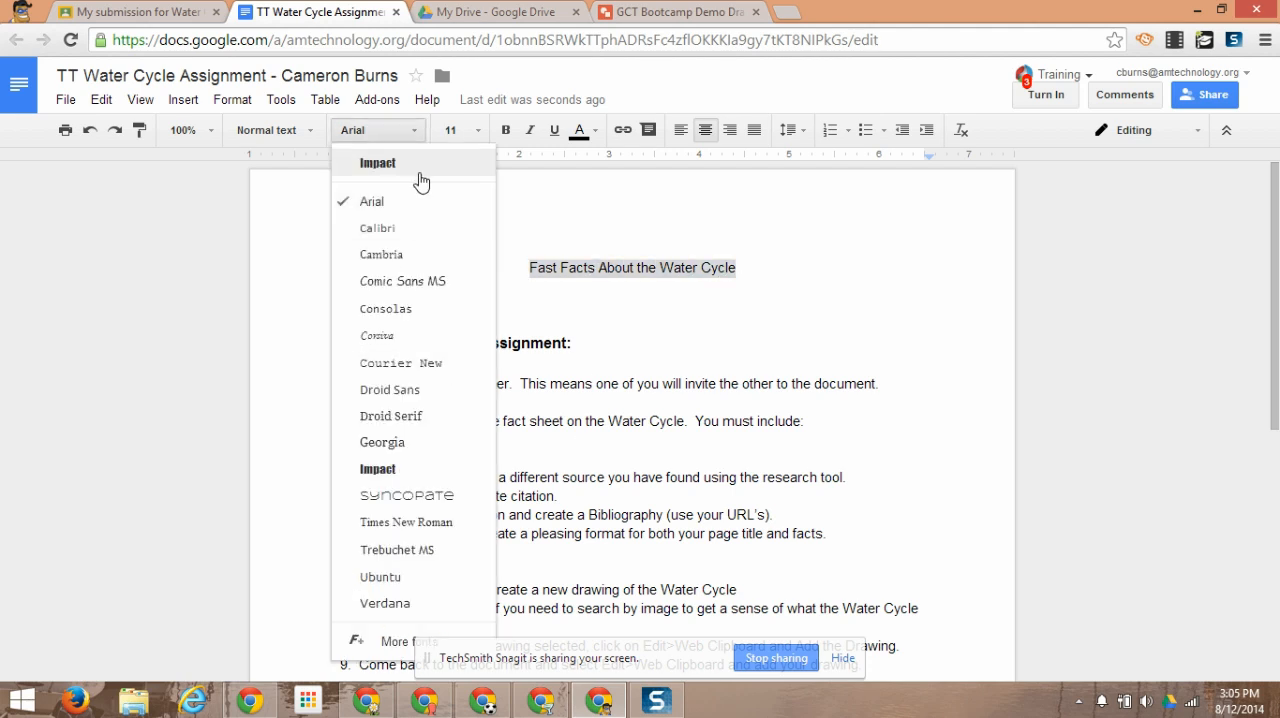
pyautogui.click(376, 162)
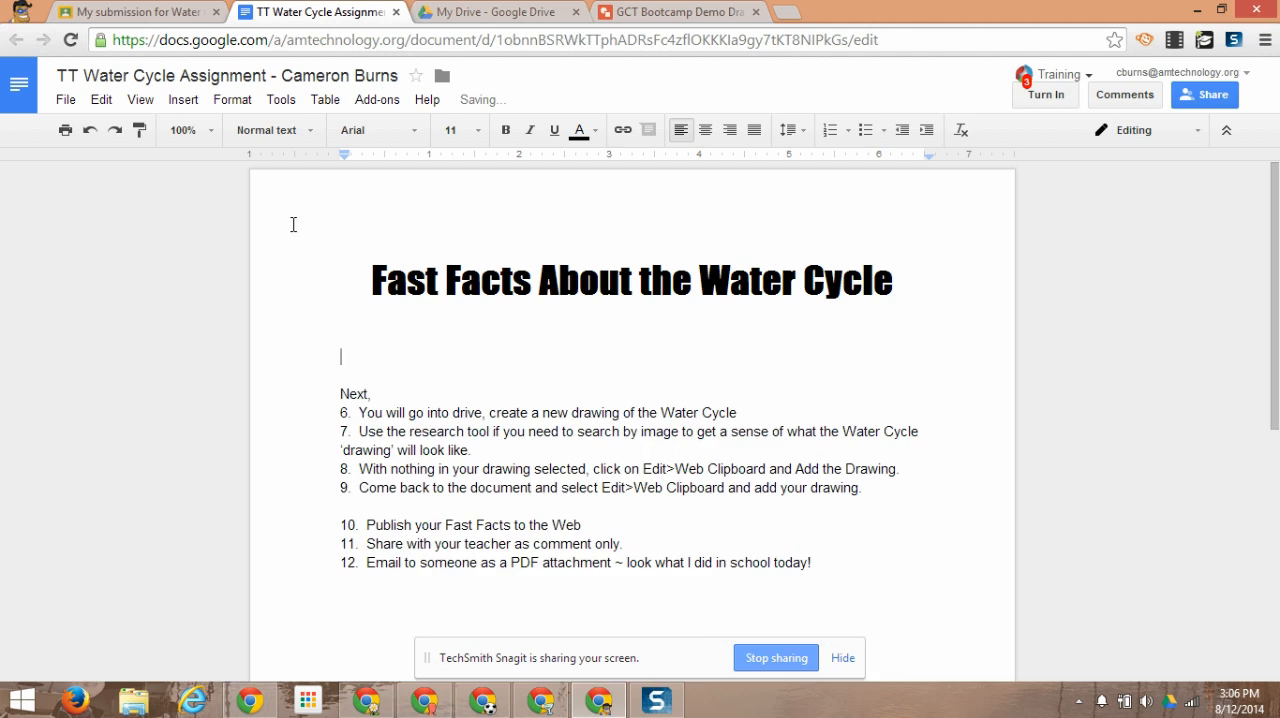
pyautogui.click(100, 100)
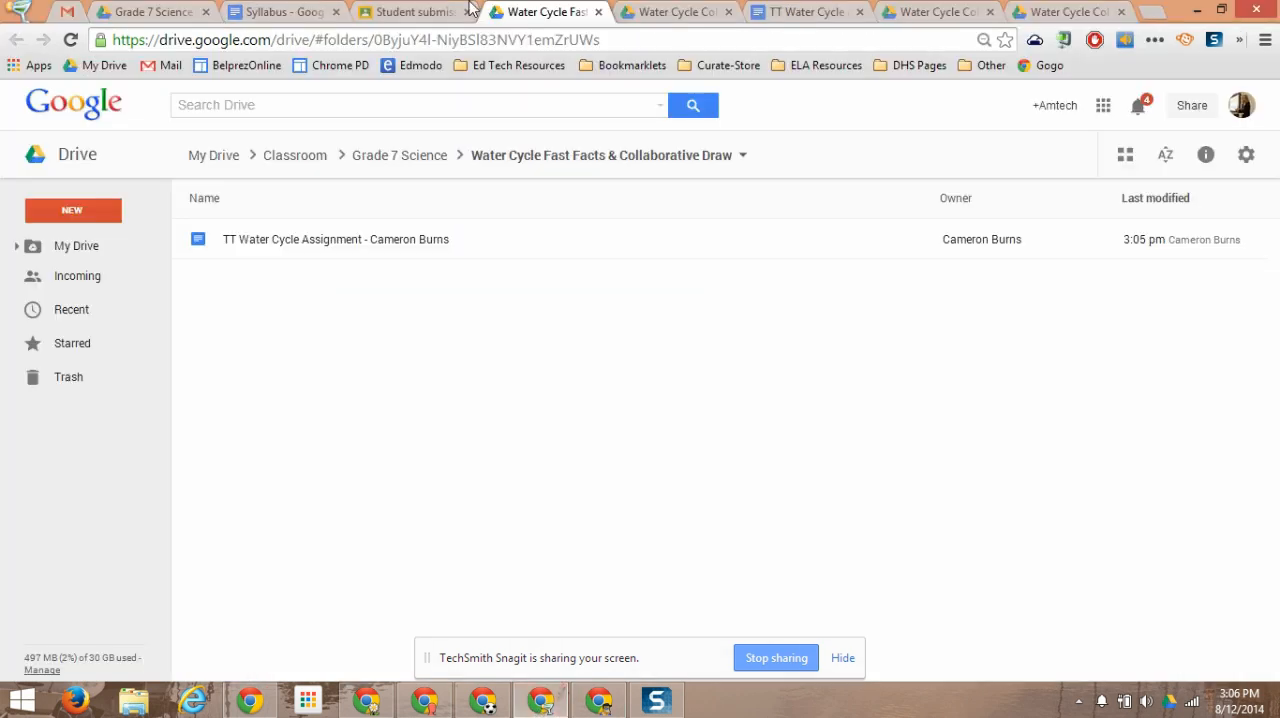
# Step: Back in the teacher's Classroom stream, reload to show the assignment at 0 done and 12 not done
pyautogui.click(412, 12)
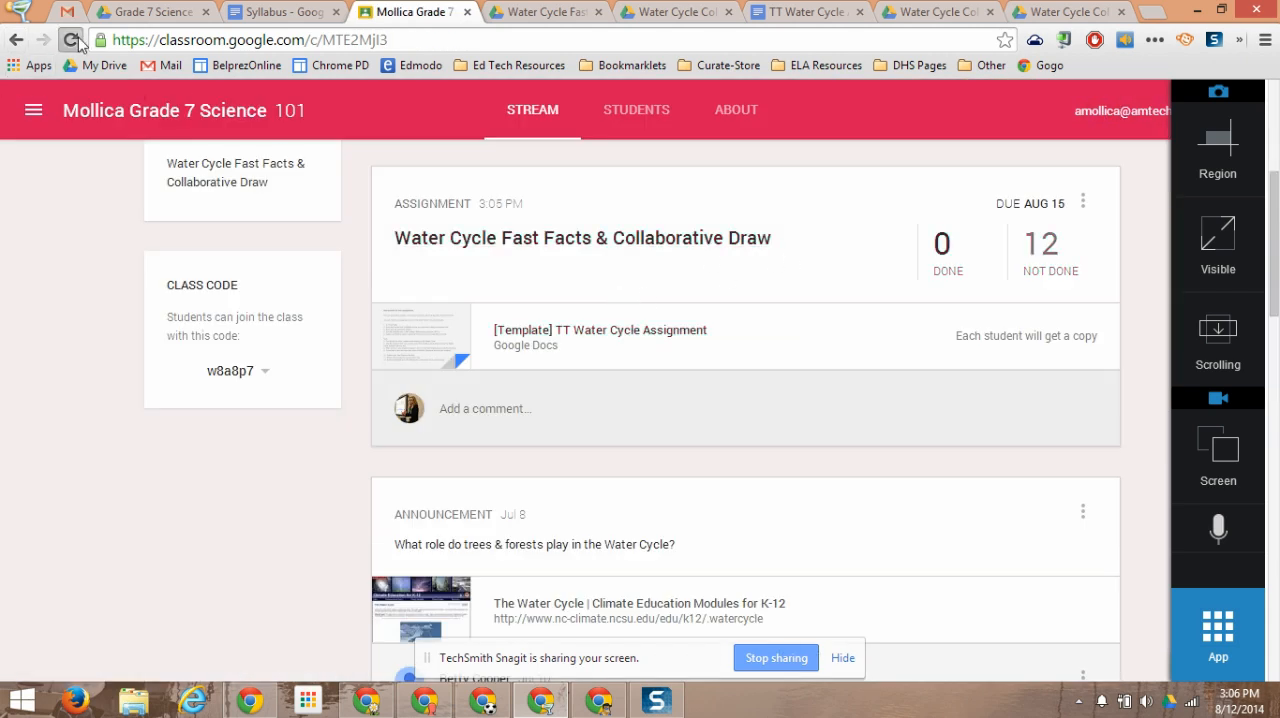
pyautogui.click(72, 40)
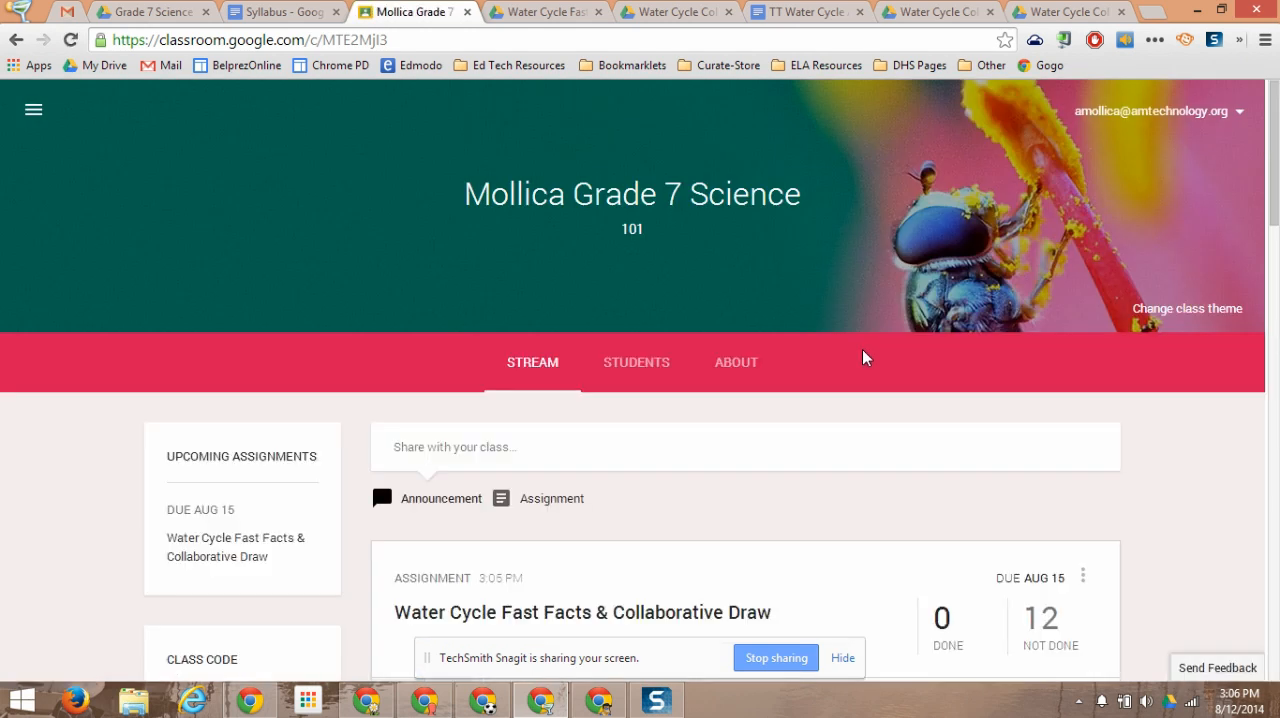
pyautogui.scroll(-3)
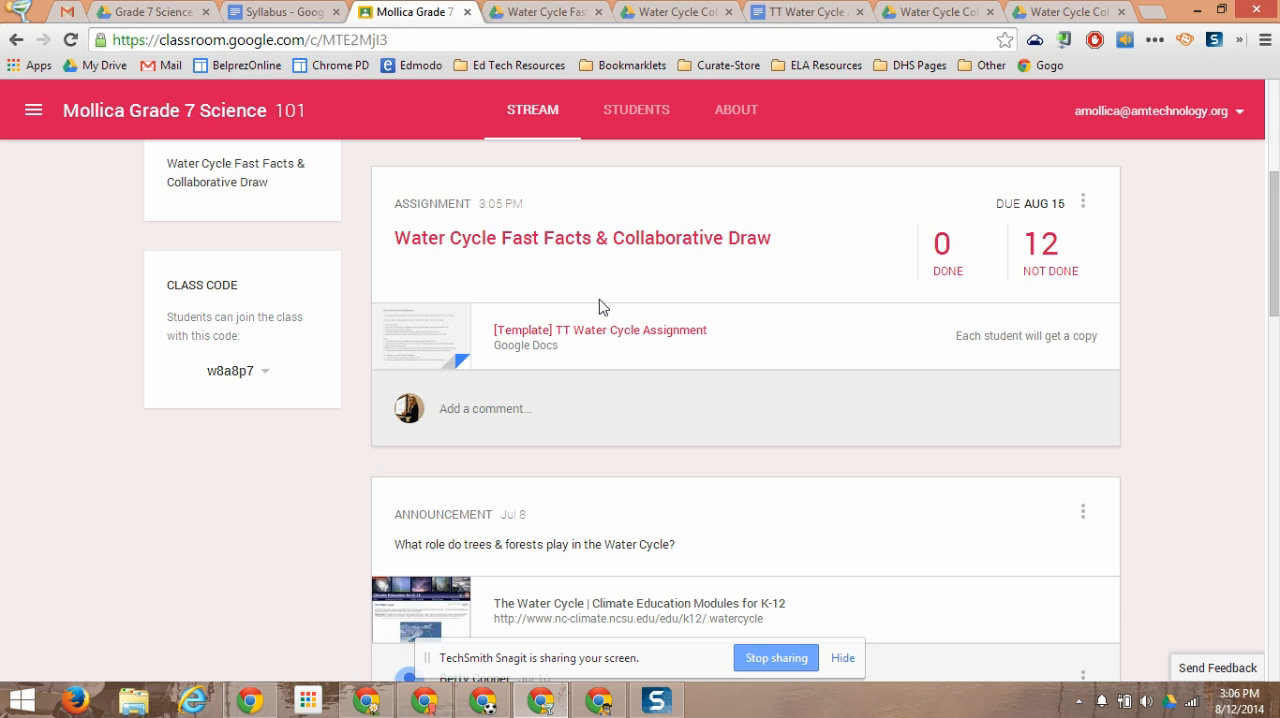
# Step: Review the Water Cycle assignment's status list and open its Drive folder of student files
pyautogui.click(582, 238)
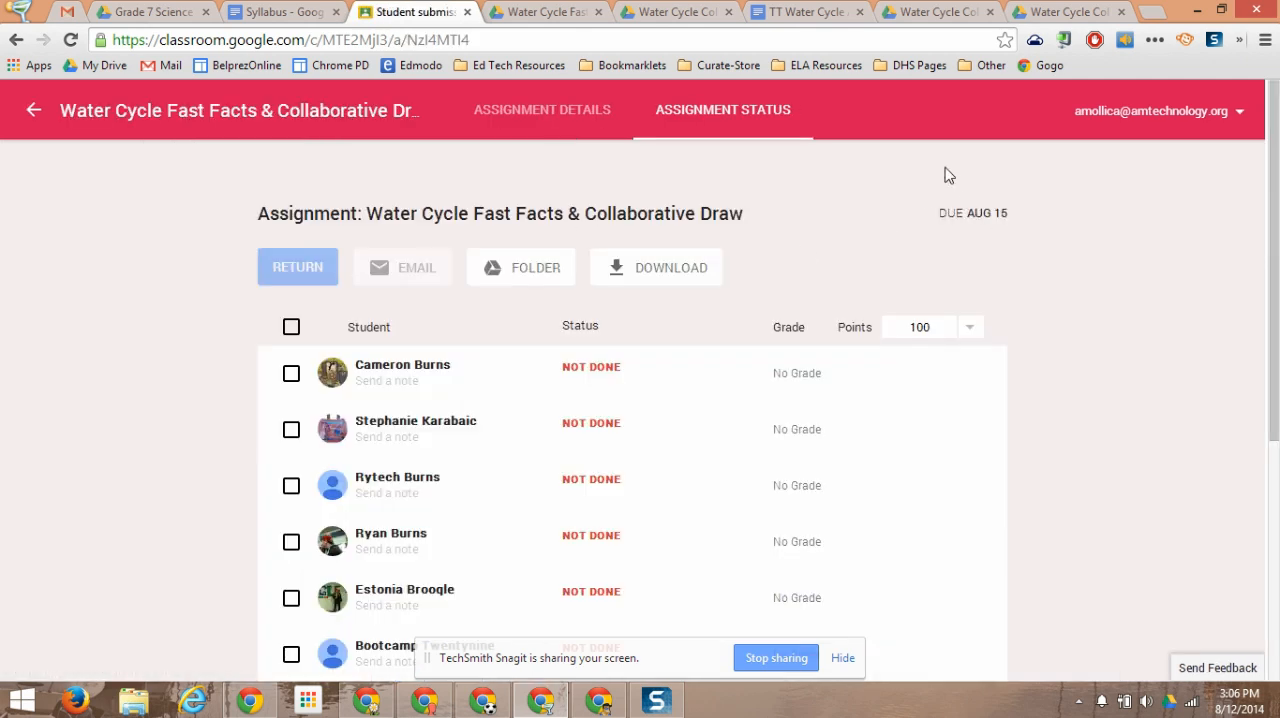
pyautogui.scroll(-3)
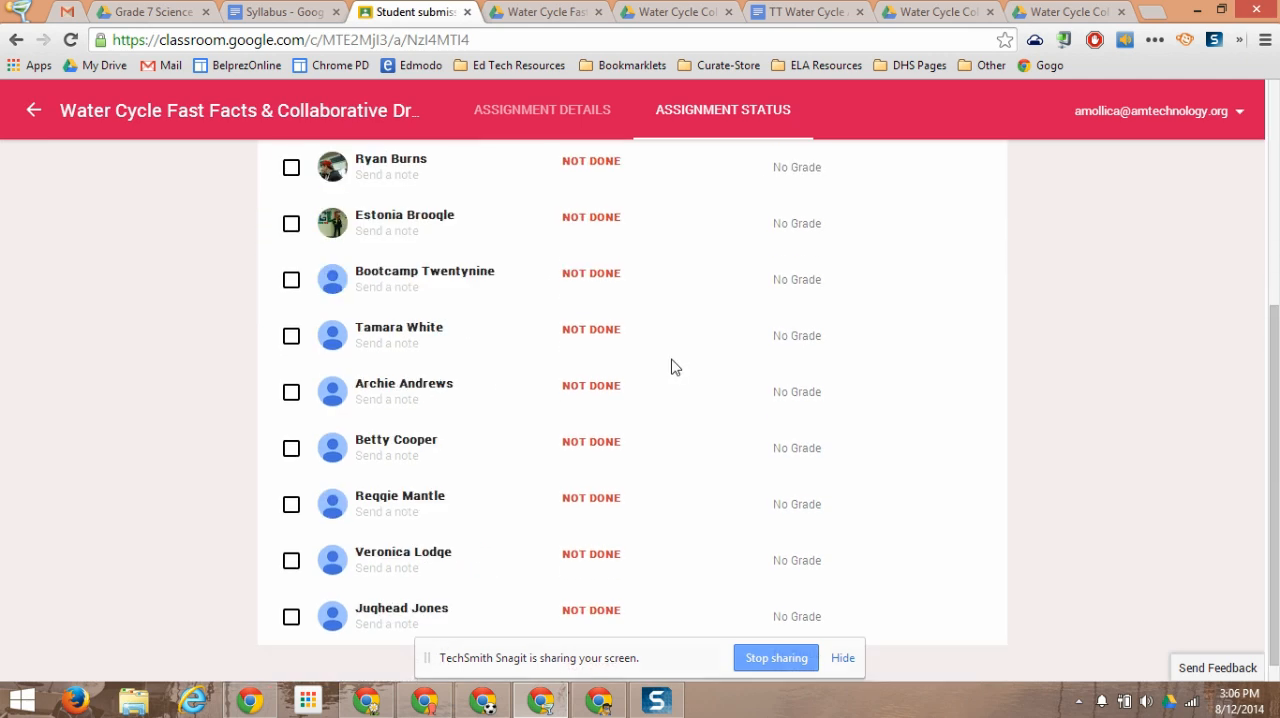
pyautogui.scroll(3)
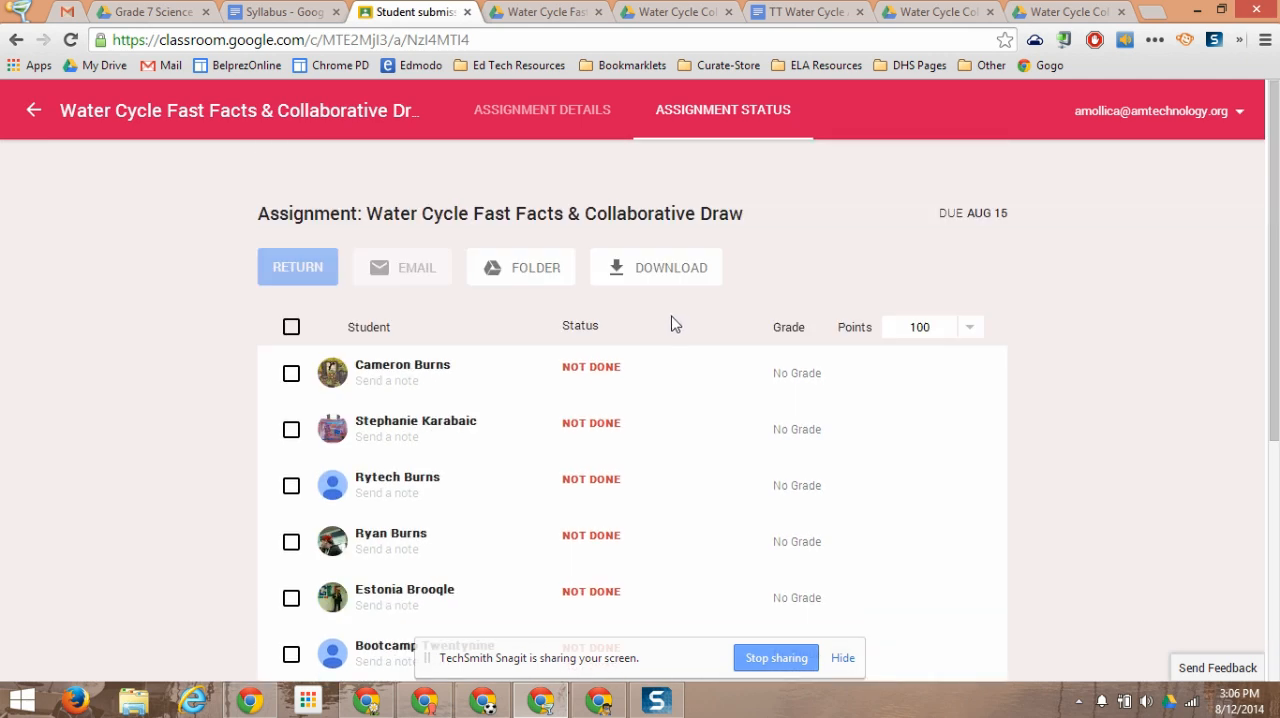
pyautogui.moveTo(532, 316)
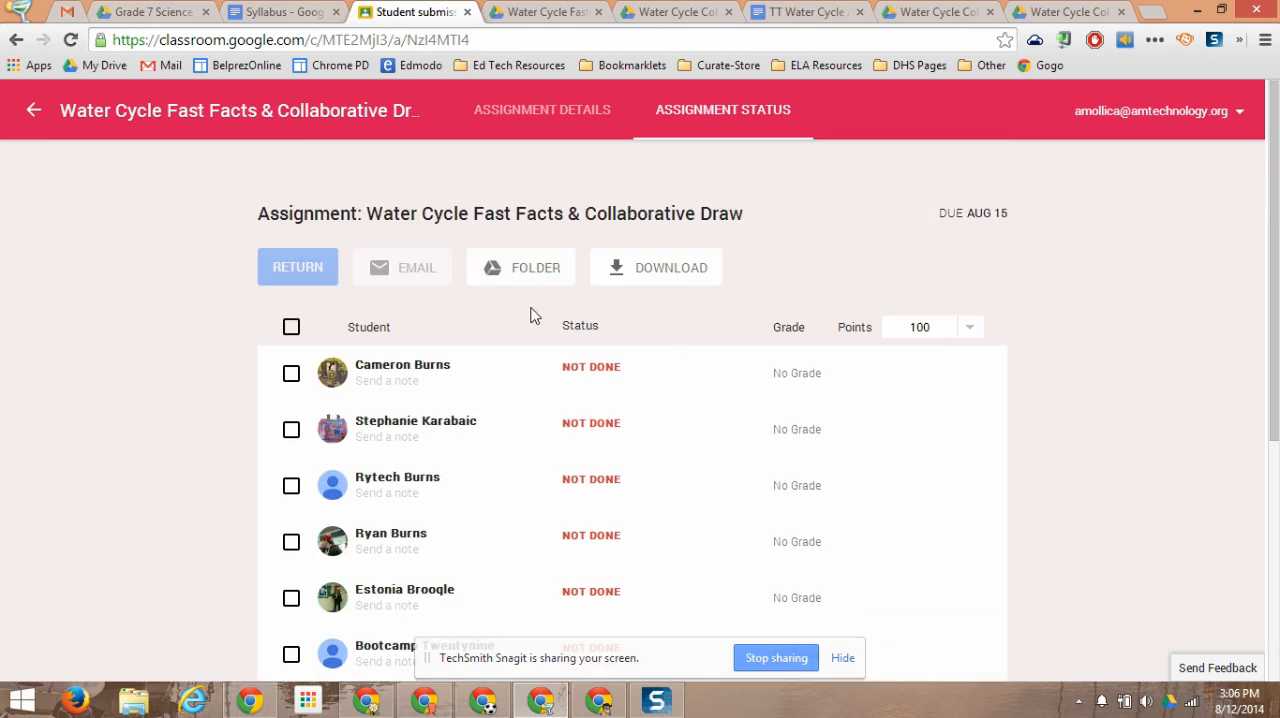
pyautogui.click(520, 268)
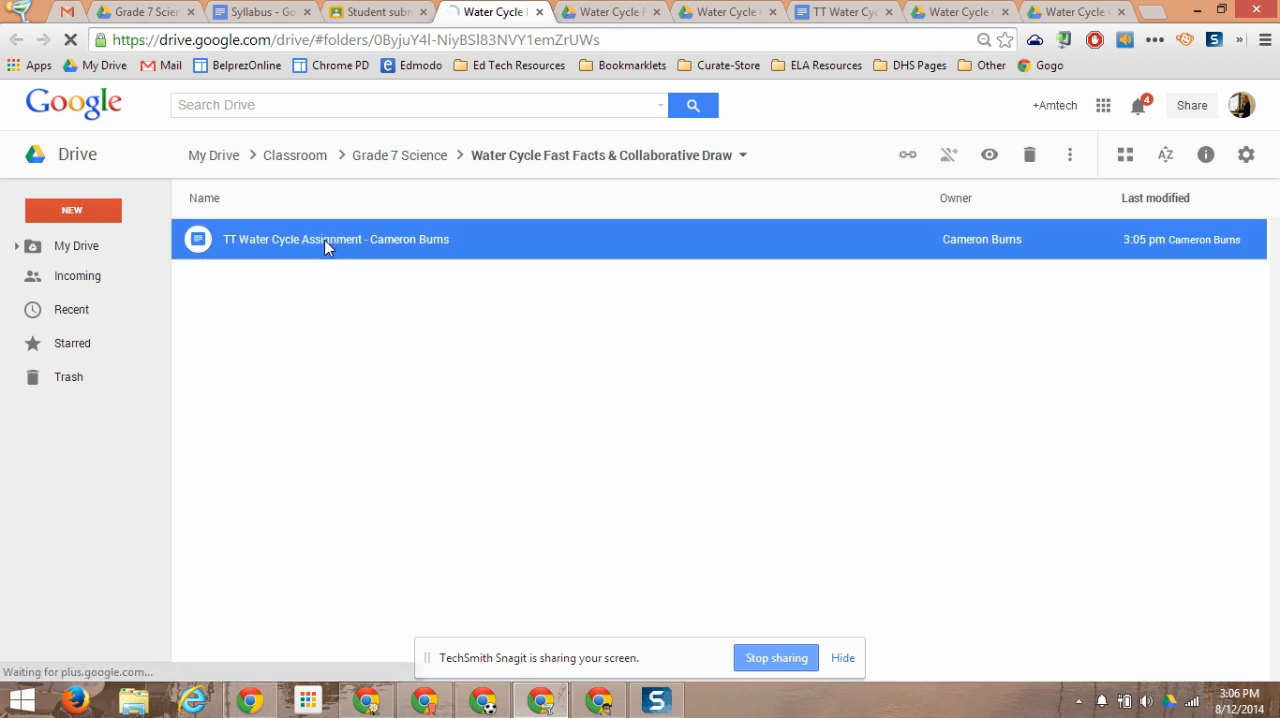
# Step: Open the student's Water Cycle Assignment doc with its drawing and add the feedback 'Great drawing'
pyautogui.doubleClick(330, 240)
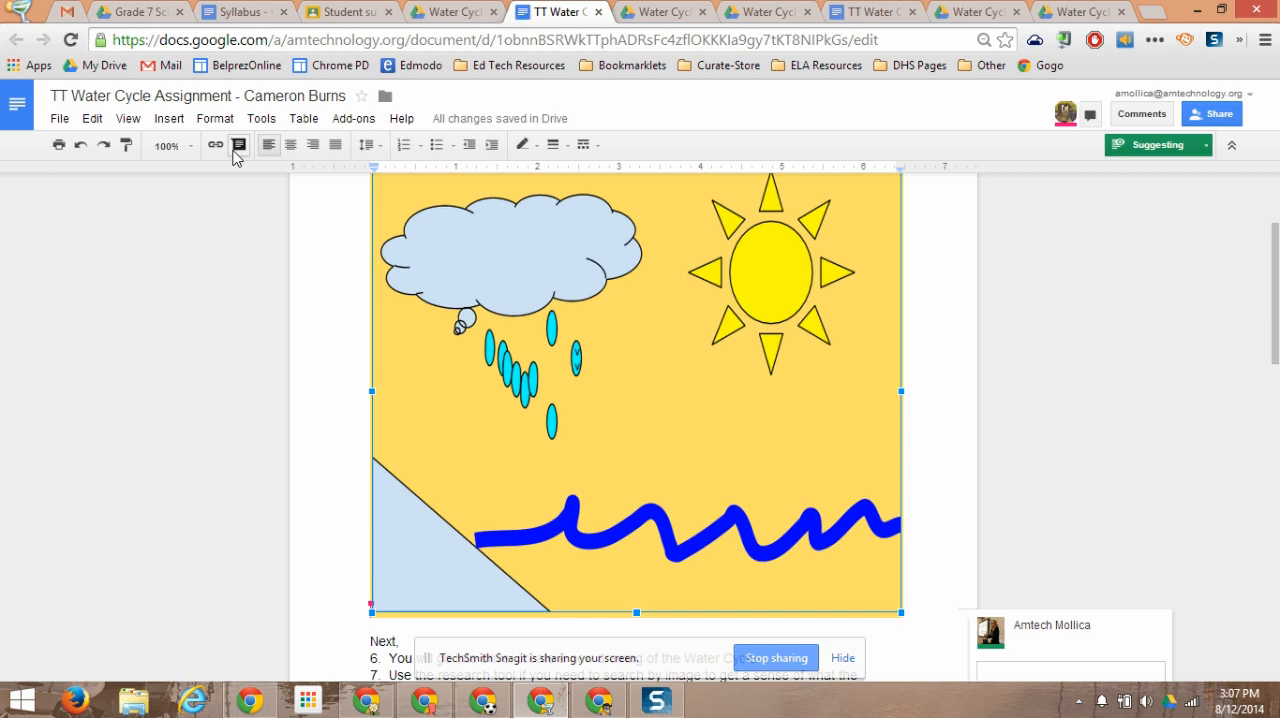
pyautogui.write('Great drawing')
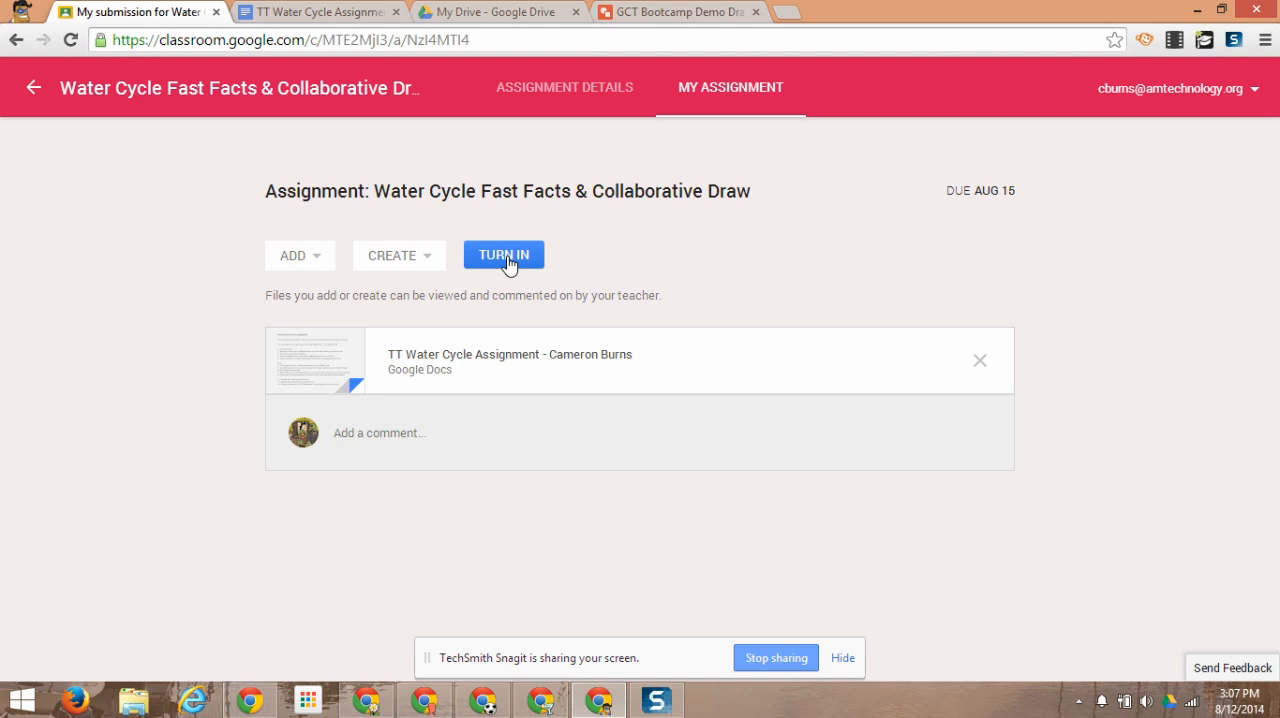
pyautogui.moveTo(494, 262)
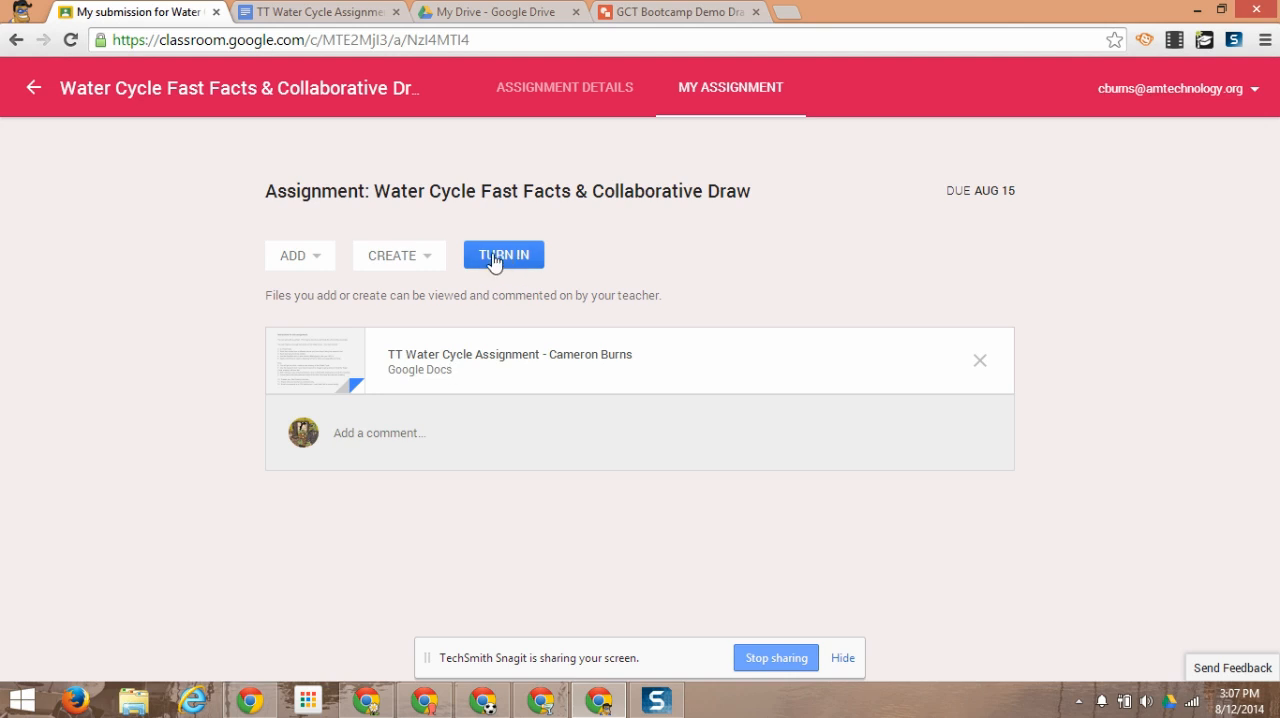
pyautogui.moveTo(552, 318)
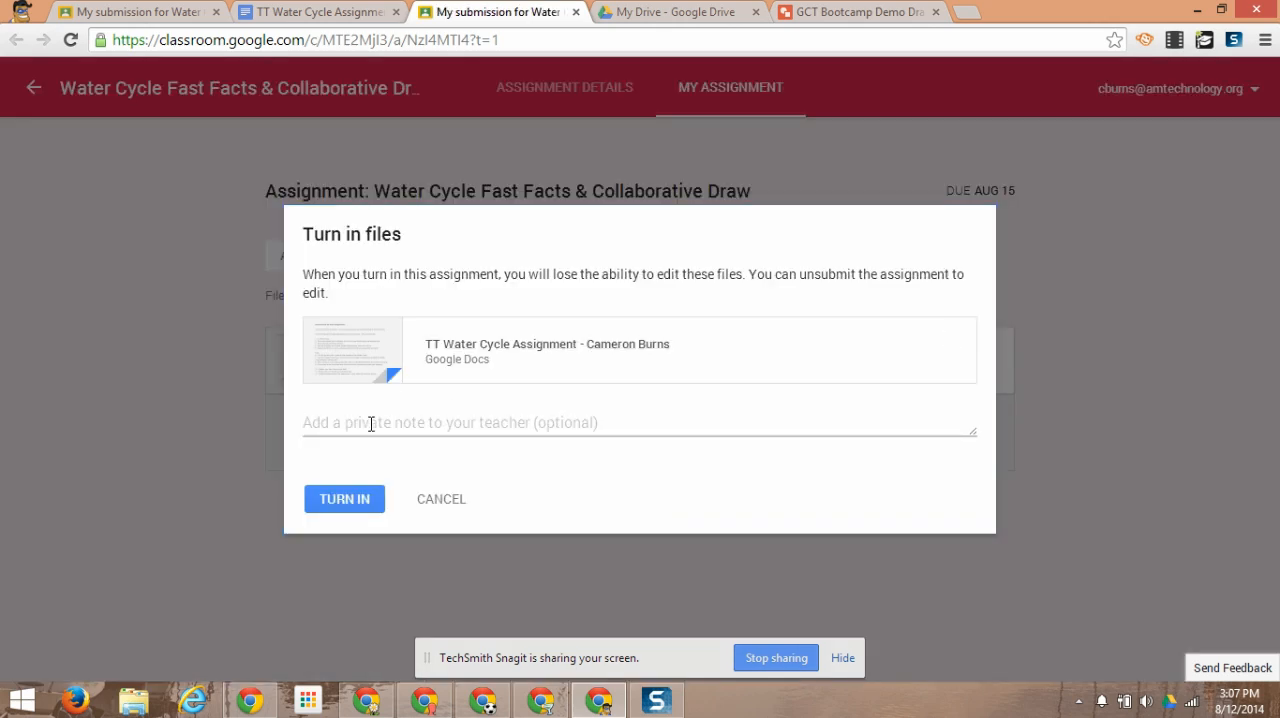
pyautogui.moveTo(390, 416)
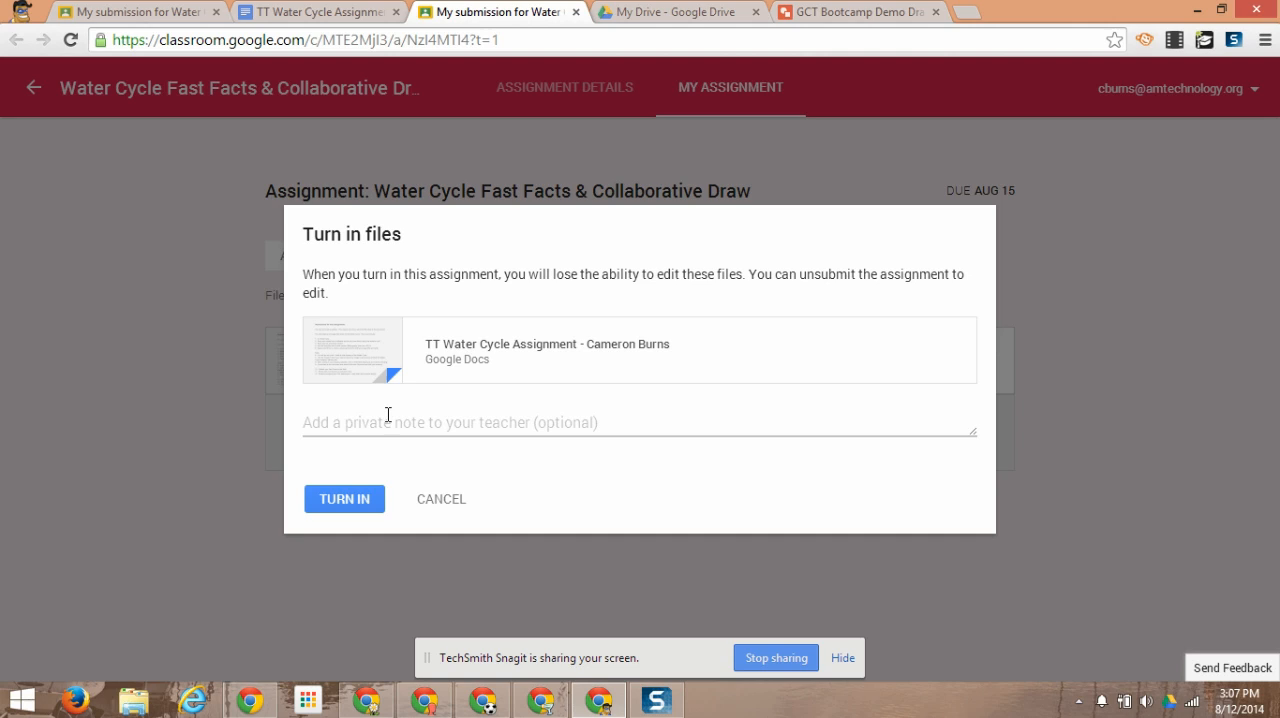
# Step: Turn in the assignment with a private note about using footnotes and works cited
pyautogui.write('I used both footnotes a')
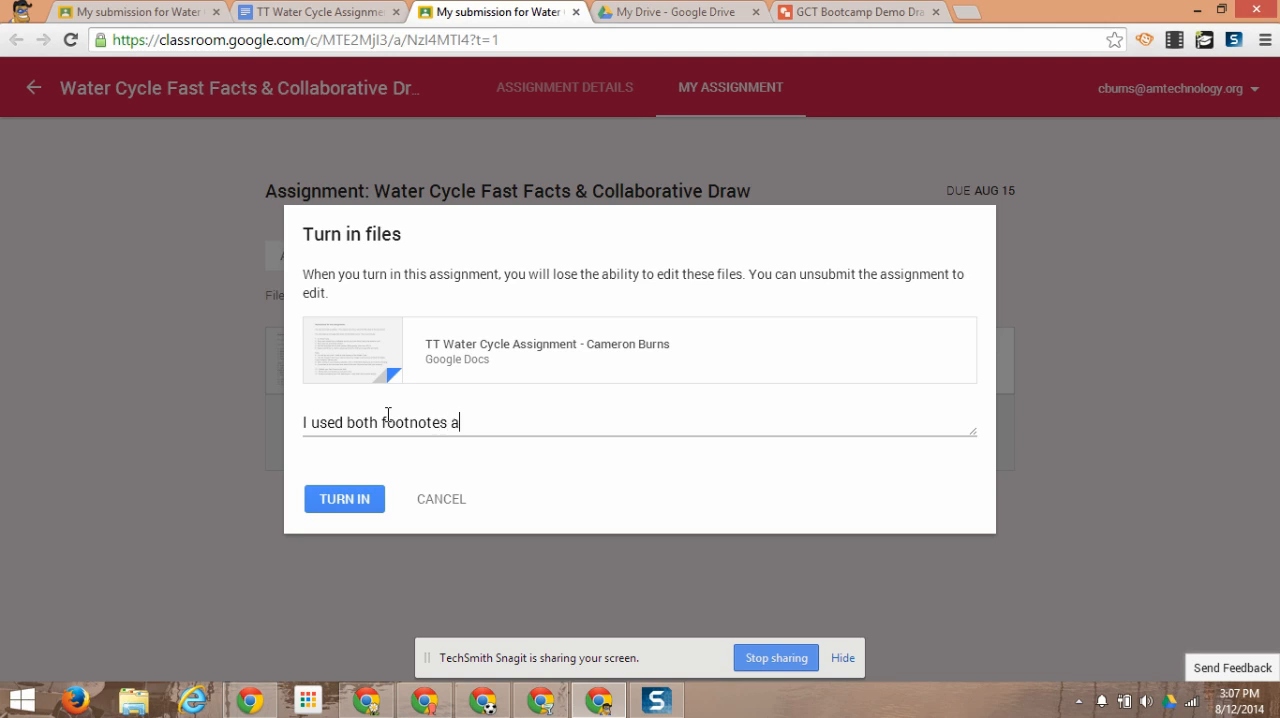
pyautogui.write('nd works cire')
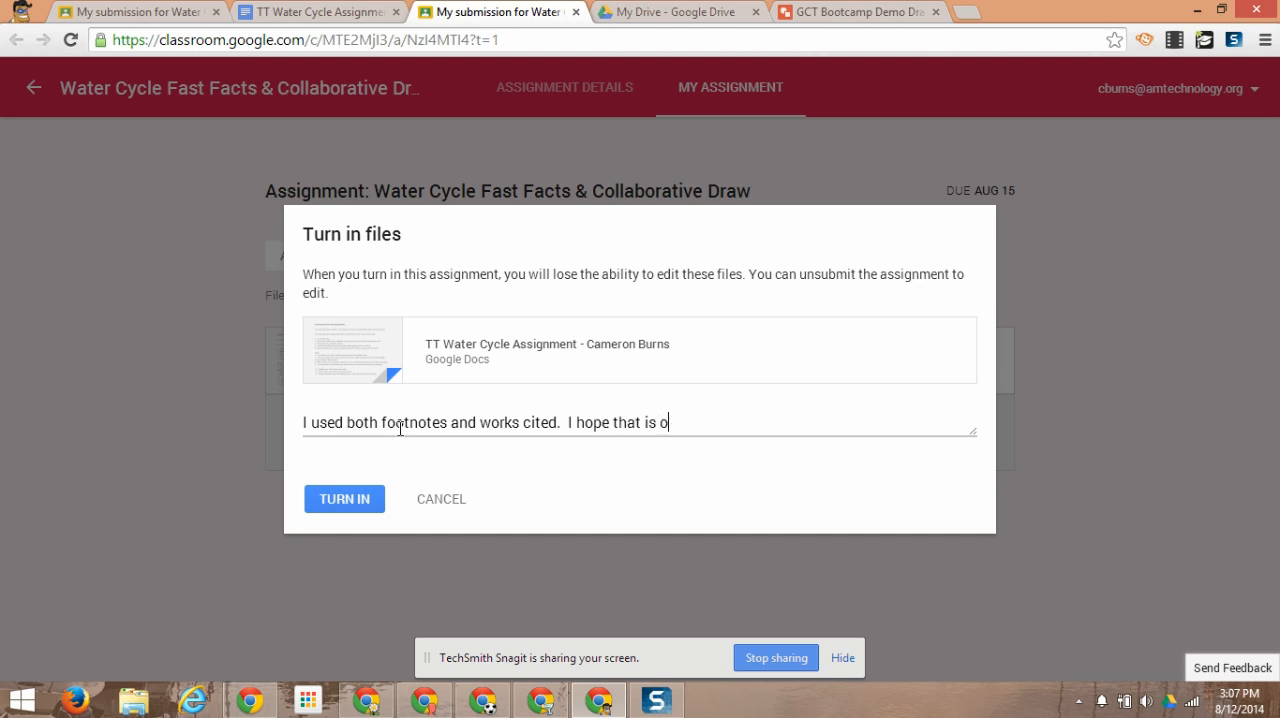
pyautogui.click(344, 498)
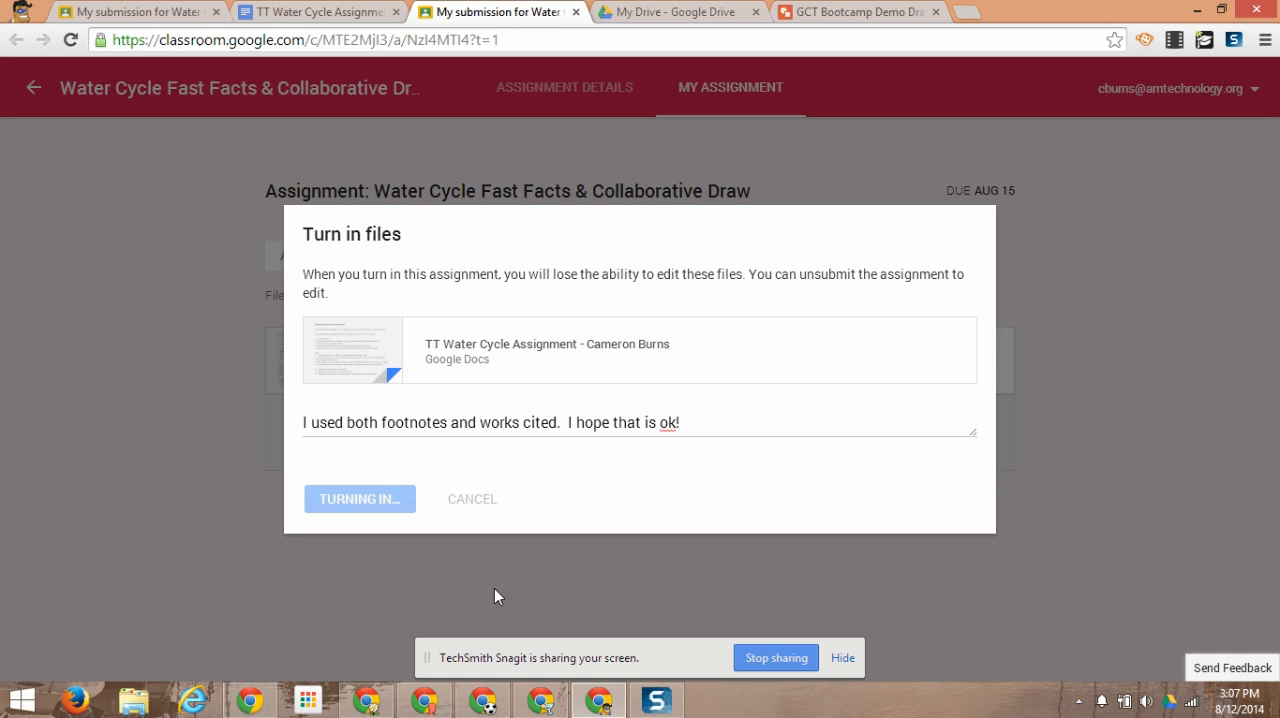
pyautogui.click(360, 498)
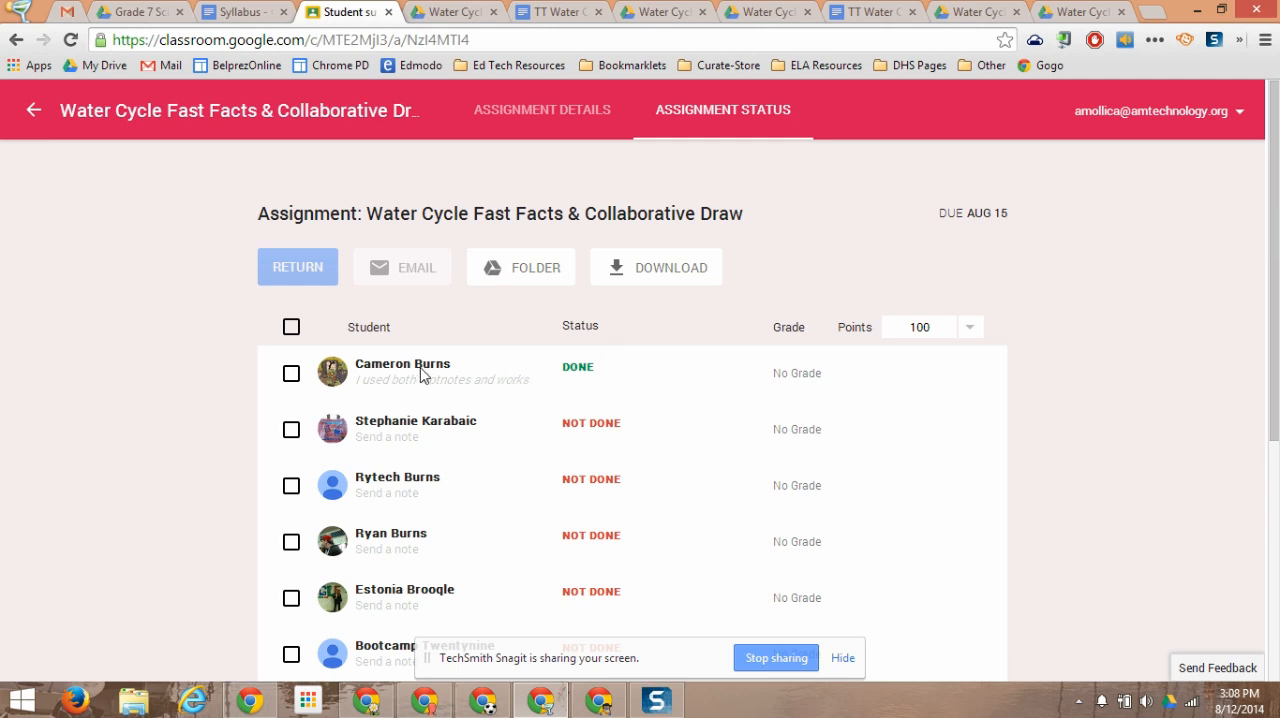
pyautogui.click(402, 364)
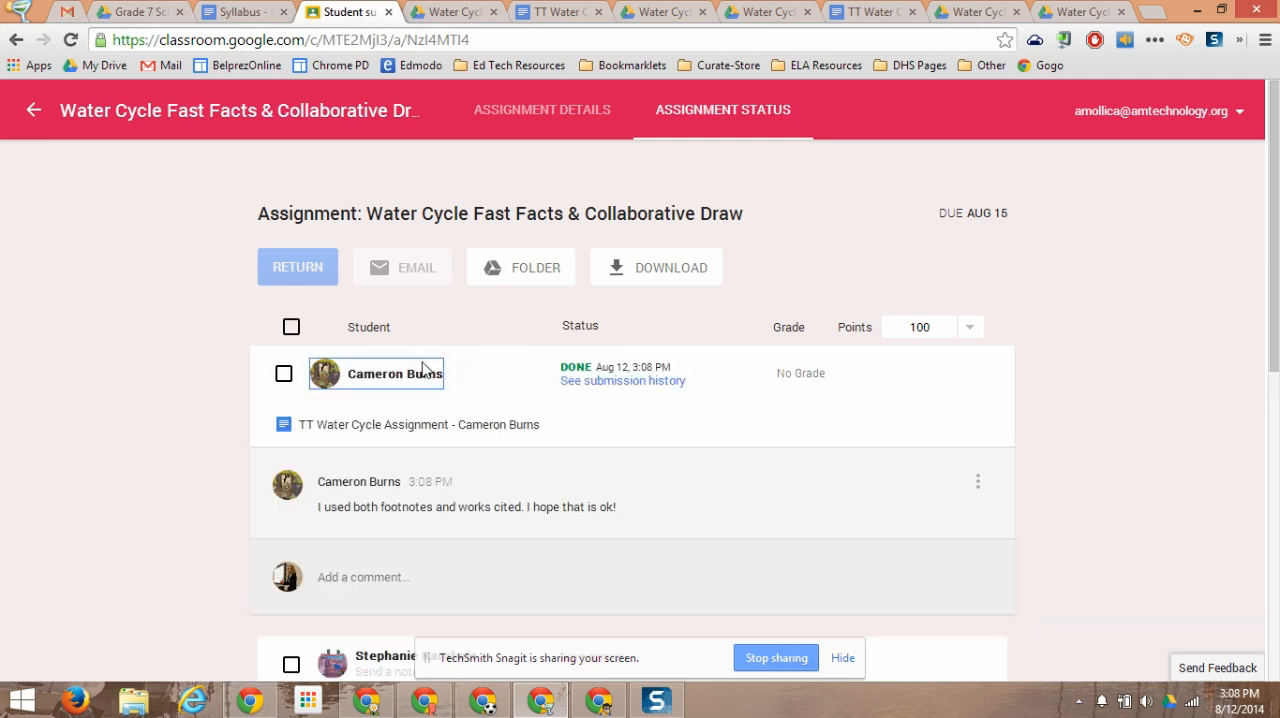
pyautogui.moveTo(360, 428)
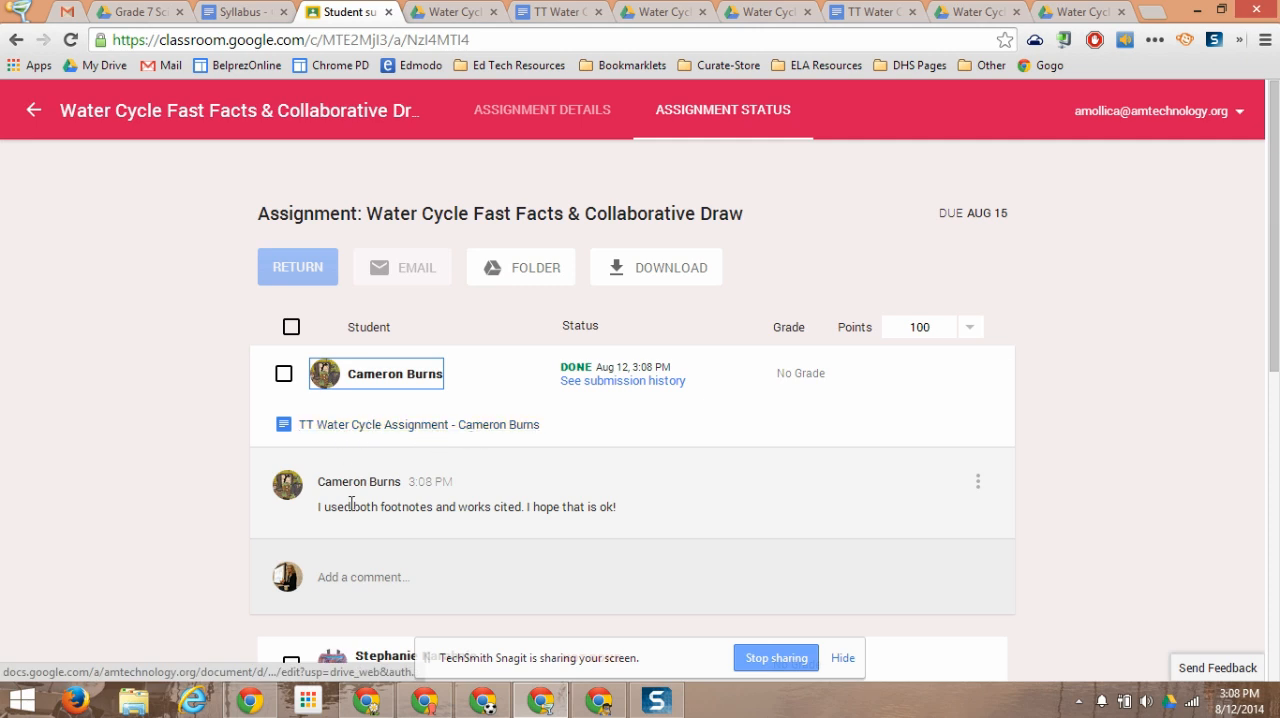
pyautogui.moveTo(584, 524)
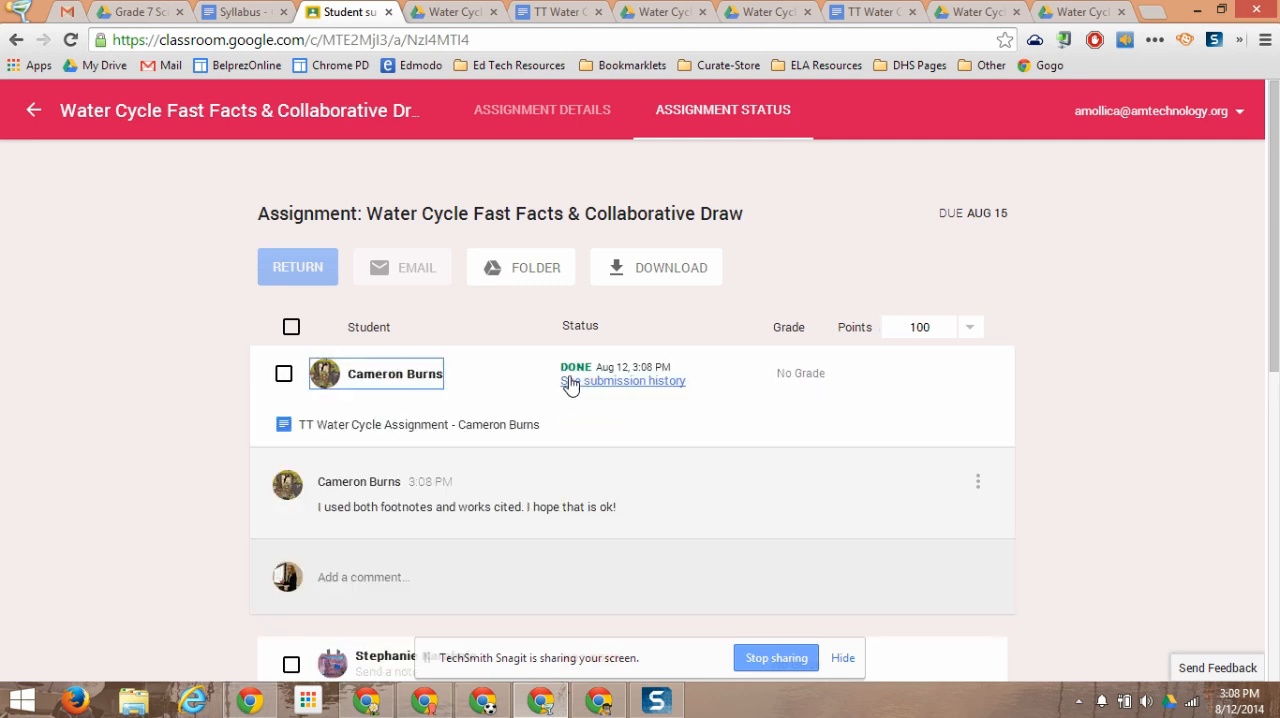
pyautogui.click(804, 372)
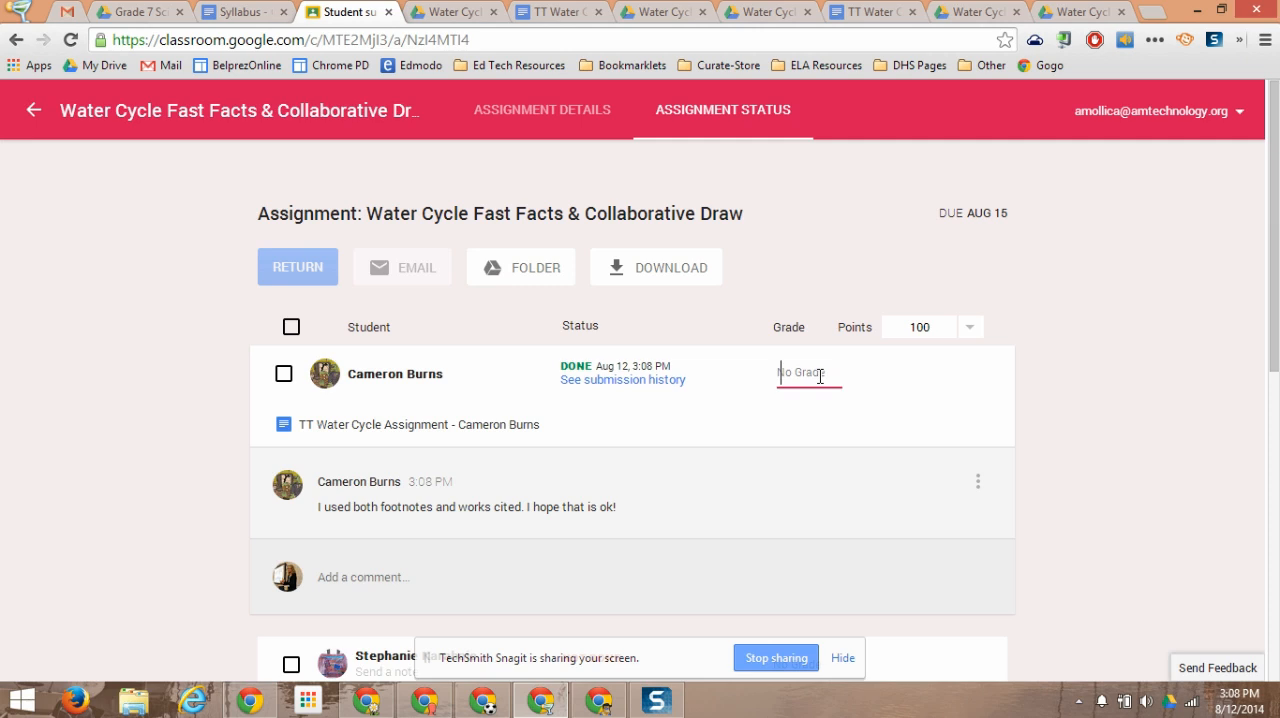
pyautogui.write('100/100')
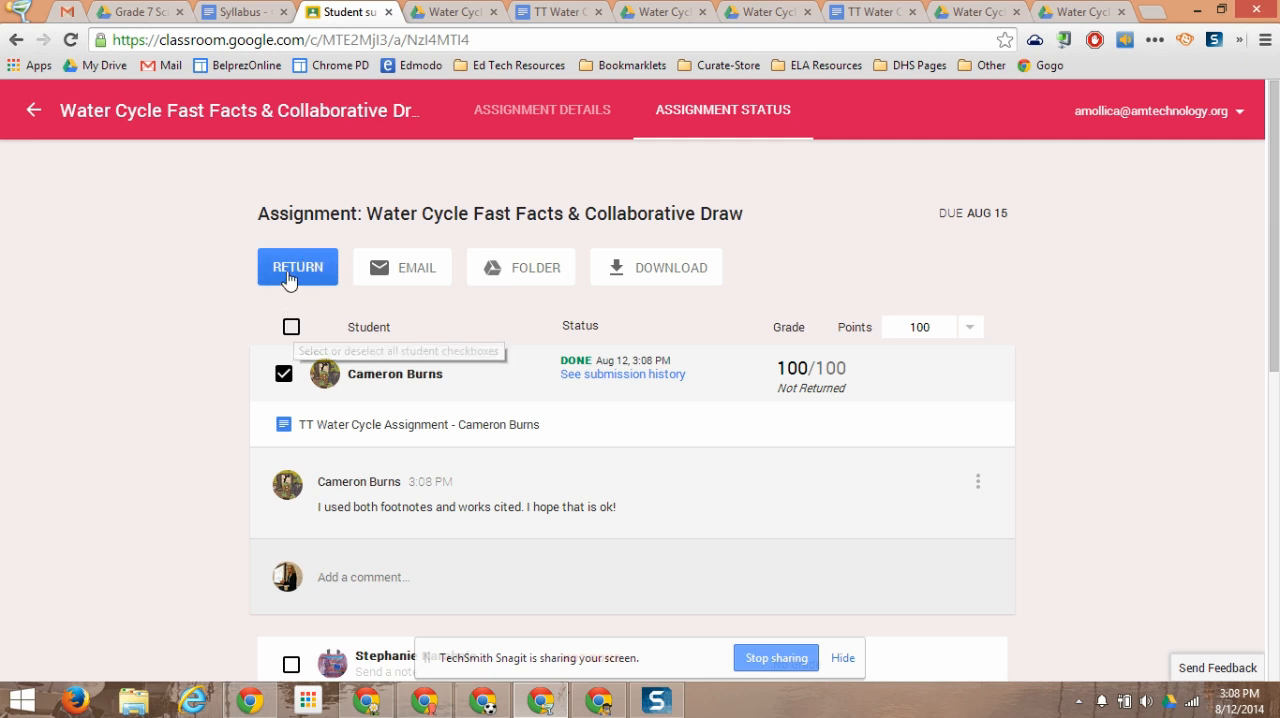
pyautogui.click(296, 268)
pyautogui.write('Great work!')
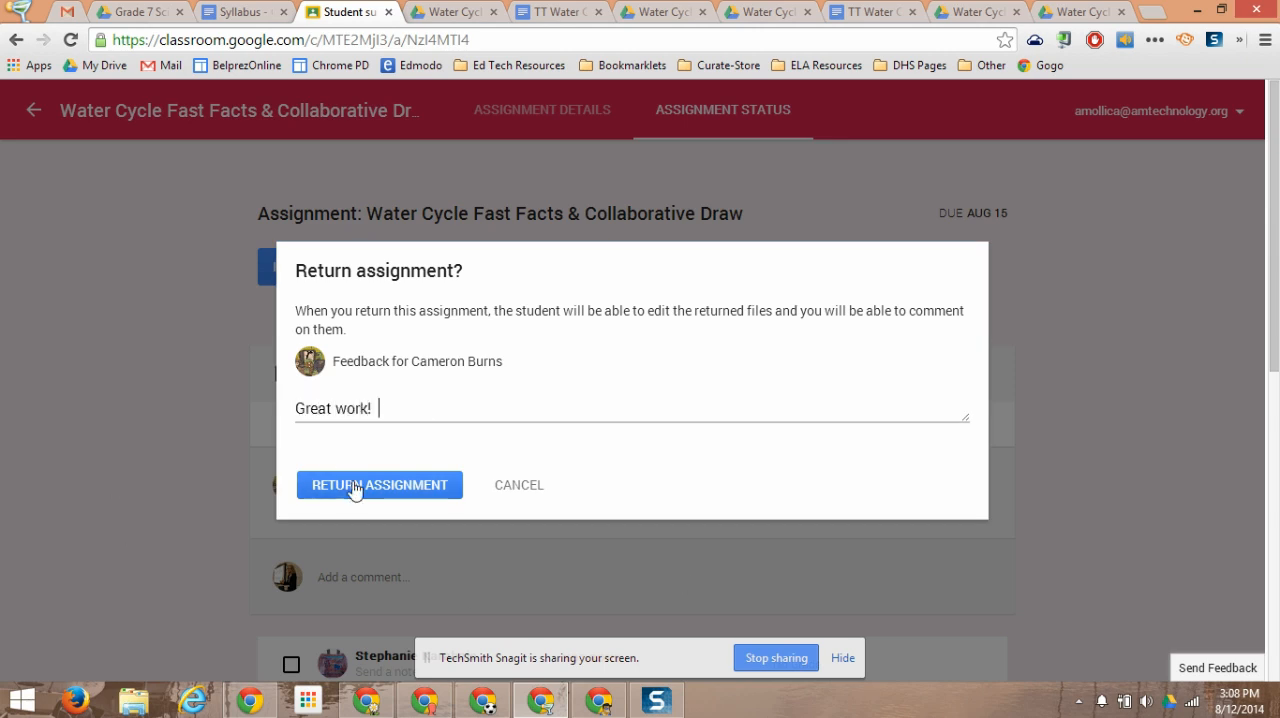
pyautogui.click(378, 484)
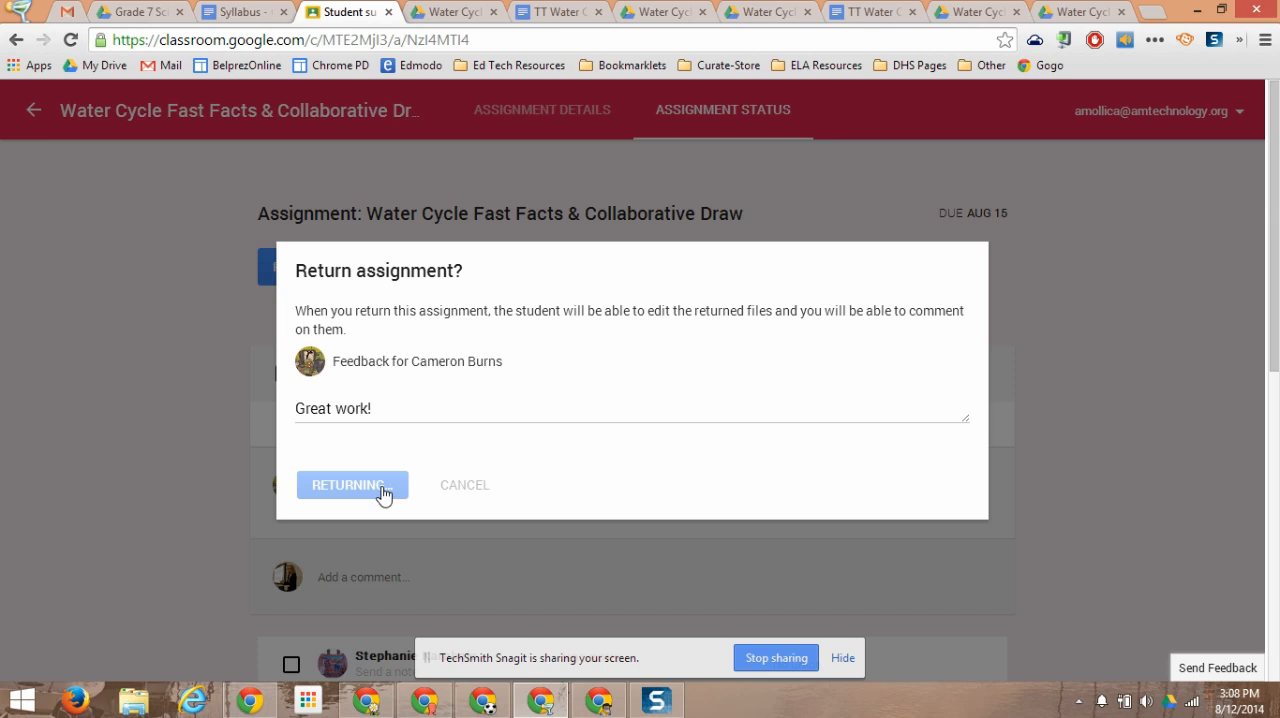
pyautogui.click(352, 484)
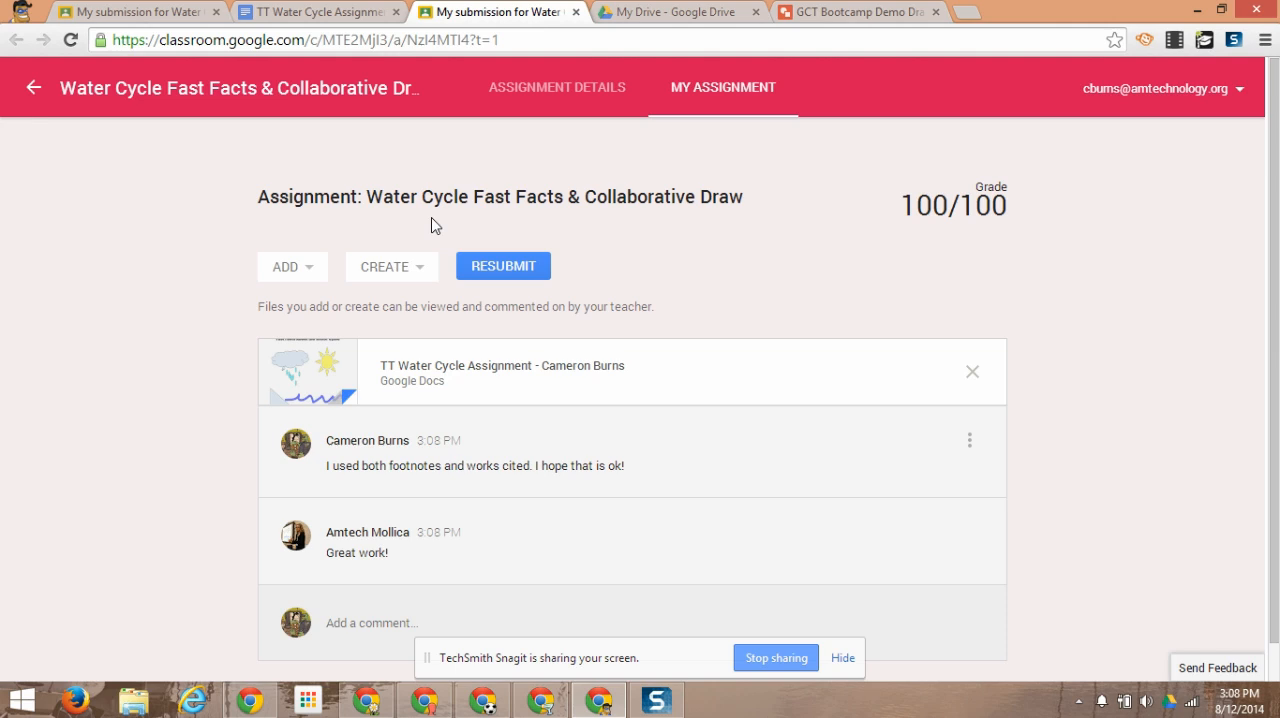
pyautogui.moveTo(340, 556)
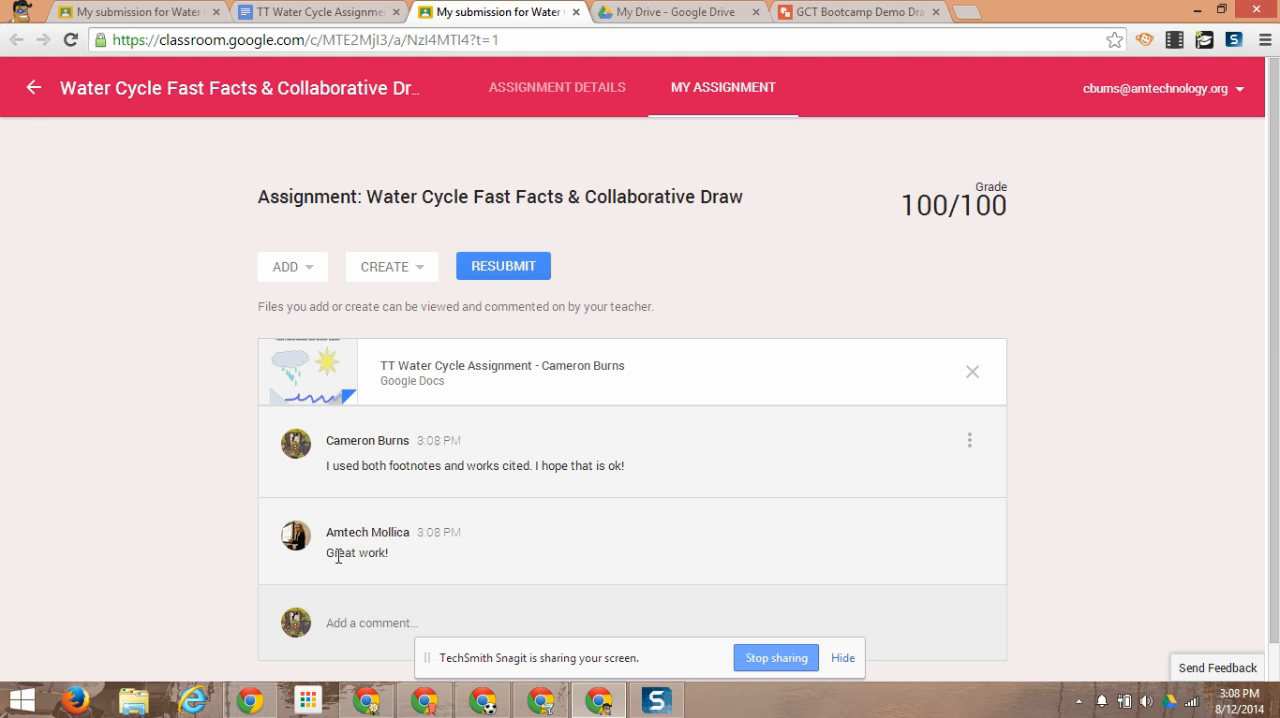
pyautogui.moveTo(892, 272)
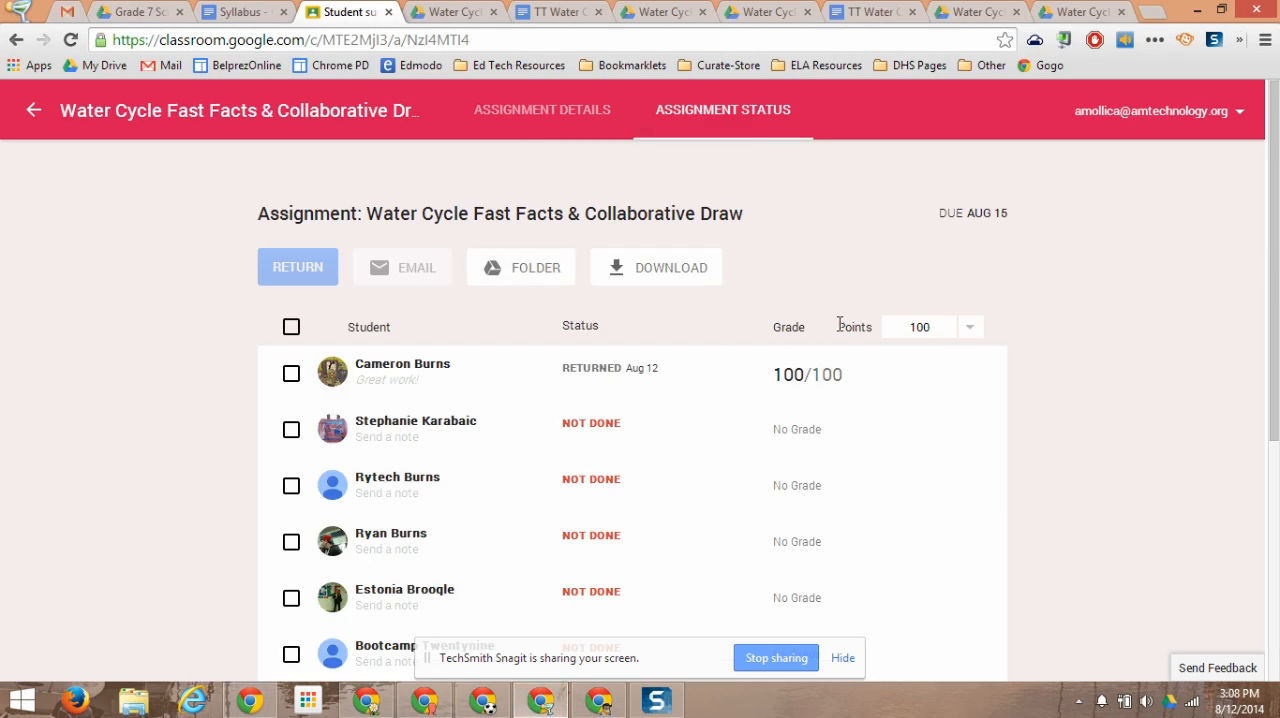
pyautogui.moveTo(1196, 362)
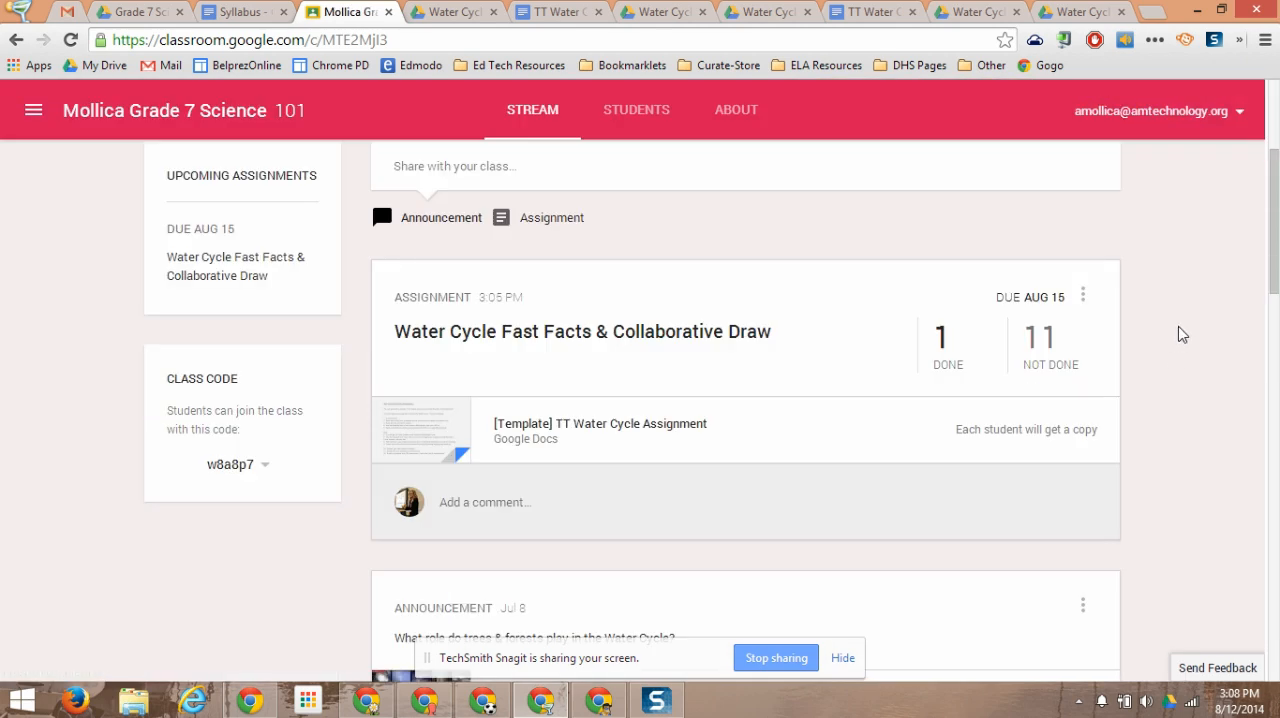
pyautogui.moveTo(1184, 268)
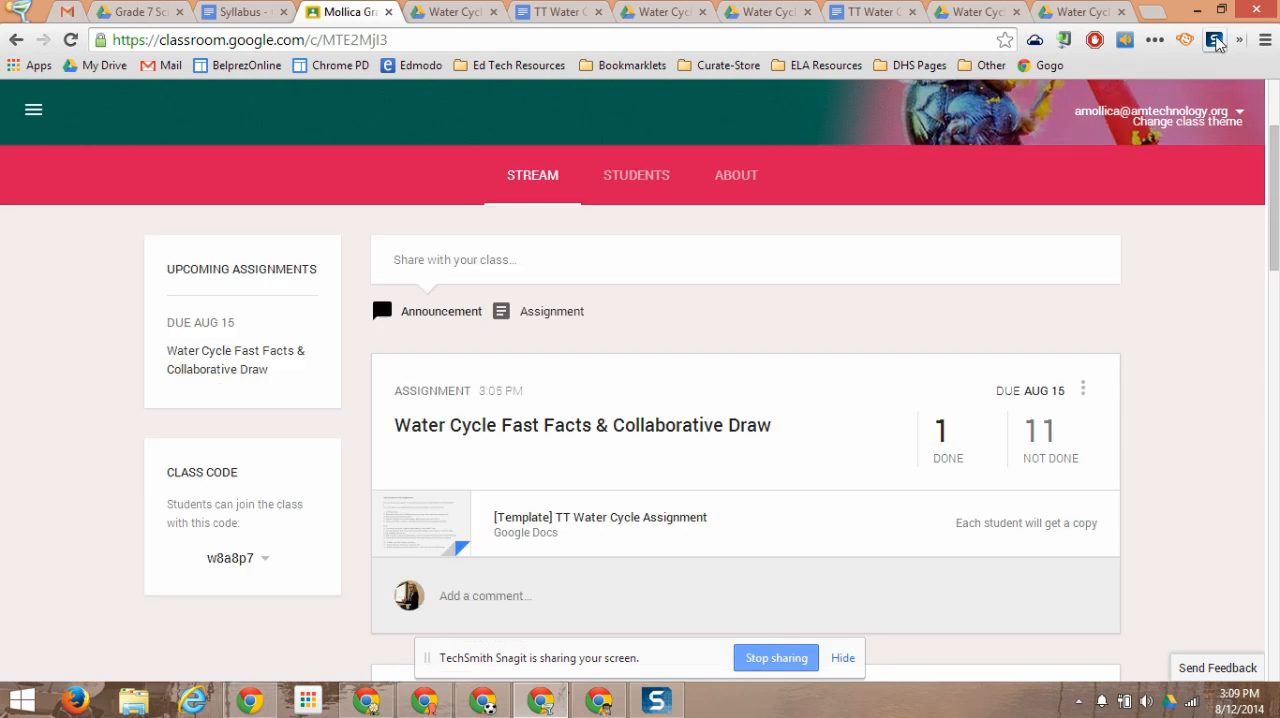
# Step: Scroll to the top of the Grade 7 Science stream showing 1 done, 11 not done
pyautogui.scroll(3)
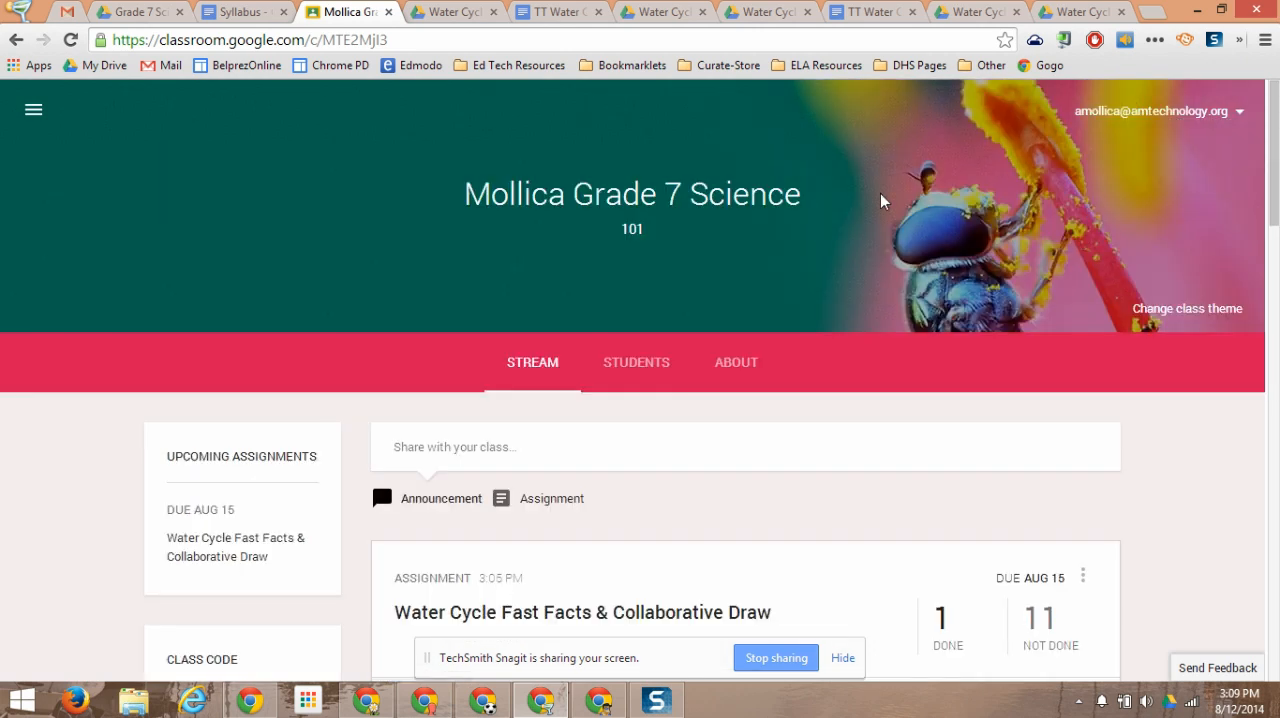
pyautogui.moveTo(824, 434)
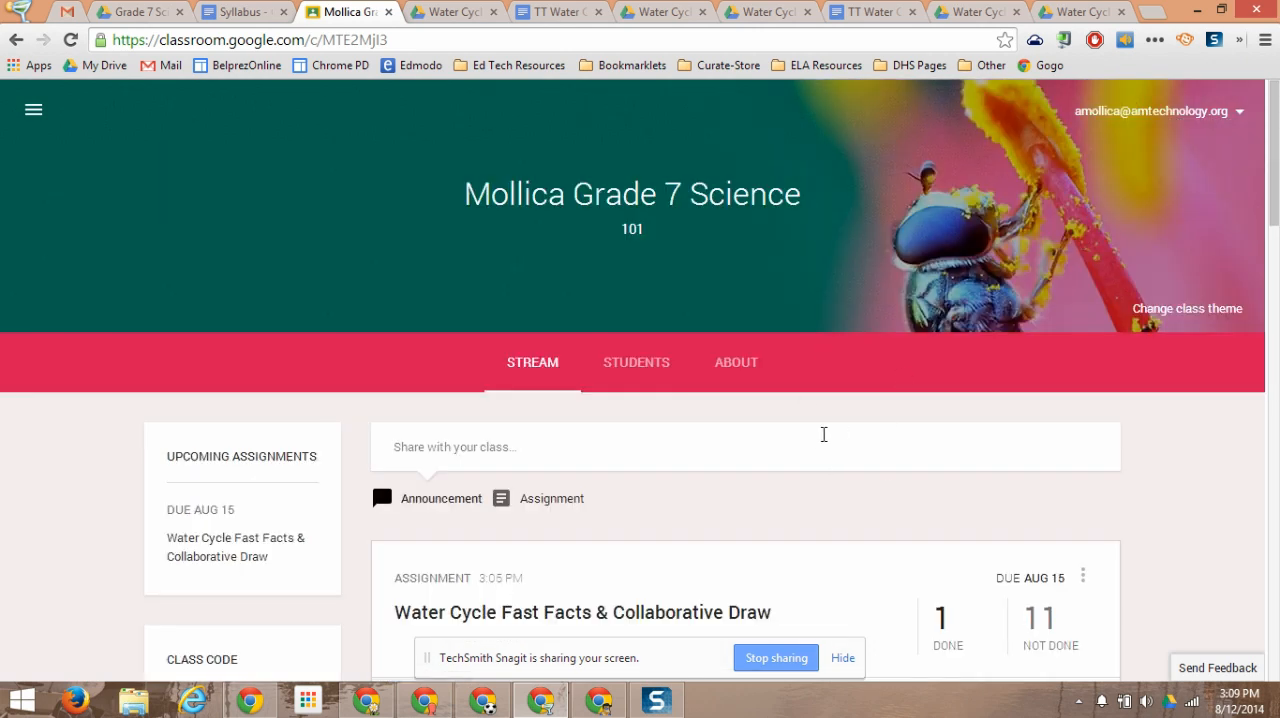